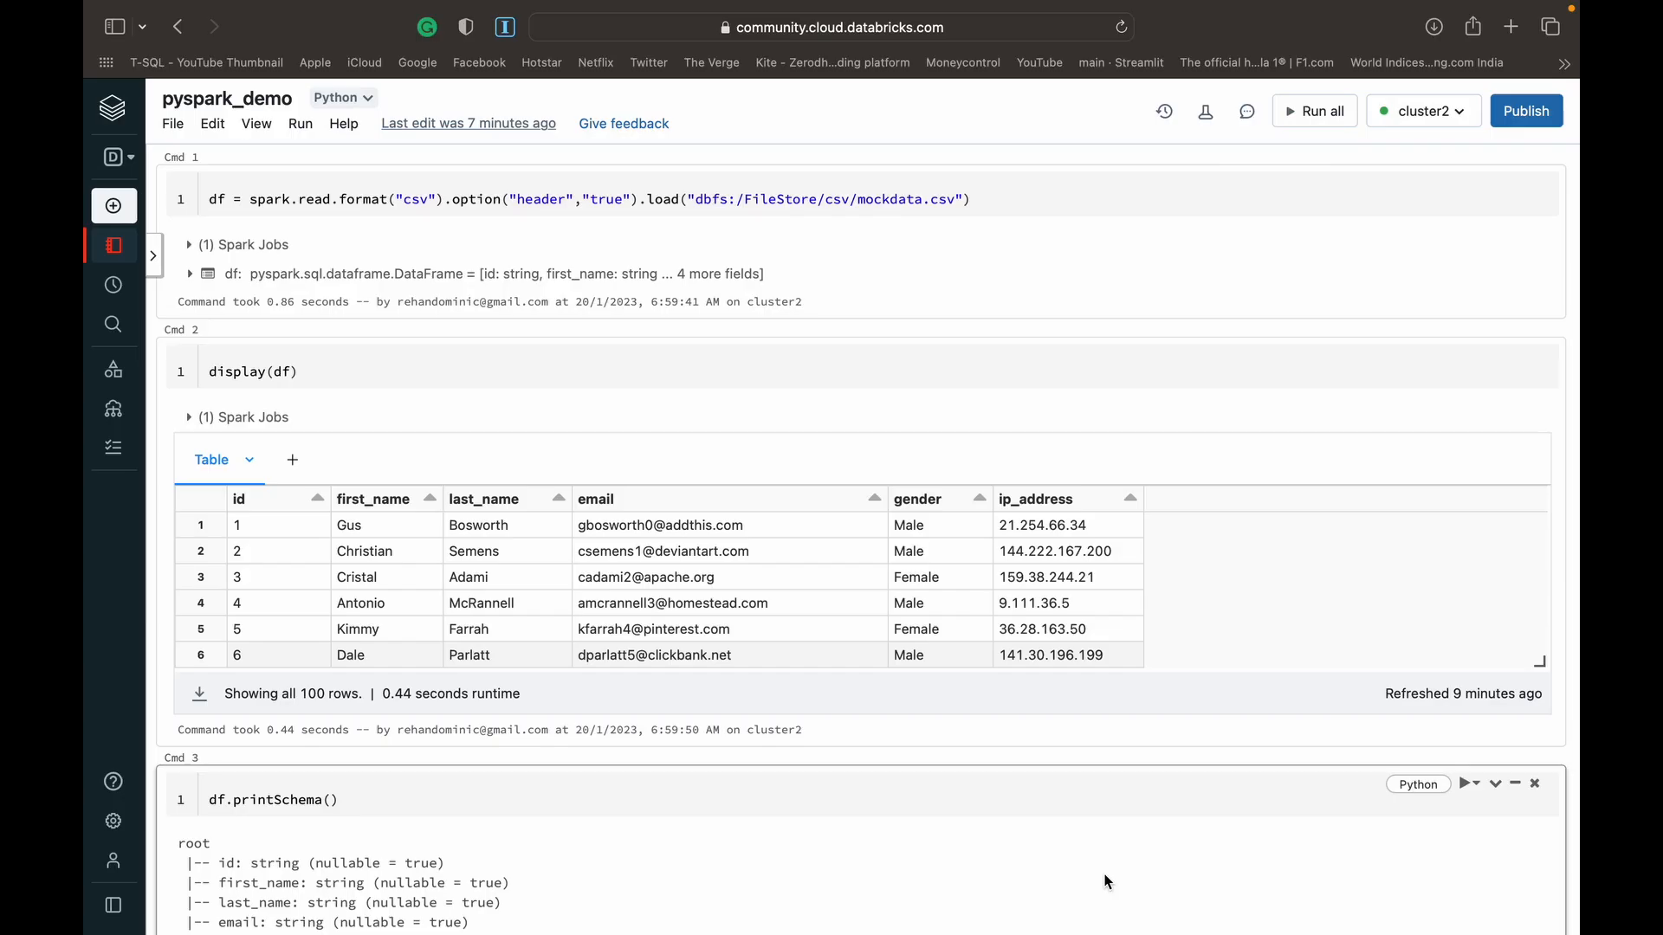
pyautogui.moveTo(1022, 345)
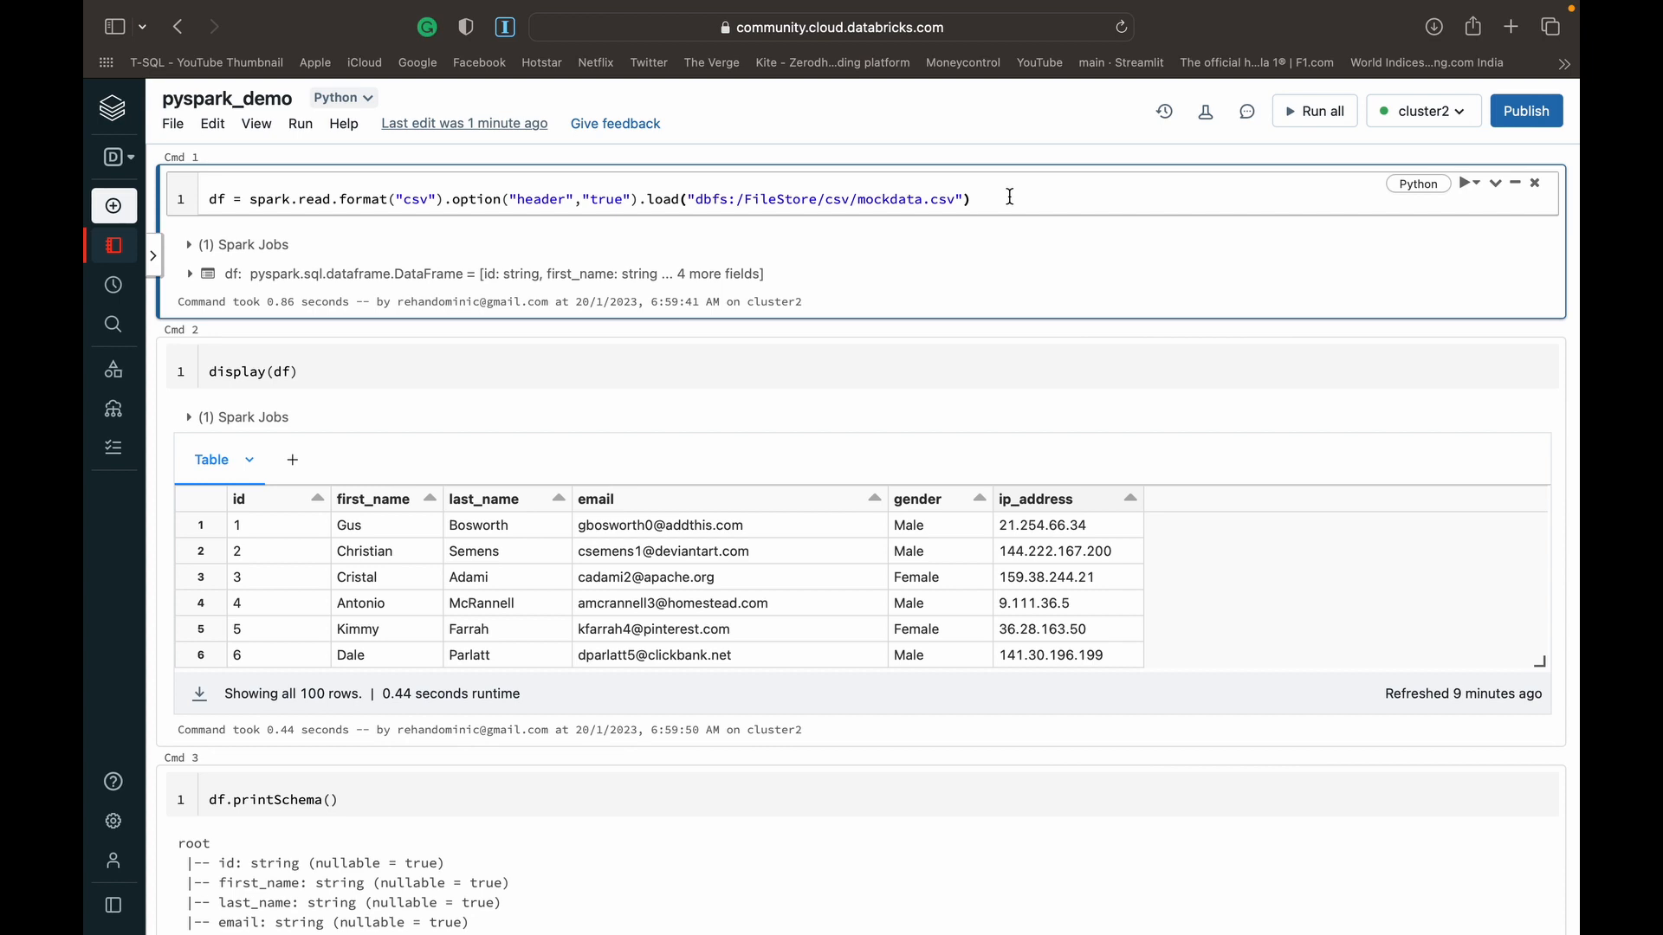
# Rerun Cmd 1 through Cmd 5 so the CSV loads, displays as a table, and id shows as integer
pyautogui.click(1315, 111)
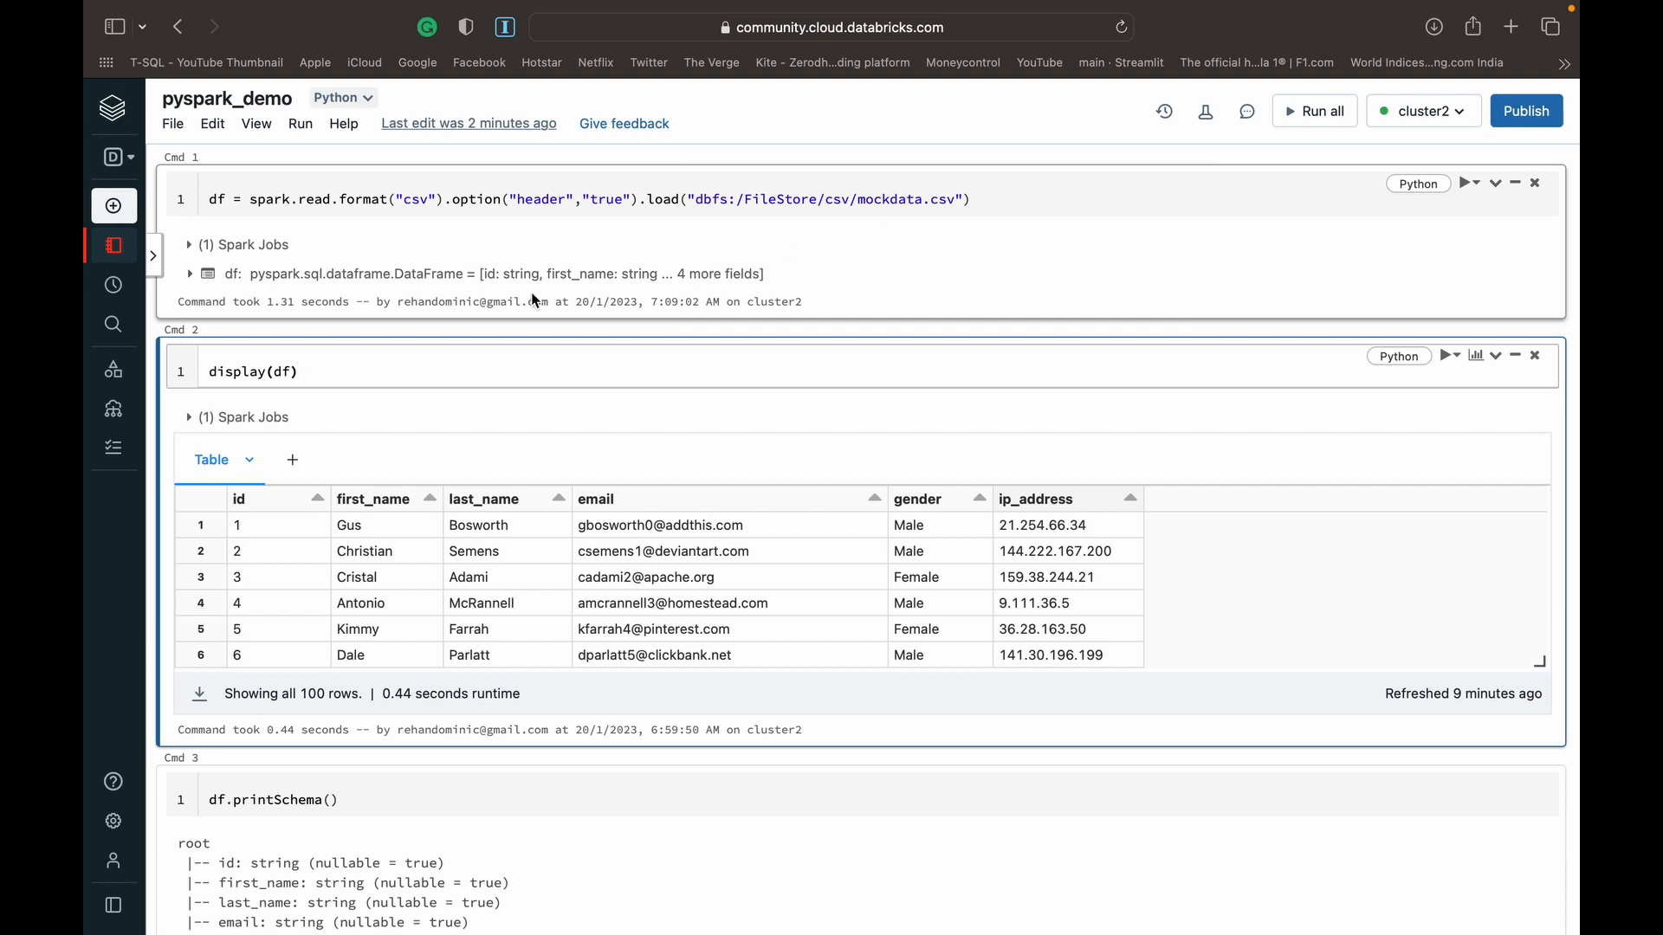
pyautogui.click(338, 370)
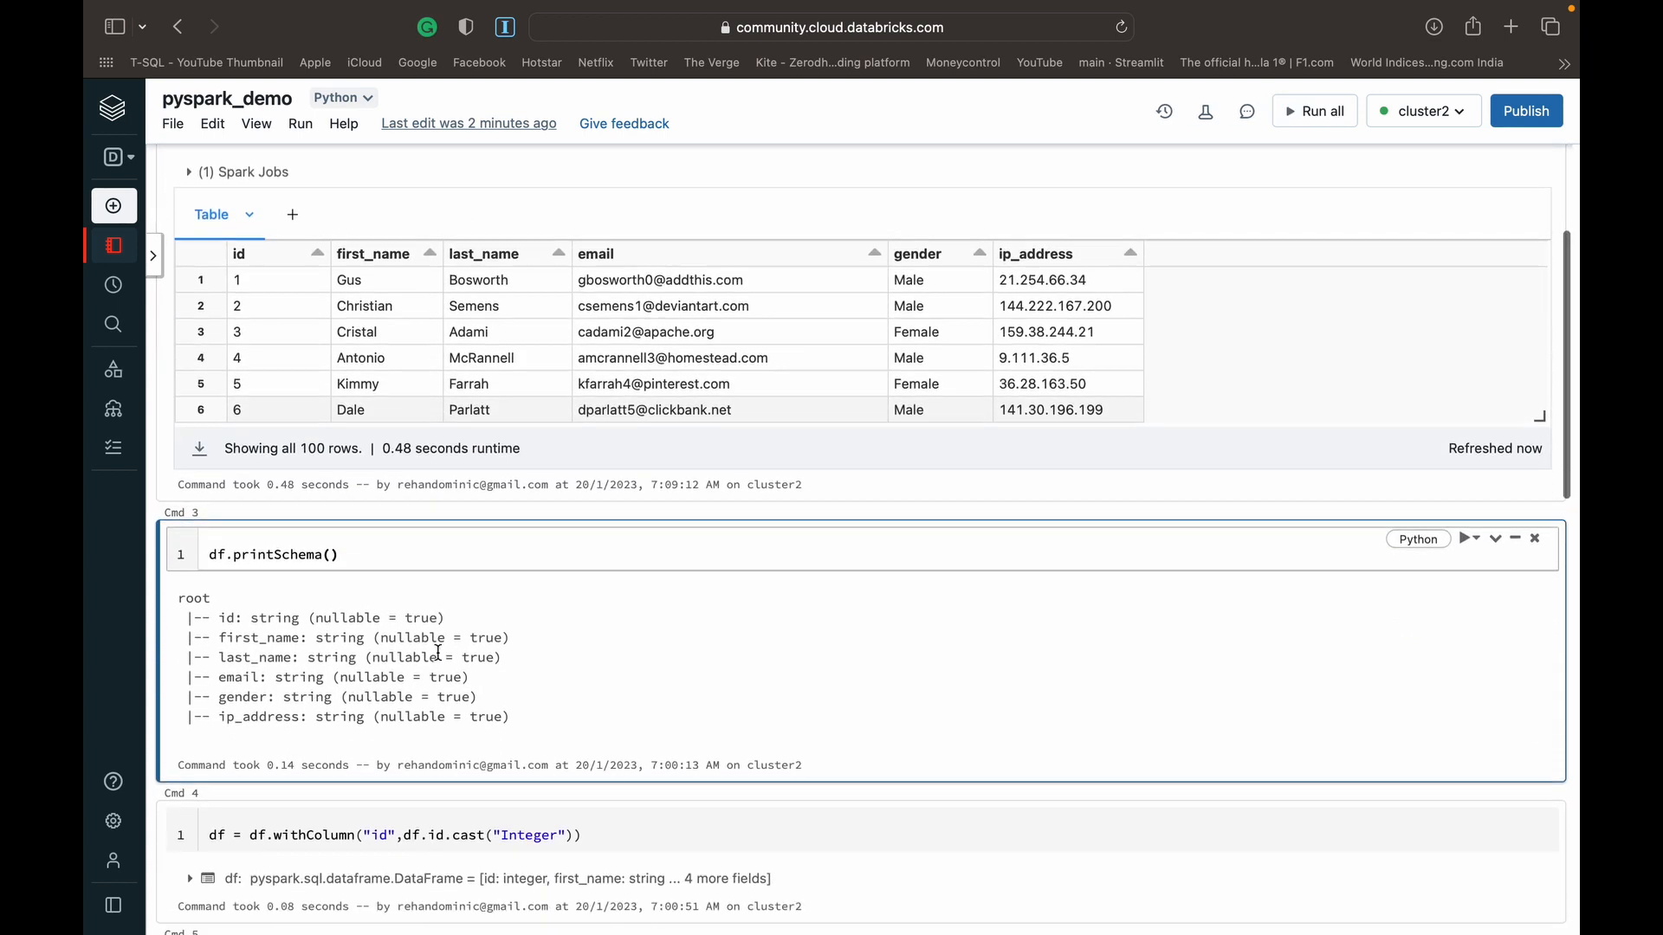
pyautogui.scroll(3)
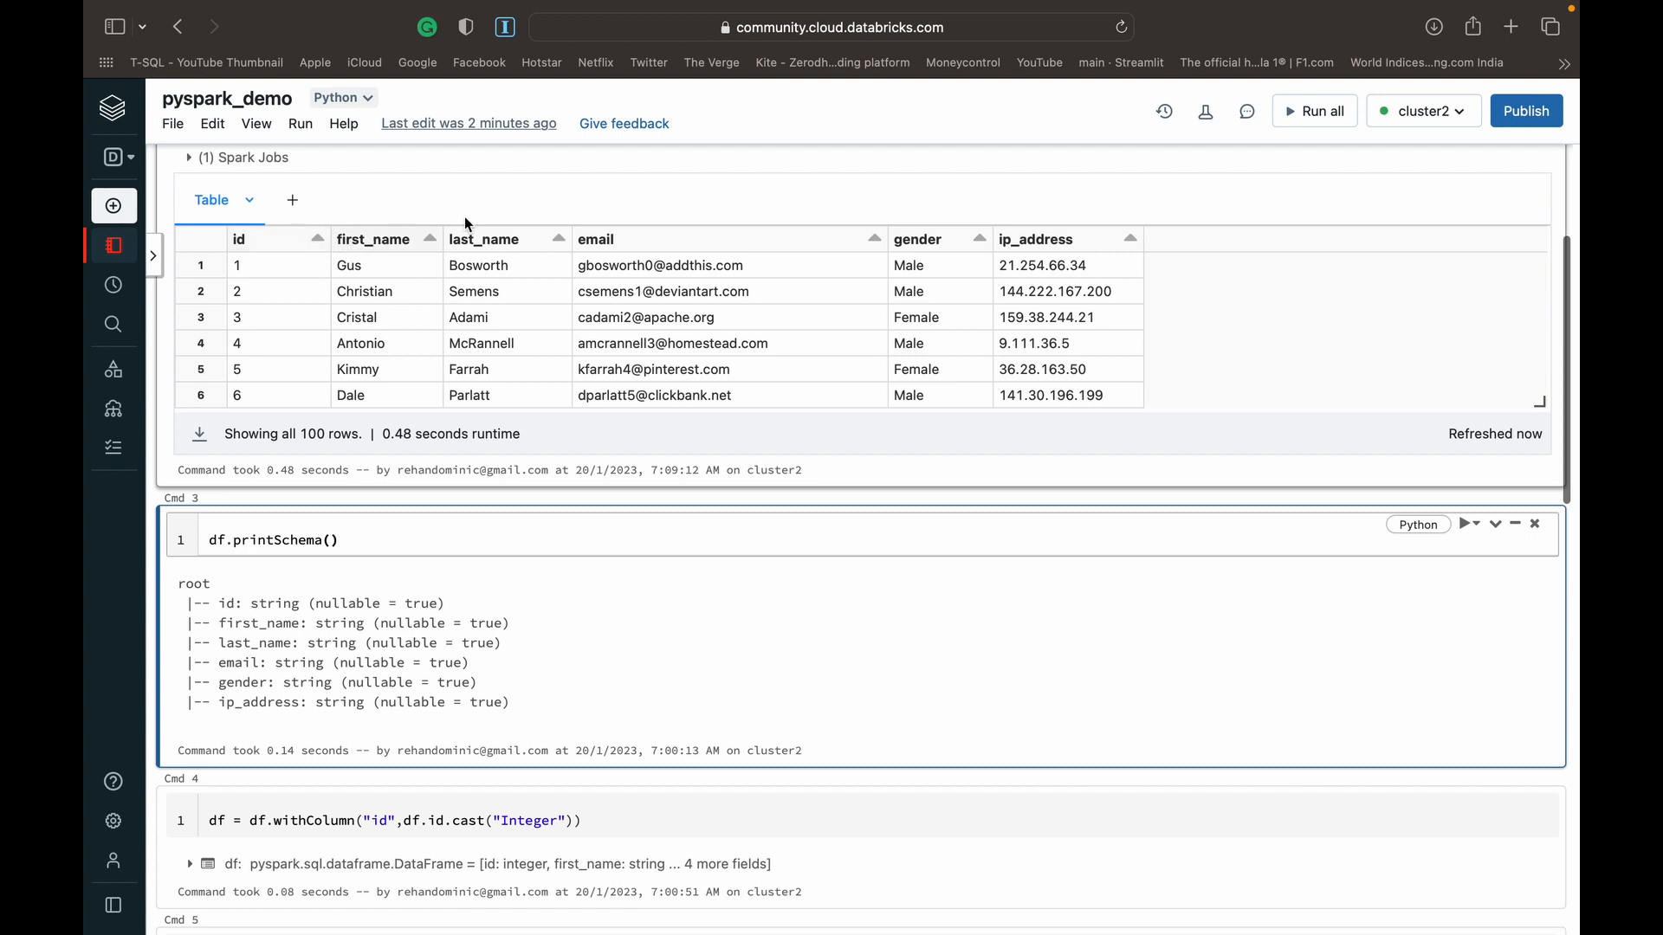
pyautogui.moveTo(1022, 231)
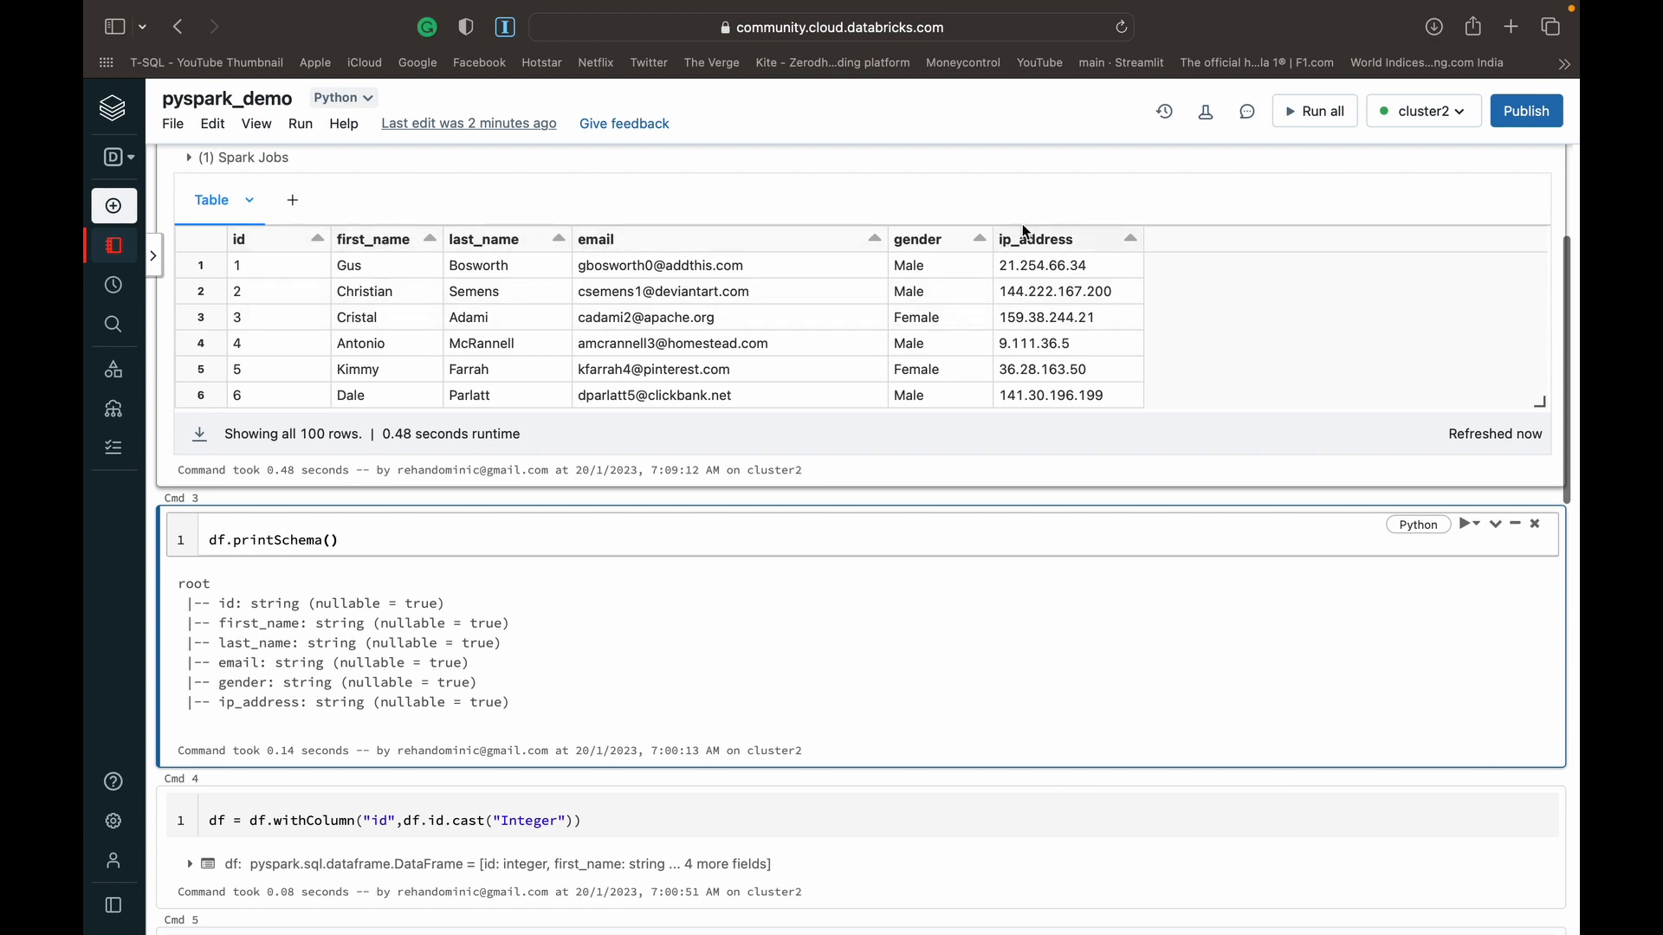
pyautogui.moveTo(365, 541)
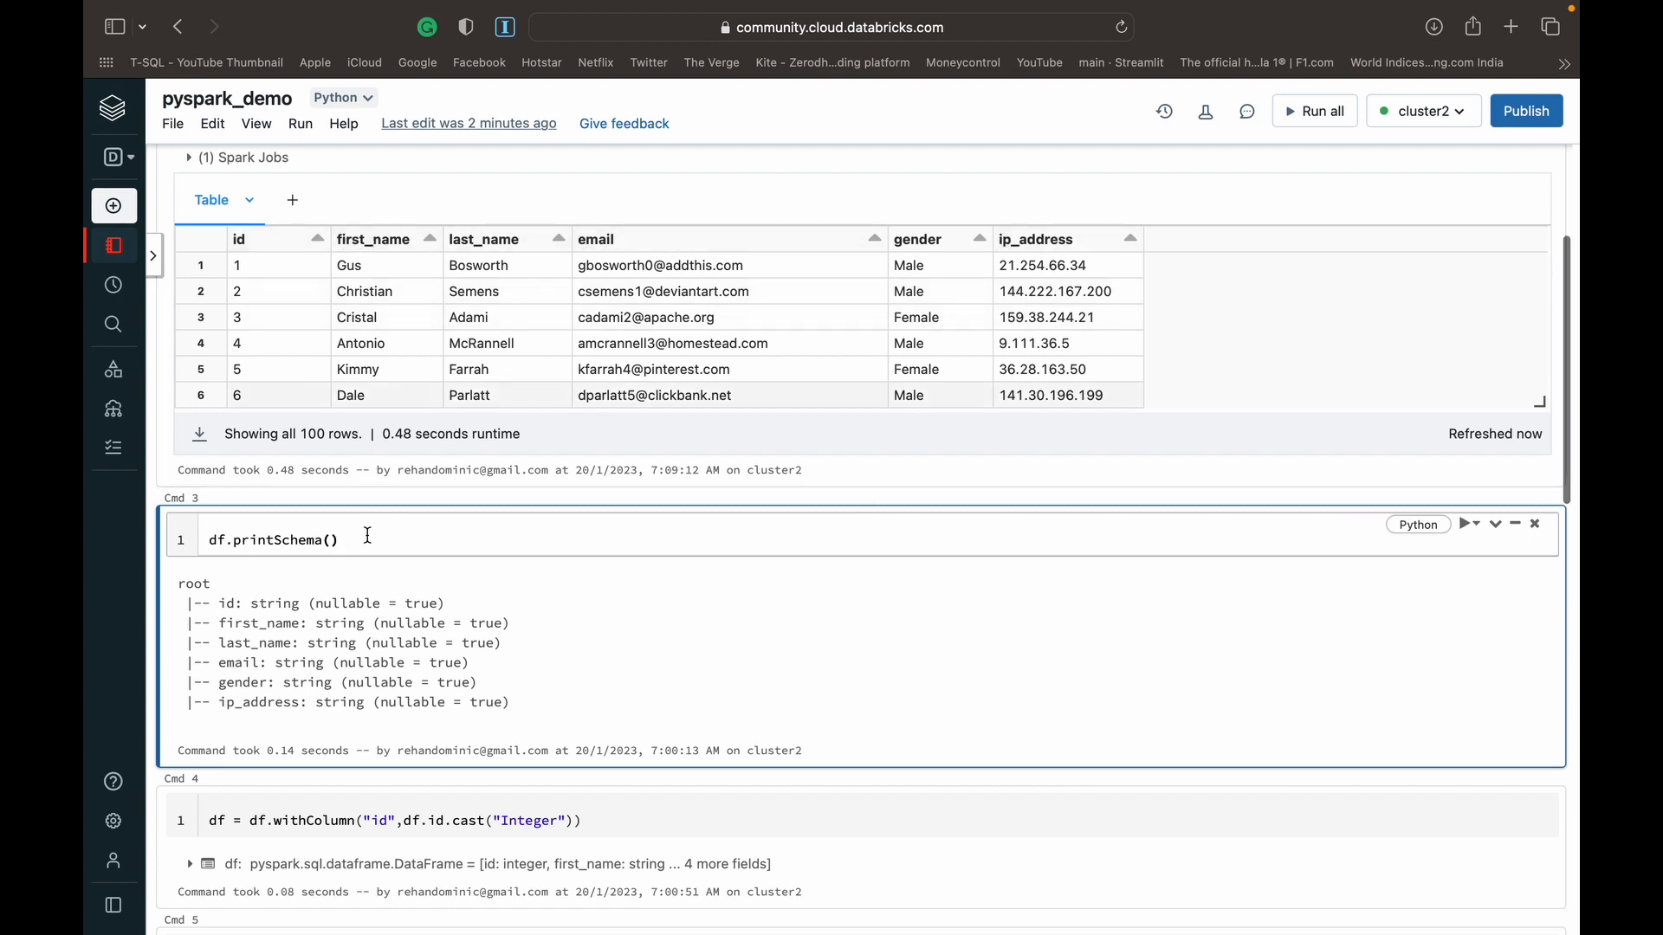
pyautogui.scroll(-3)
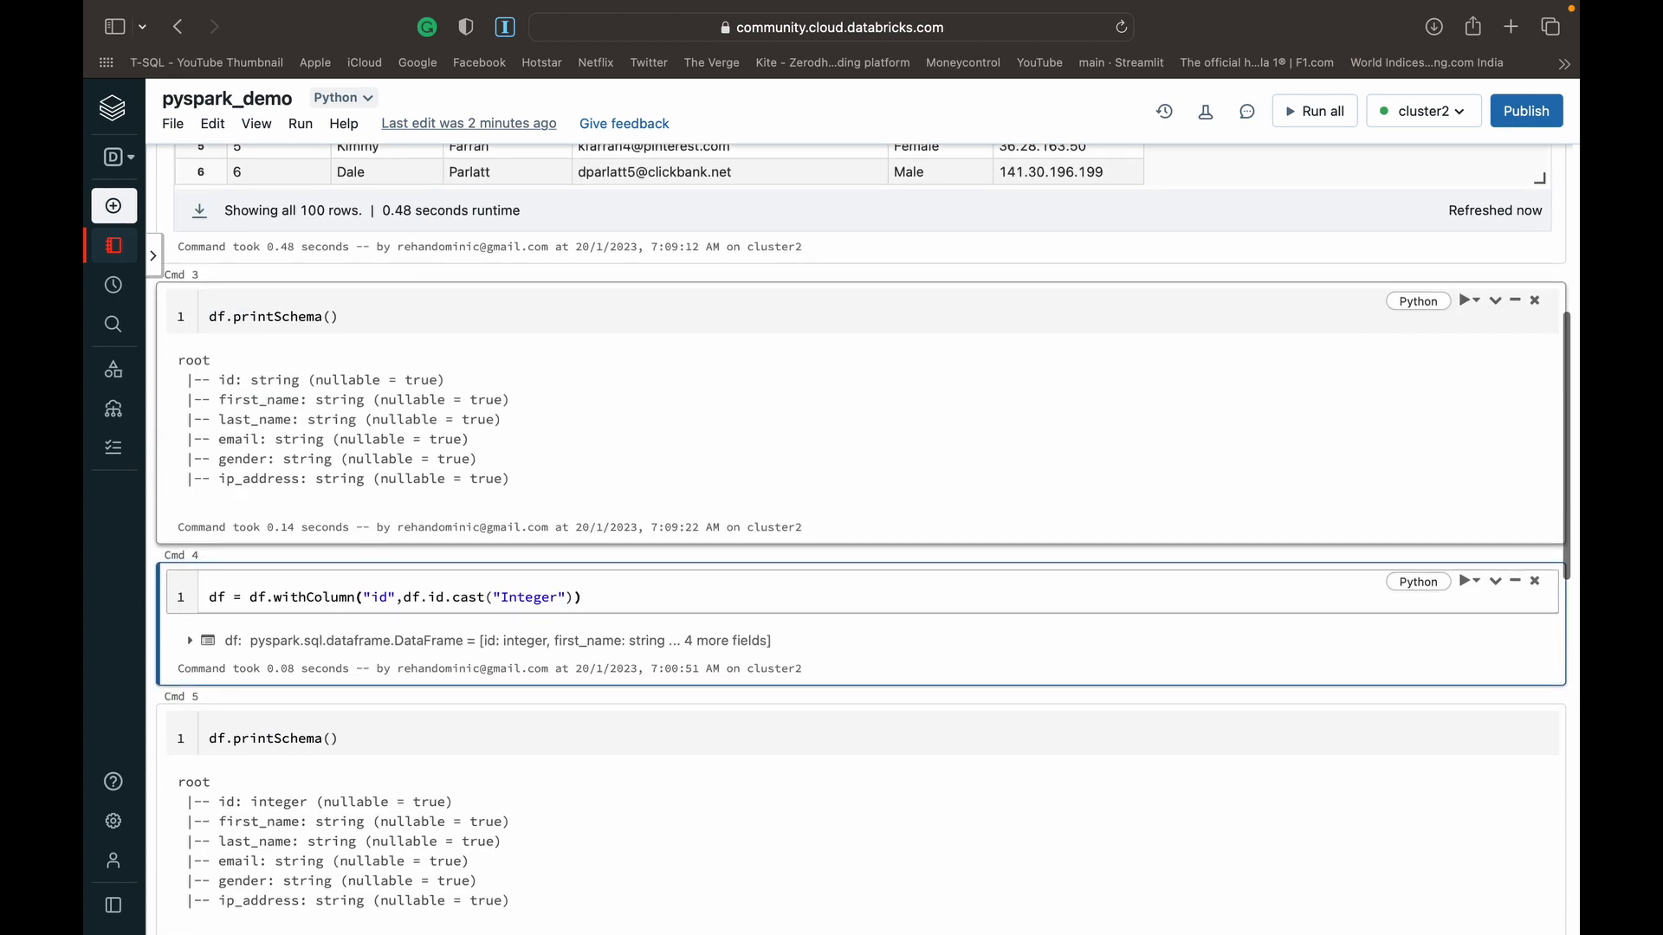
pyautogui.scroll(3)
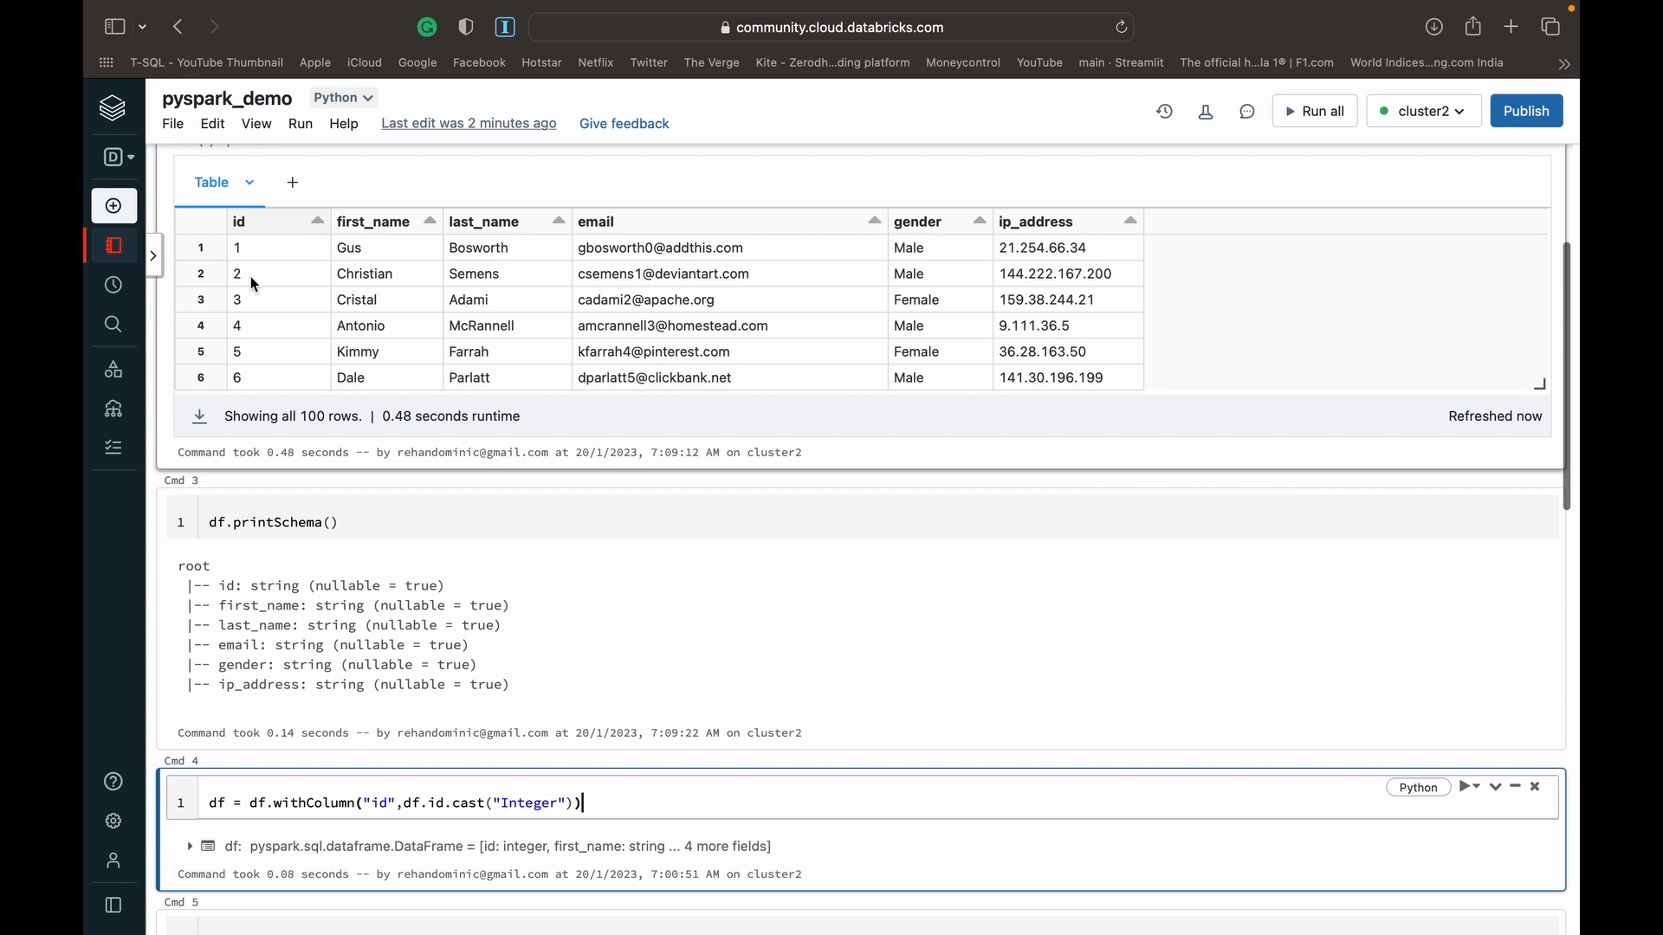
pyautogui.scroll(-3)
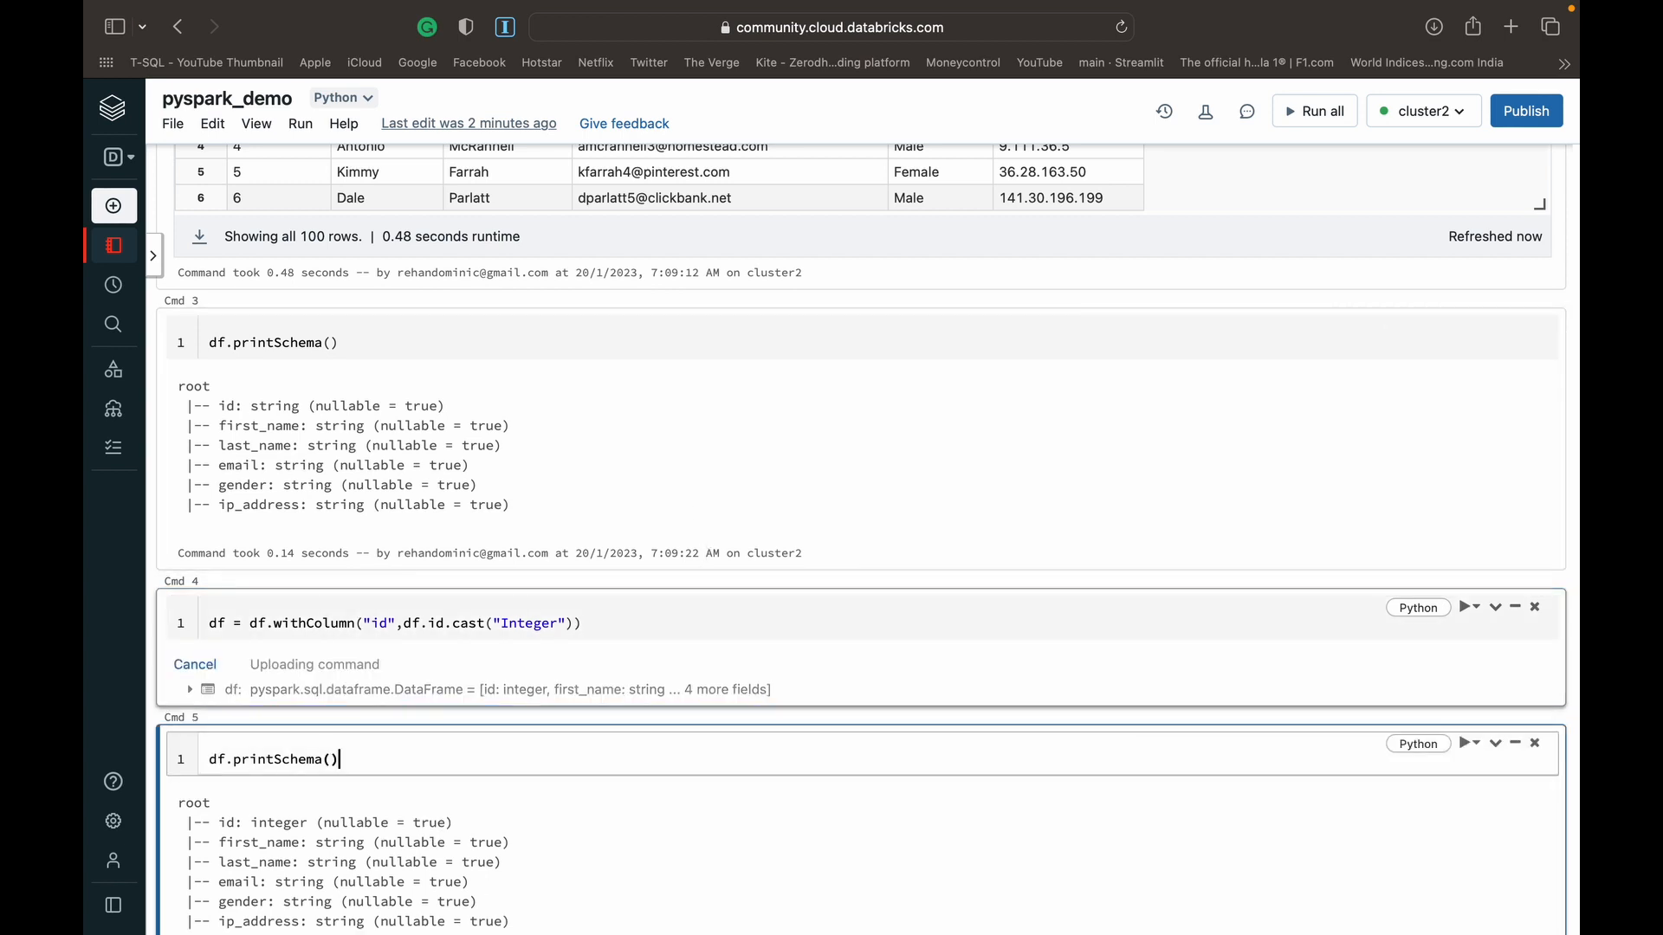
pyautogui.scroll(-3)
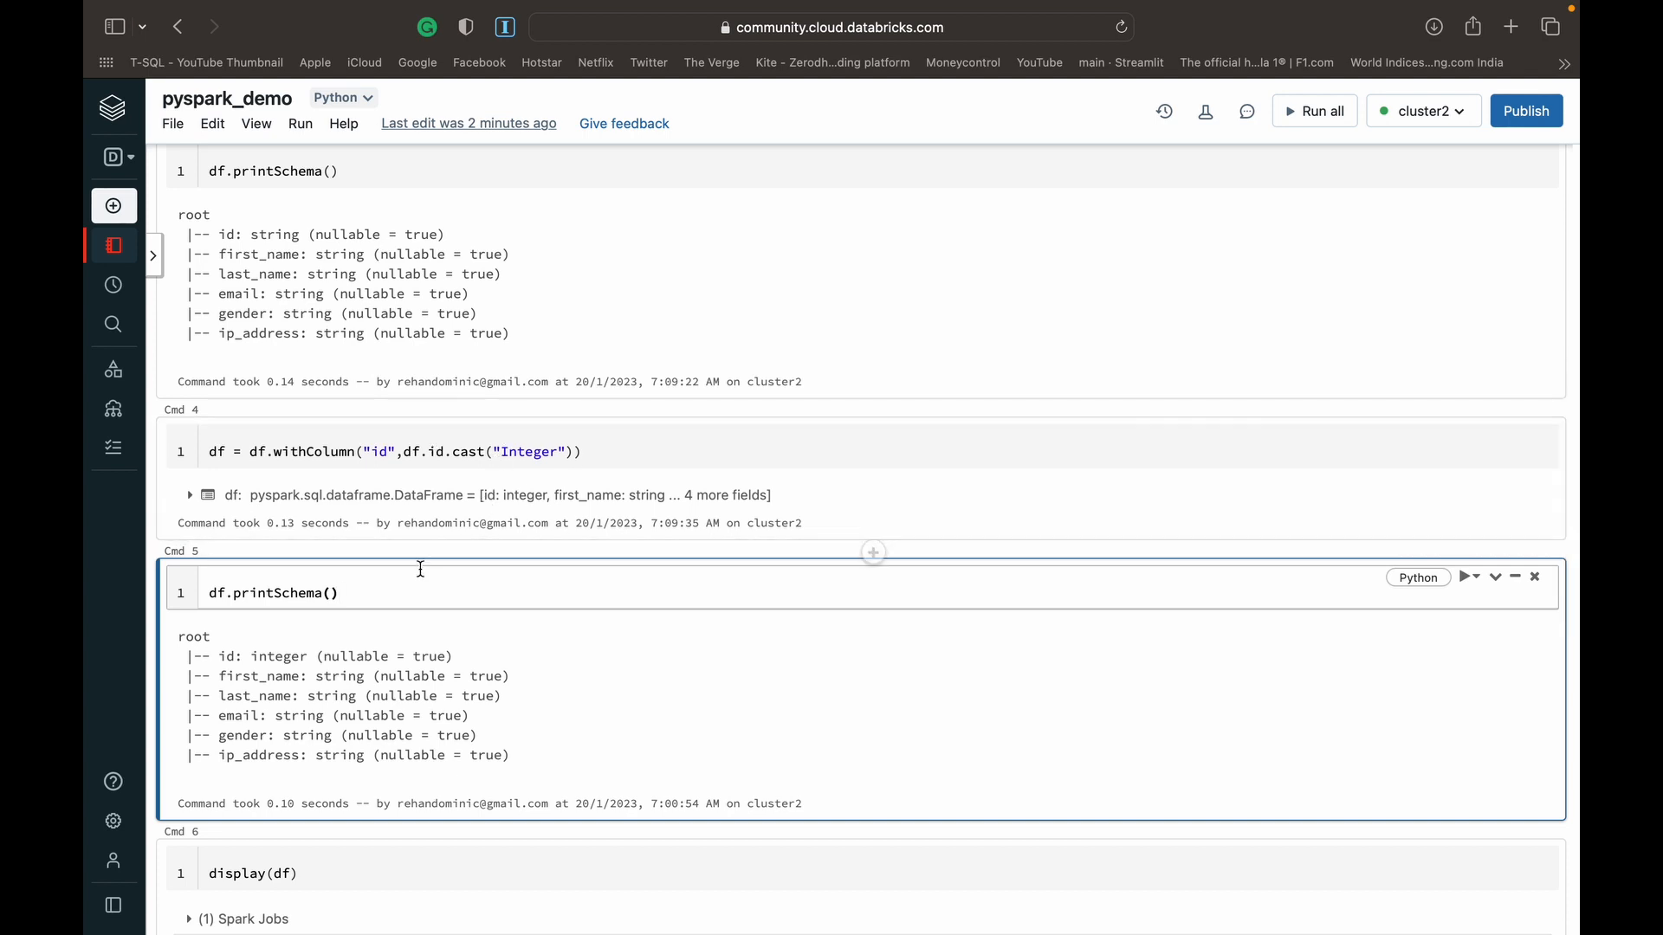
pyautogui.moveTo(370, 584)
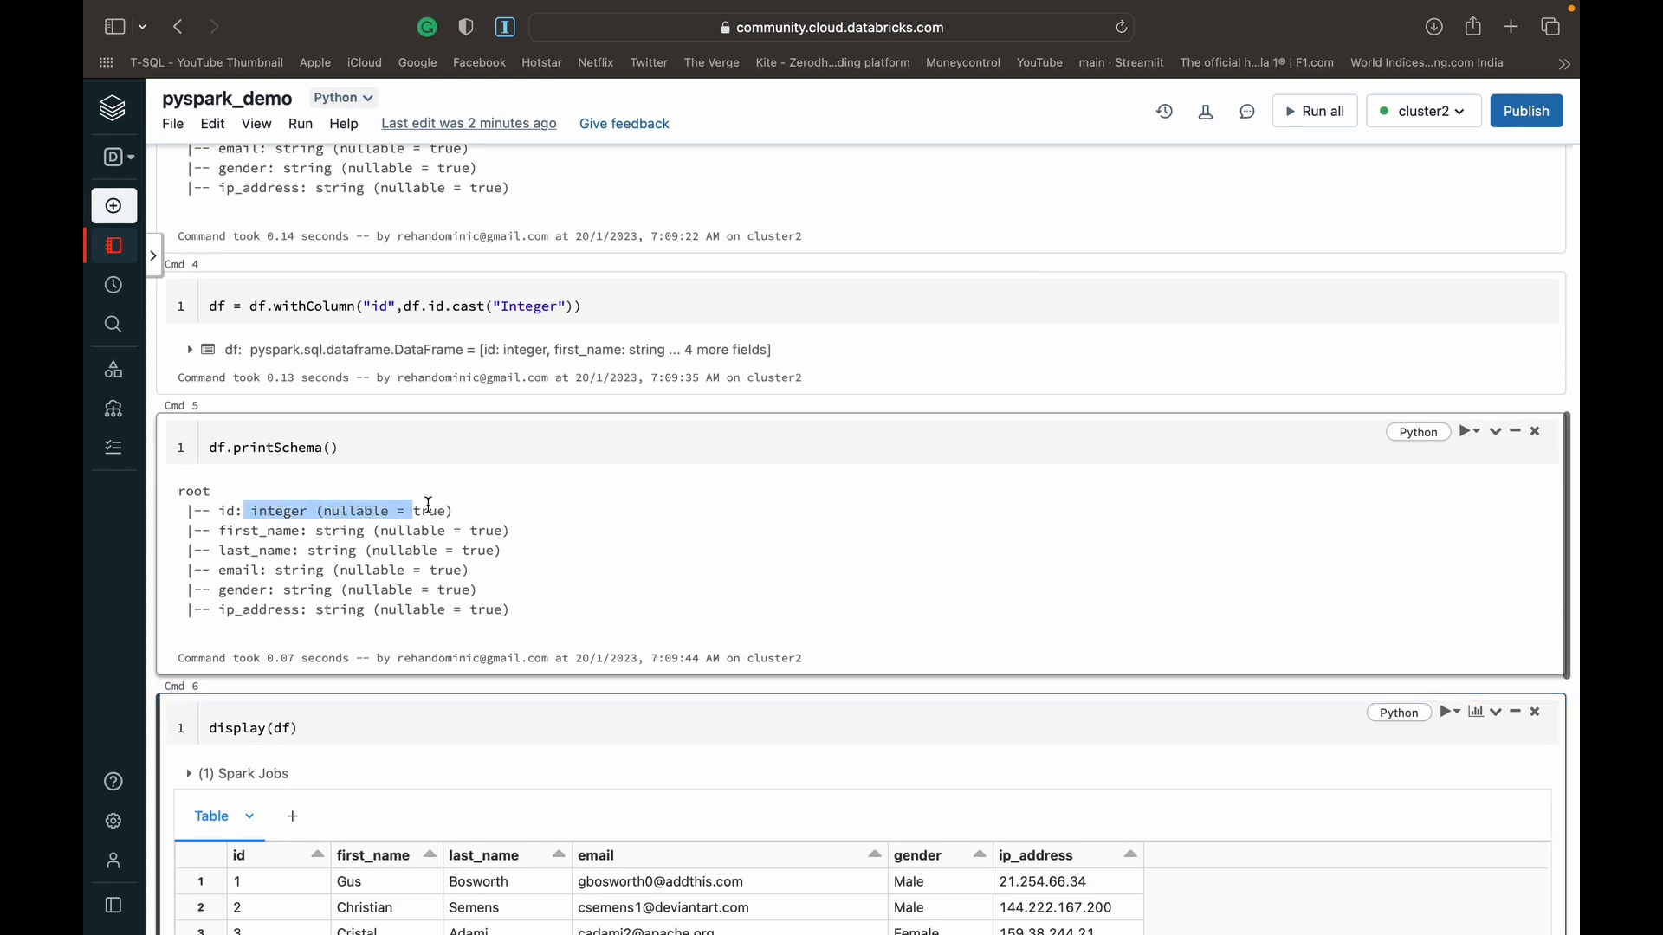
pyautogui.scroll(-3)
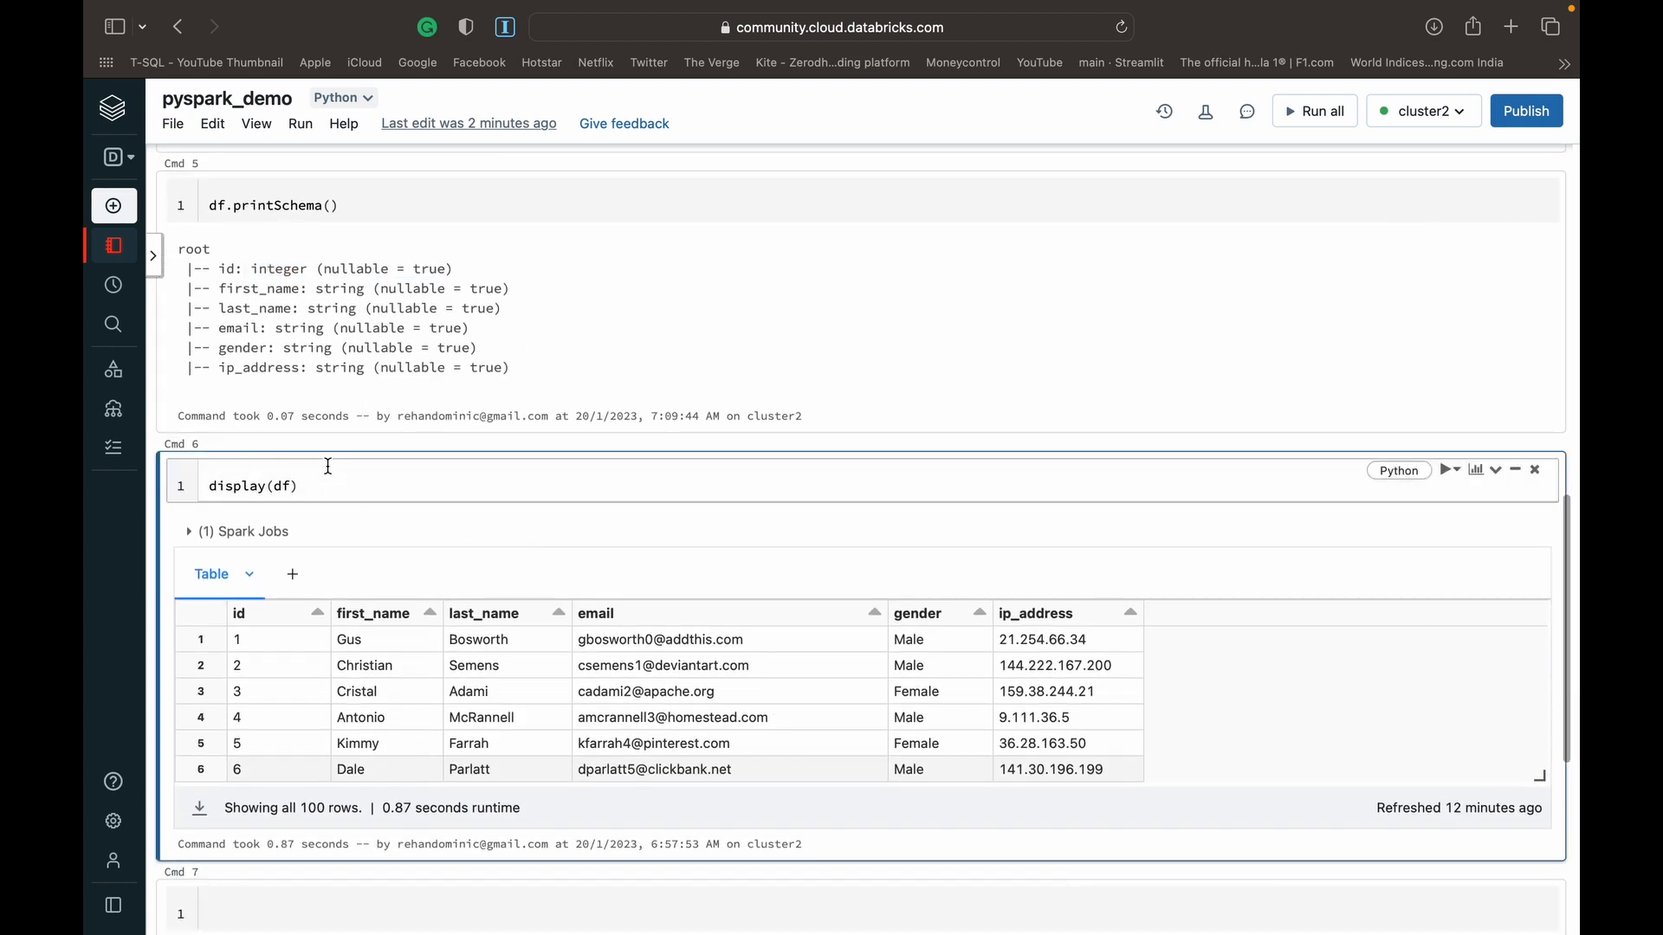
# Start a df.filter() call in the display cell, ready for a condition
pyautogui.click(1448, 469)
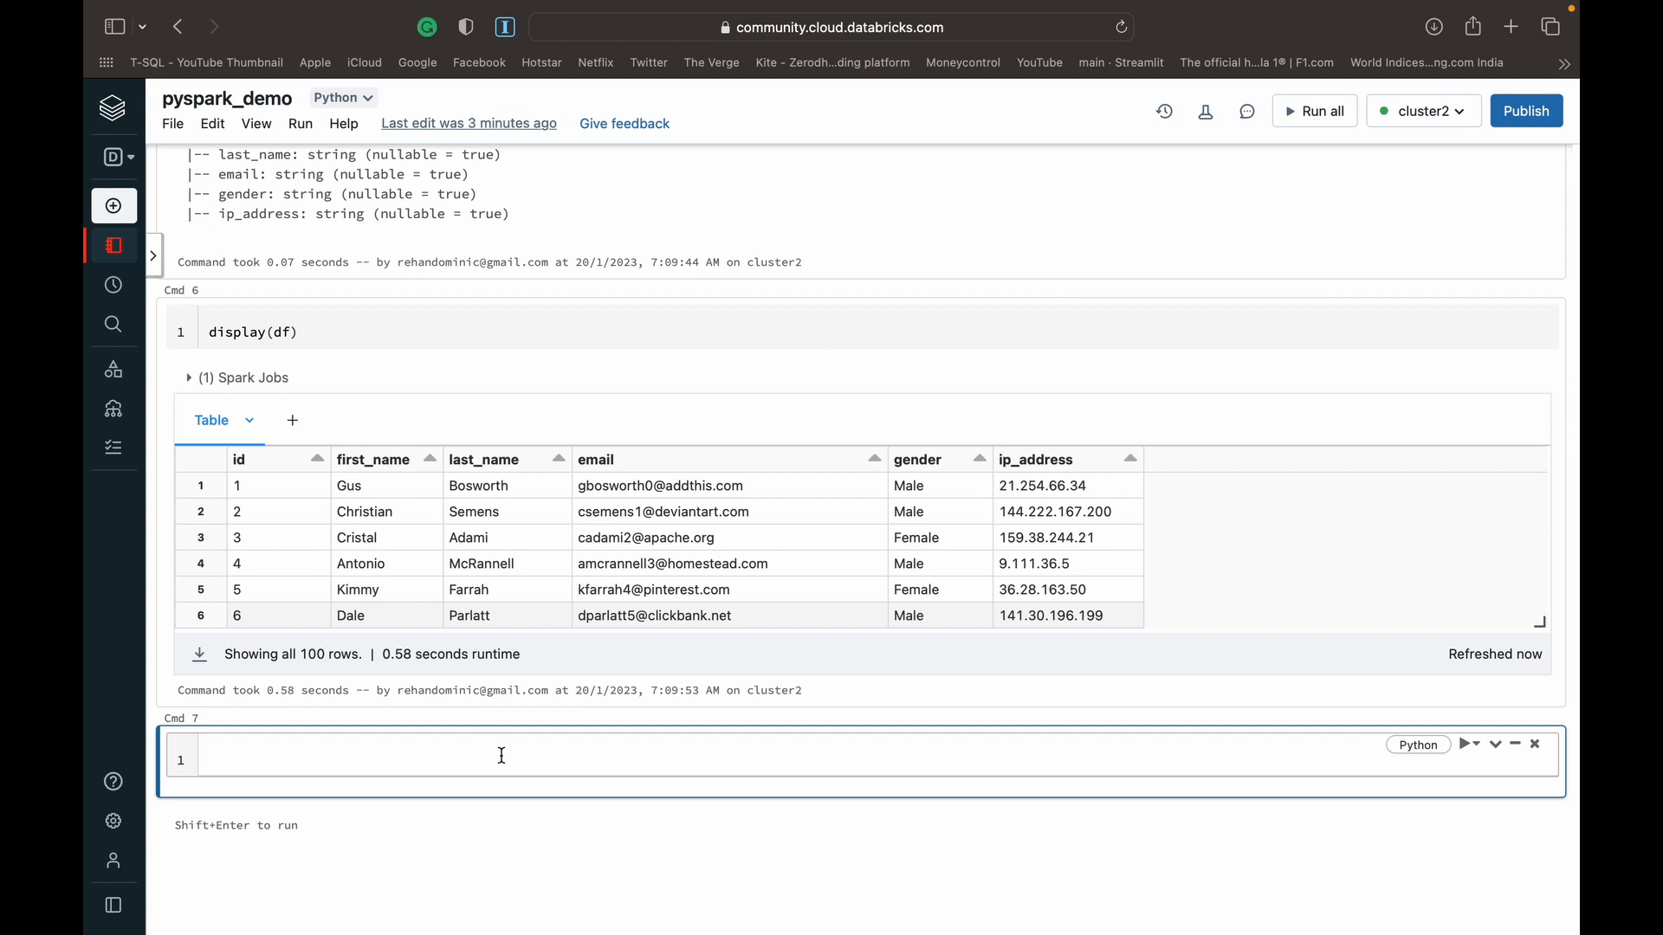
pyautogui.write('df')
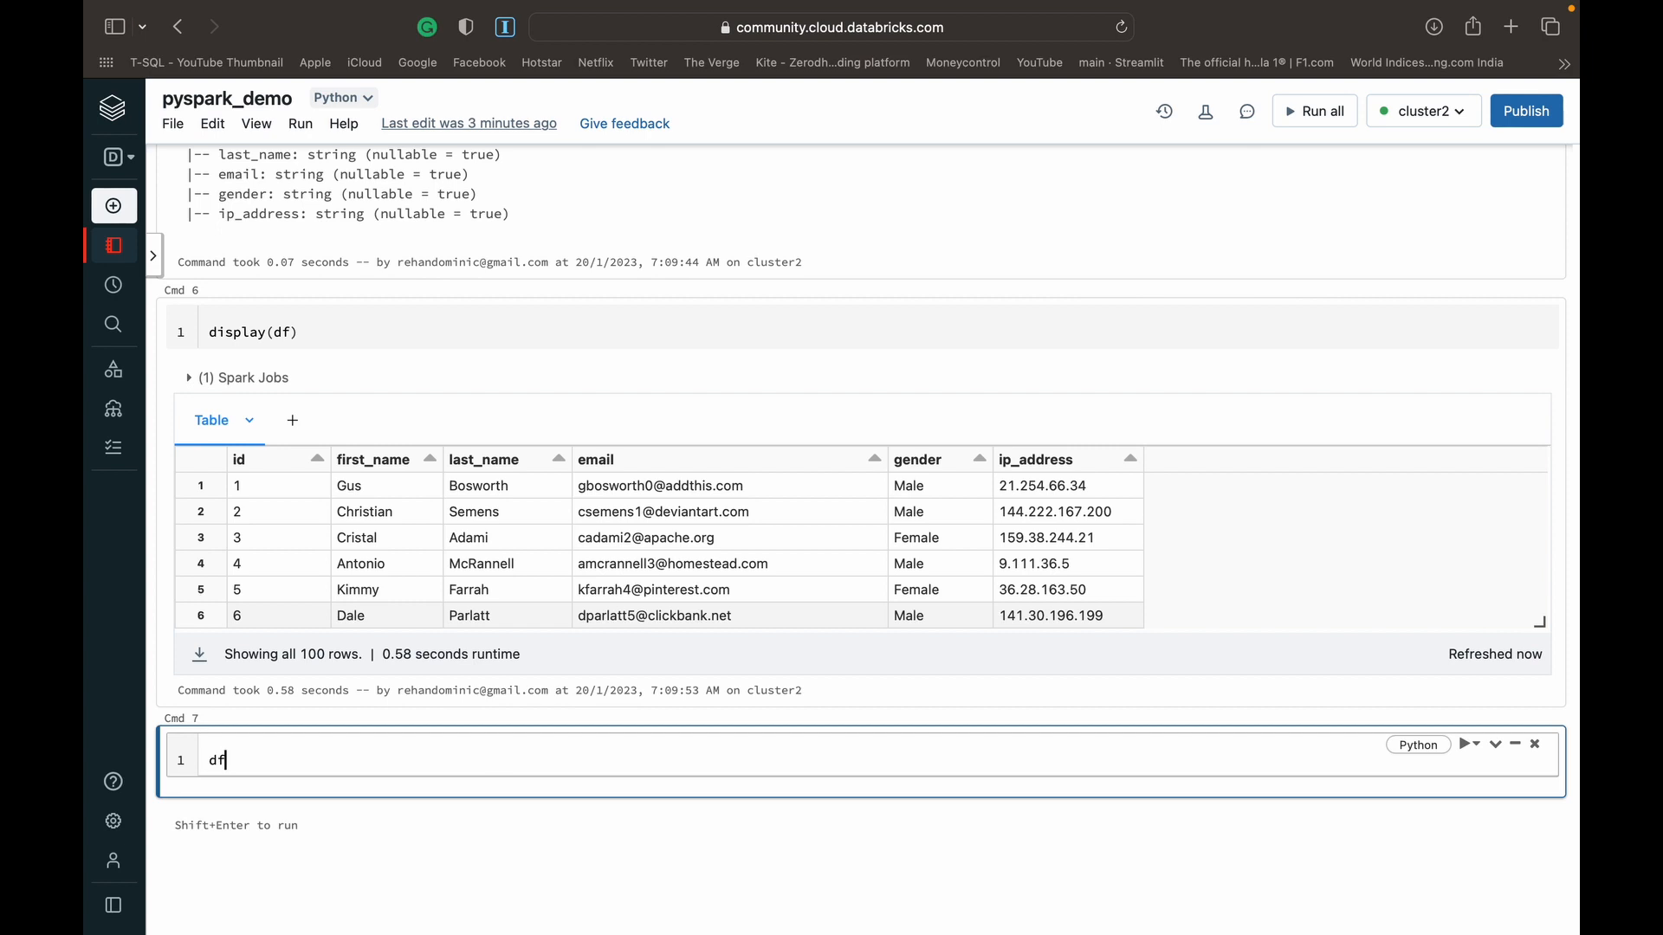
pyautogui.write('.fi')
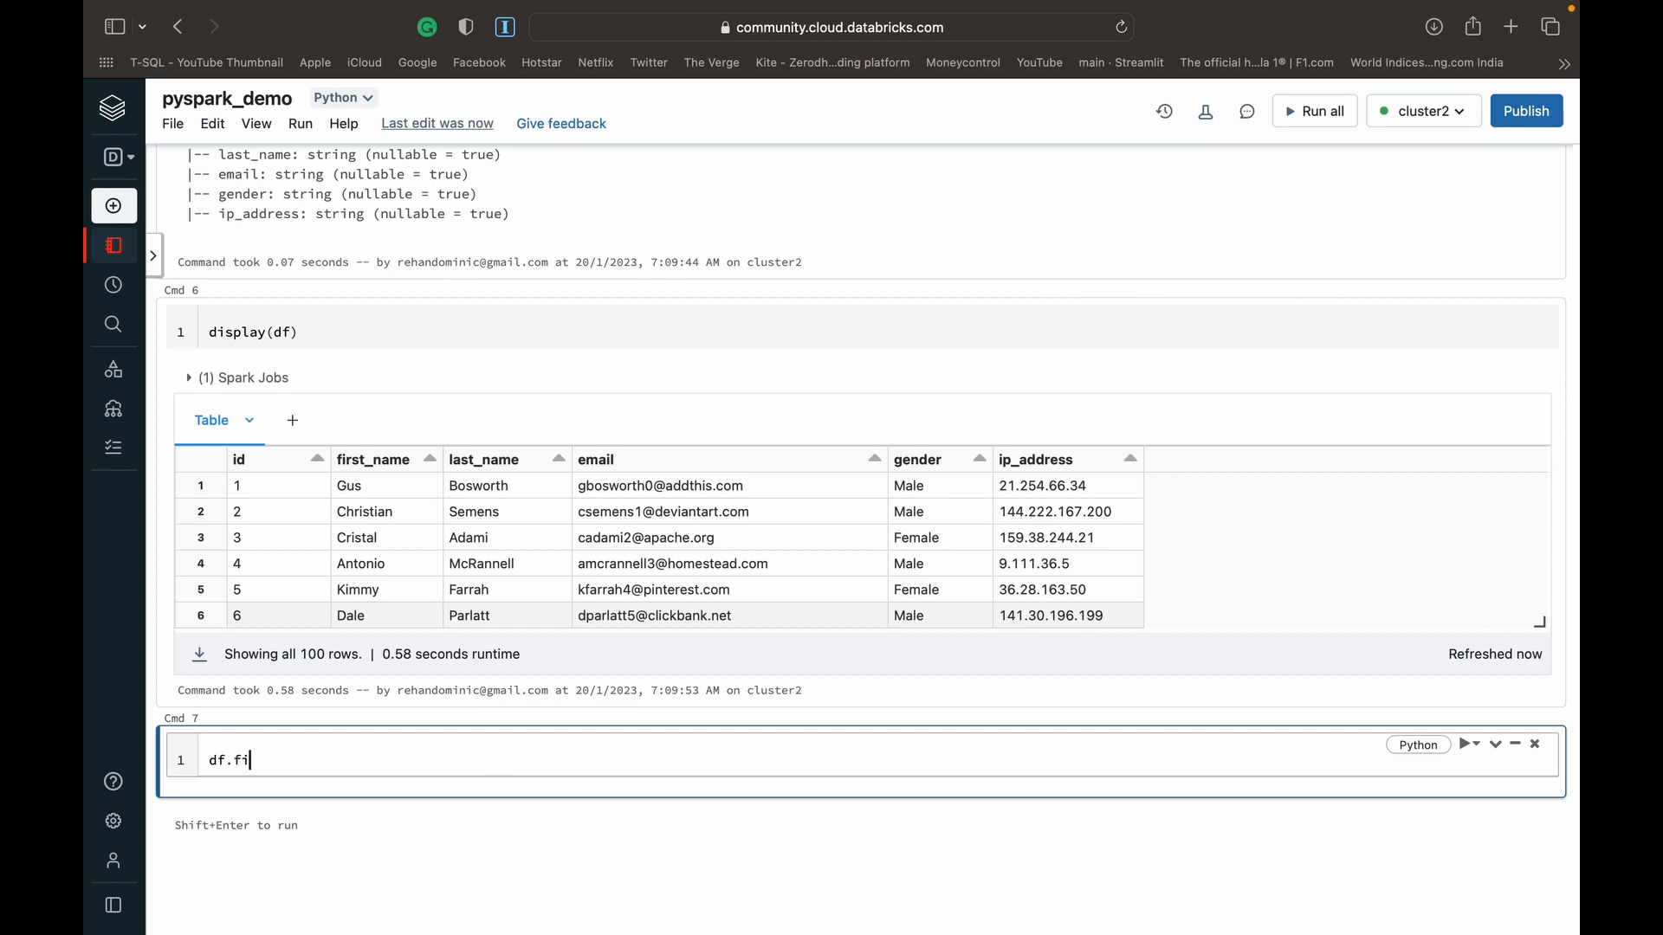
pyautogui.write('lter()')
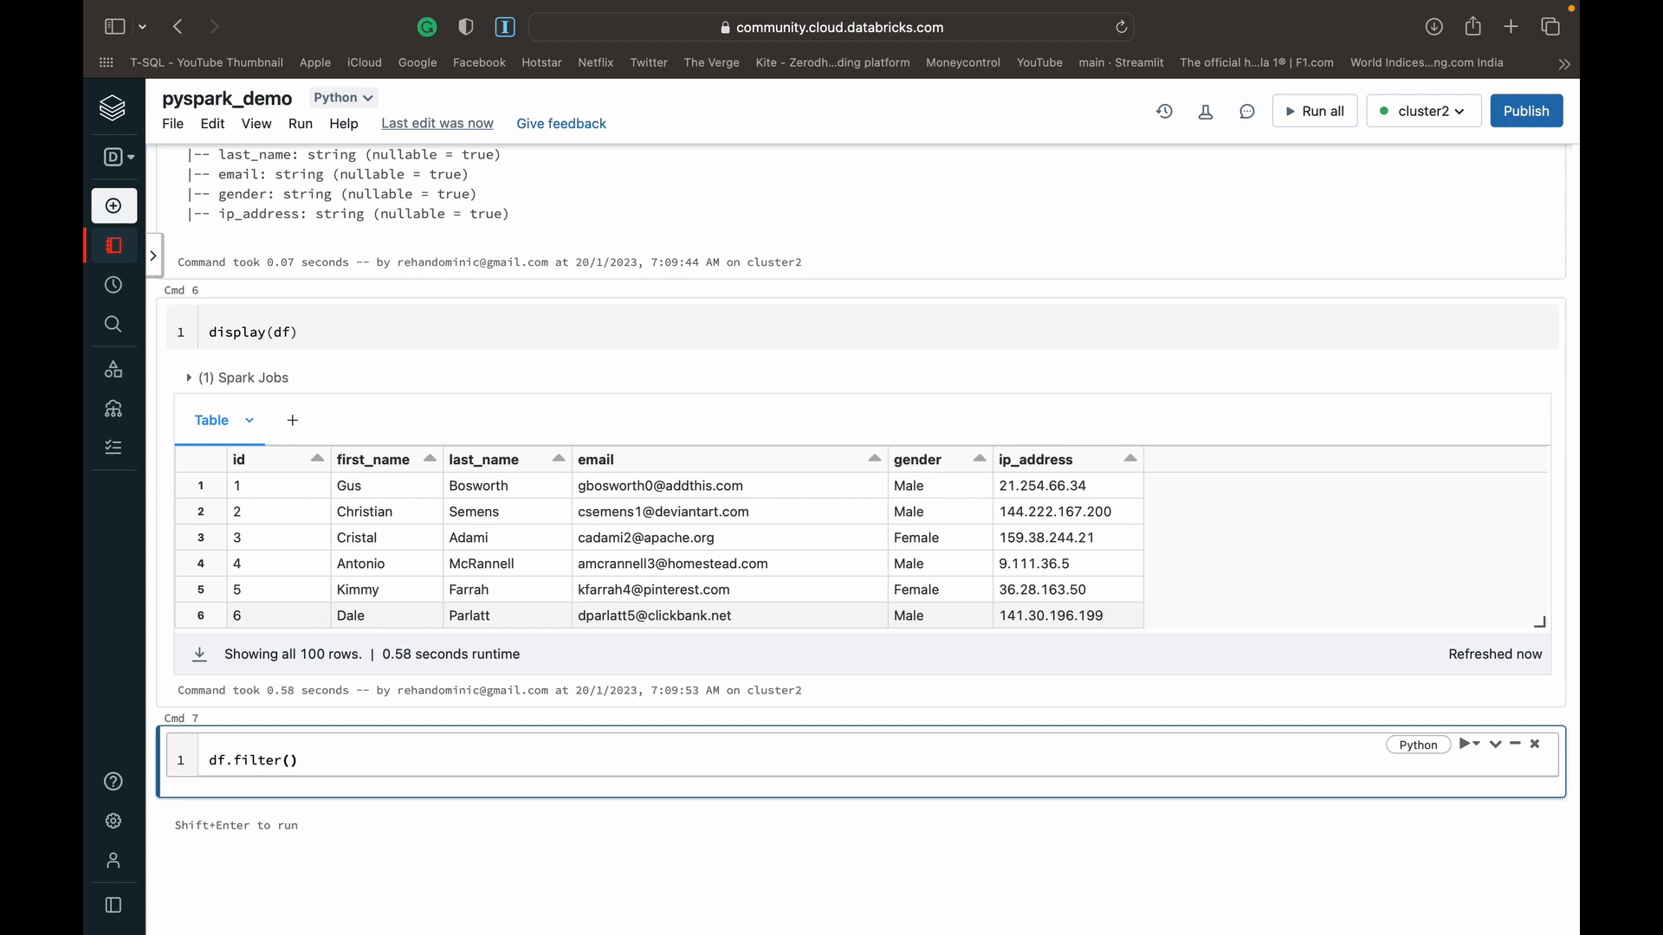
pyautogui.click(288, 759)
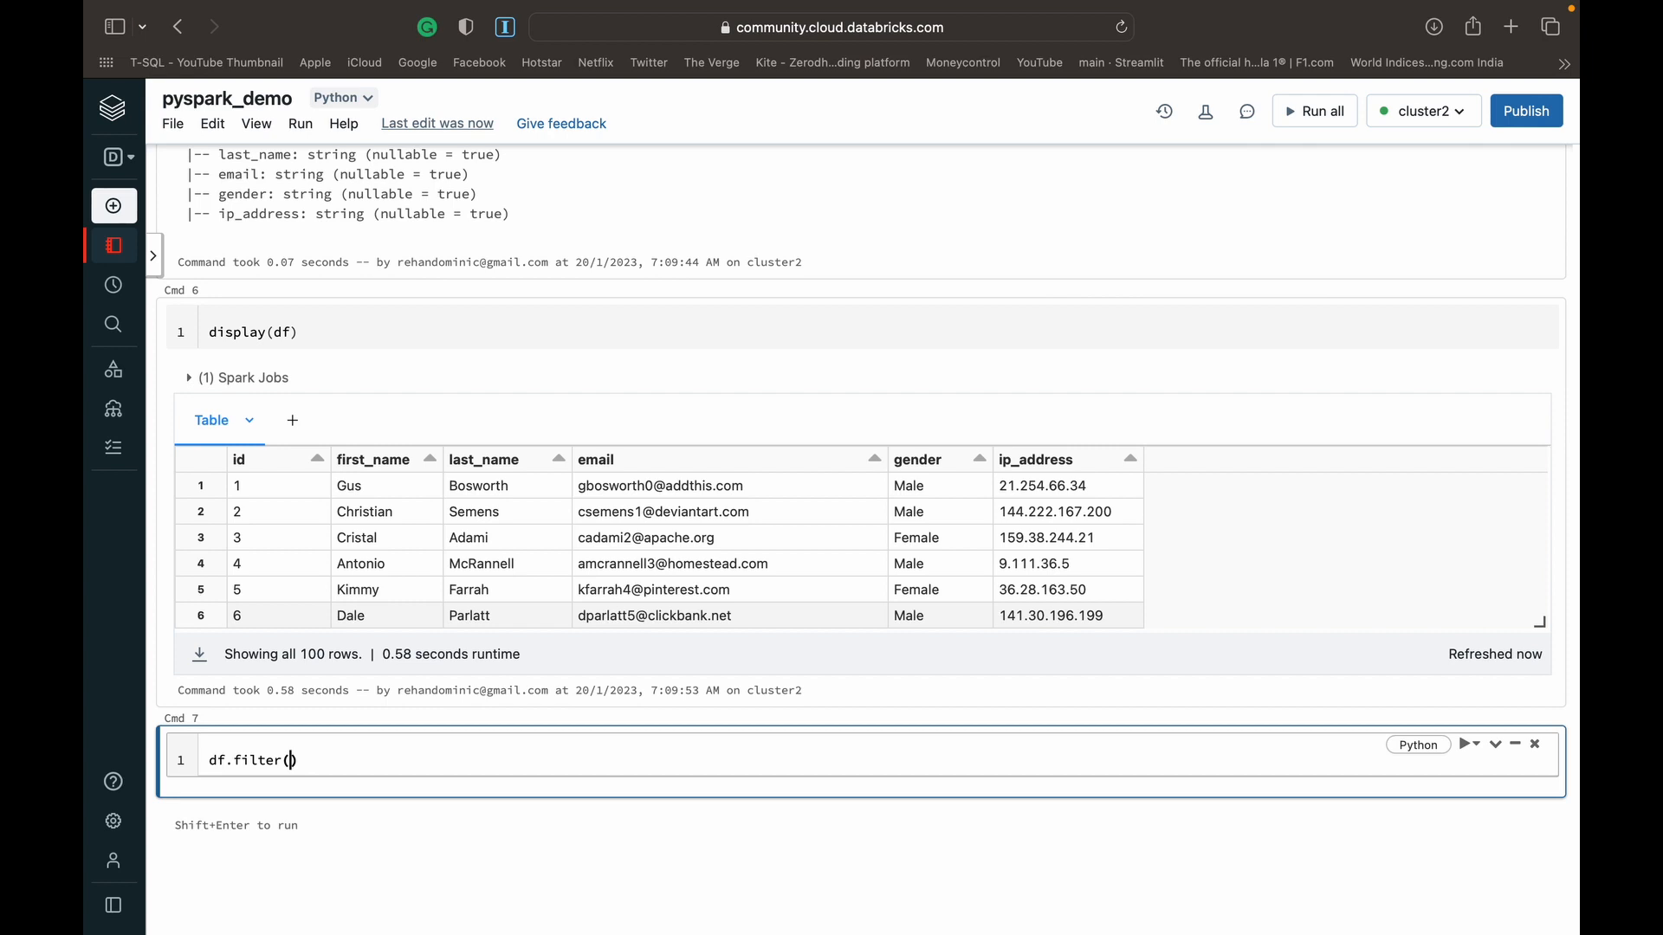
# Run display(df.filter(df.gender == "Female")) to get the 43 Female rows
pyautogui.write('df')
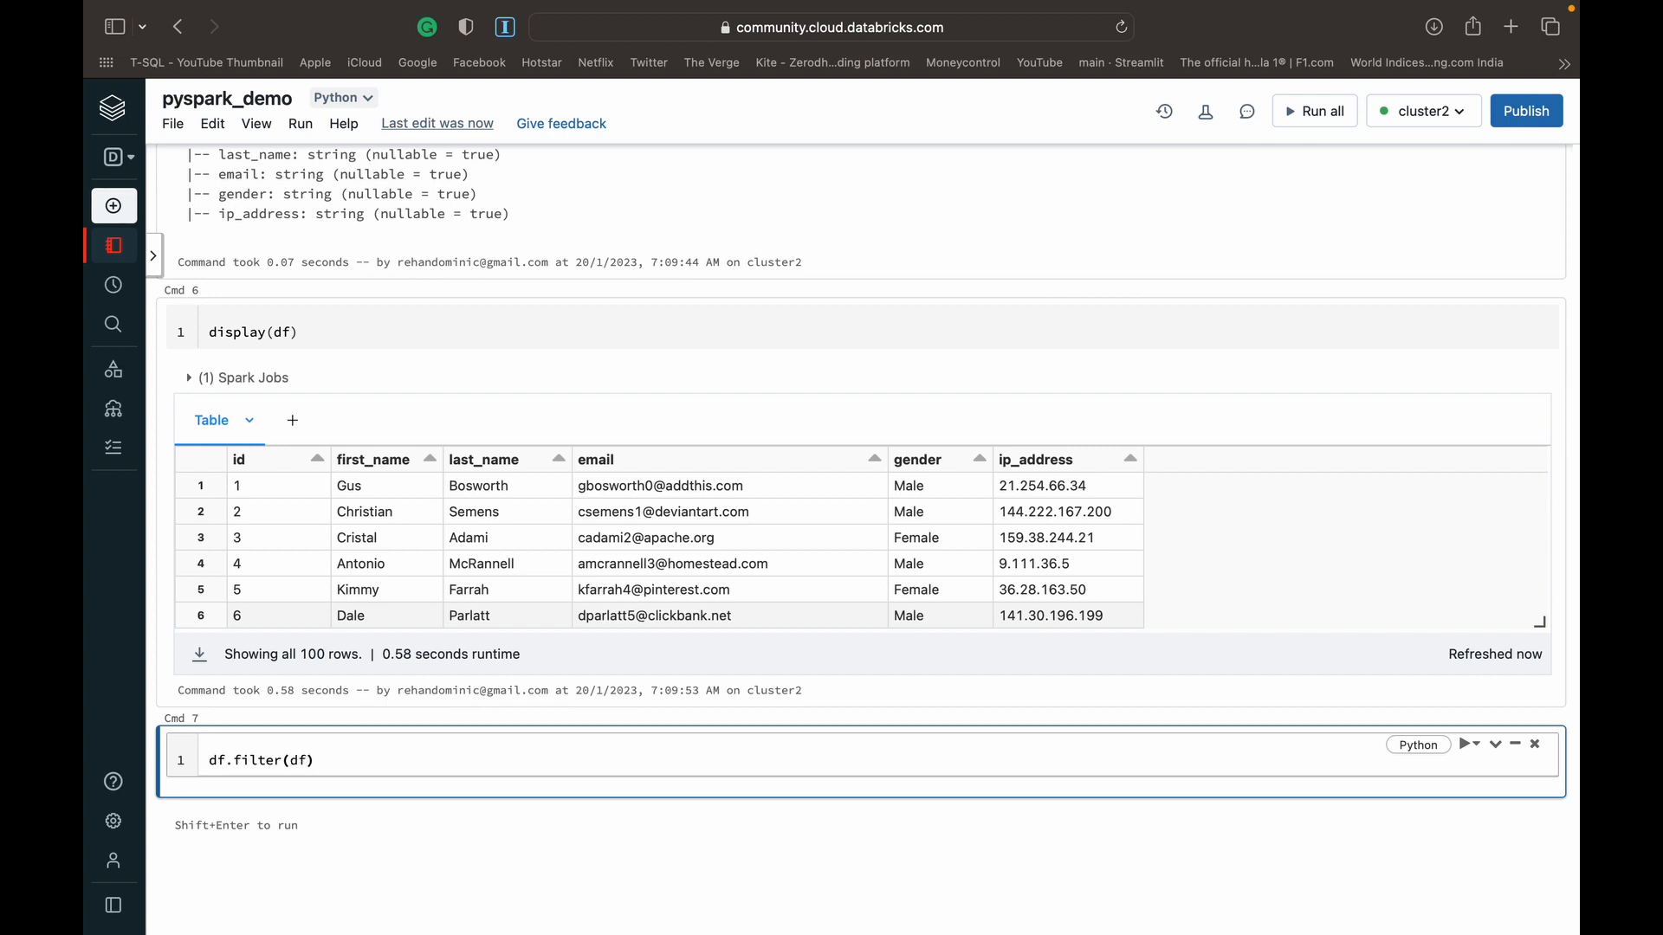
pyautogui.write('.gender ==')
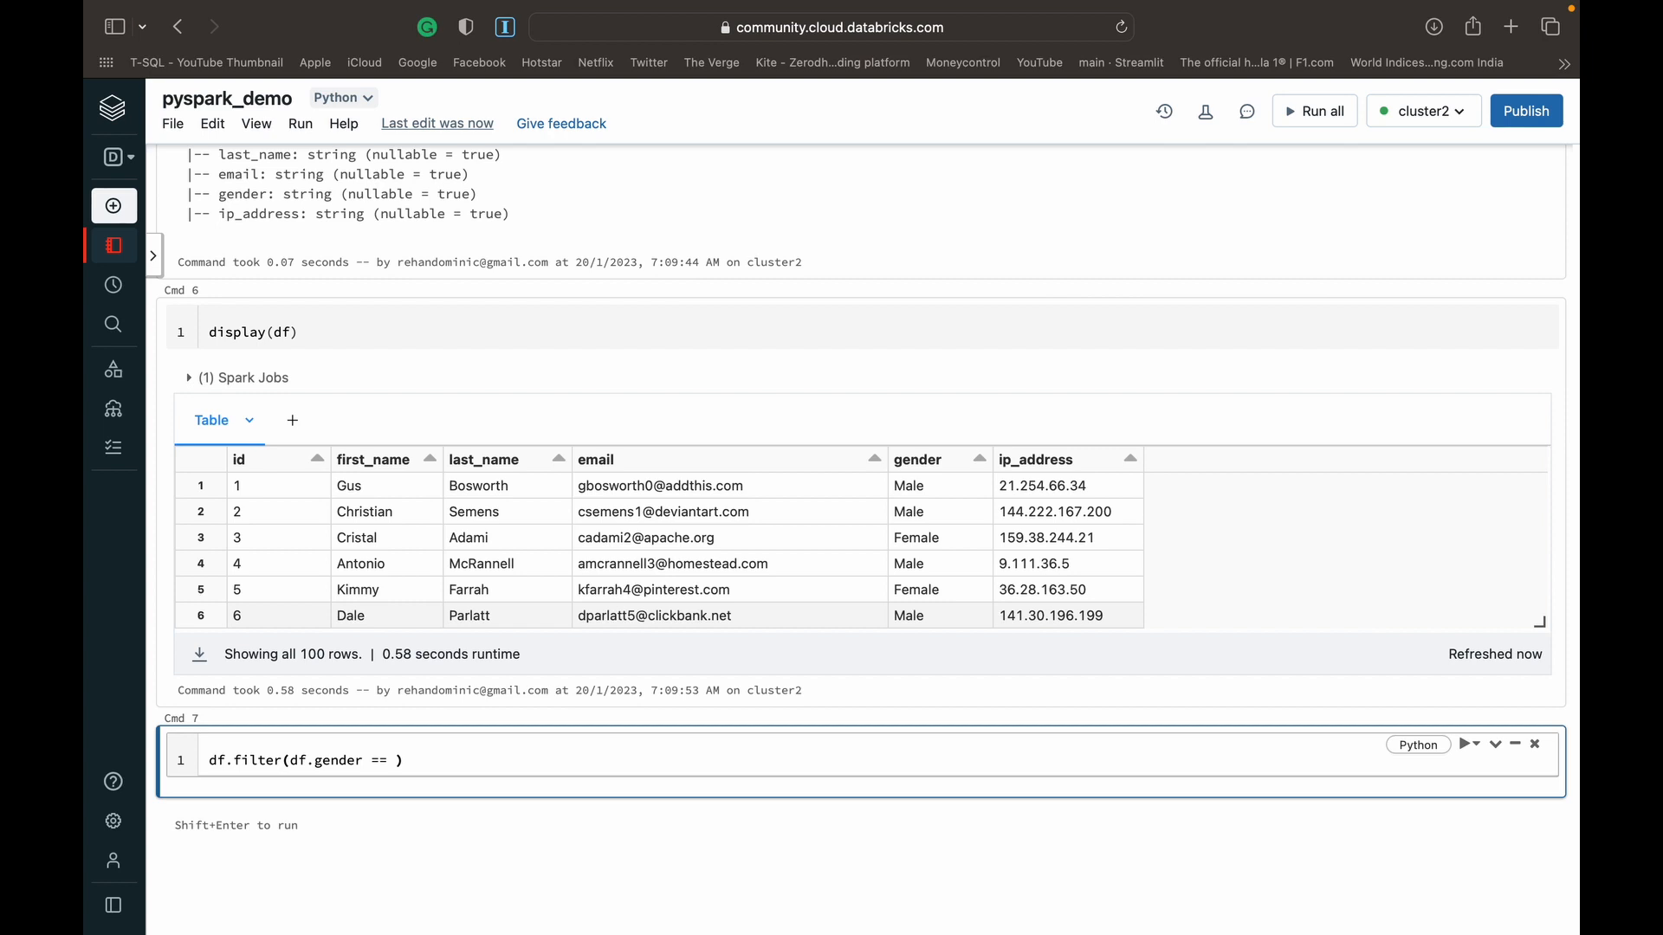
pyautogui.write('"')
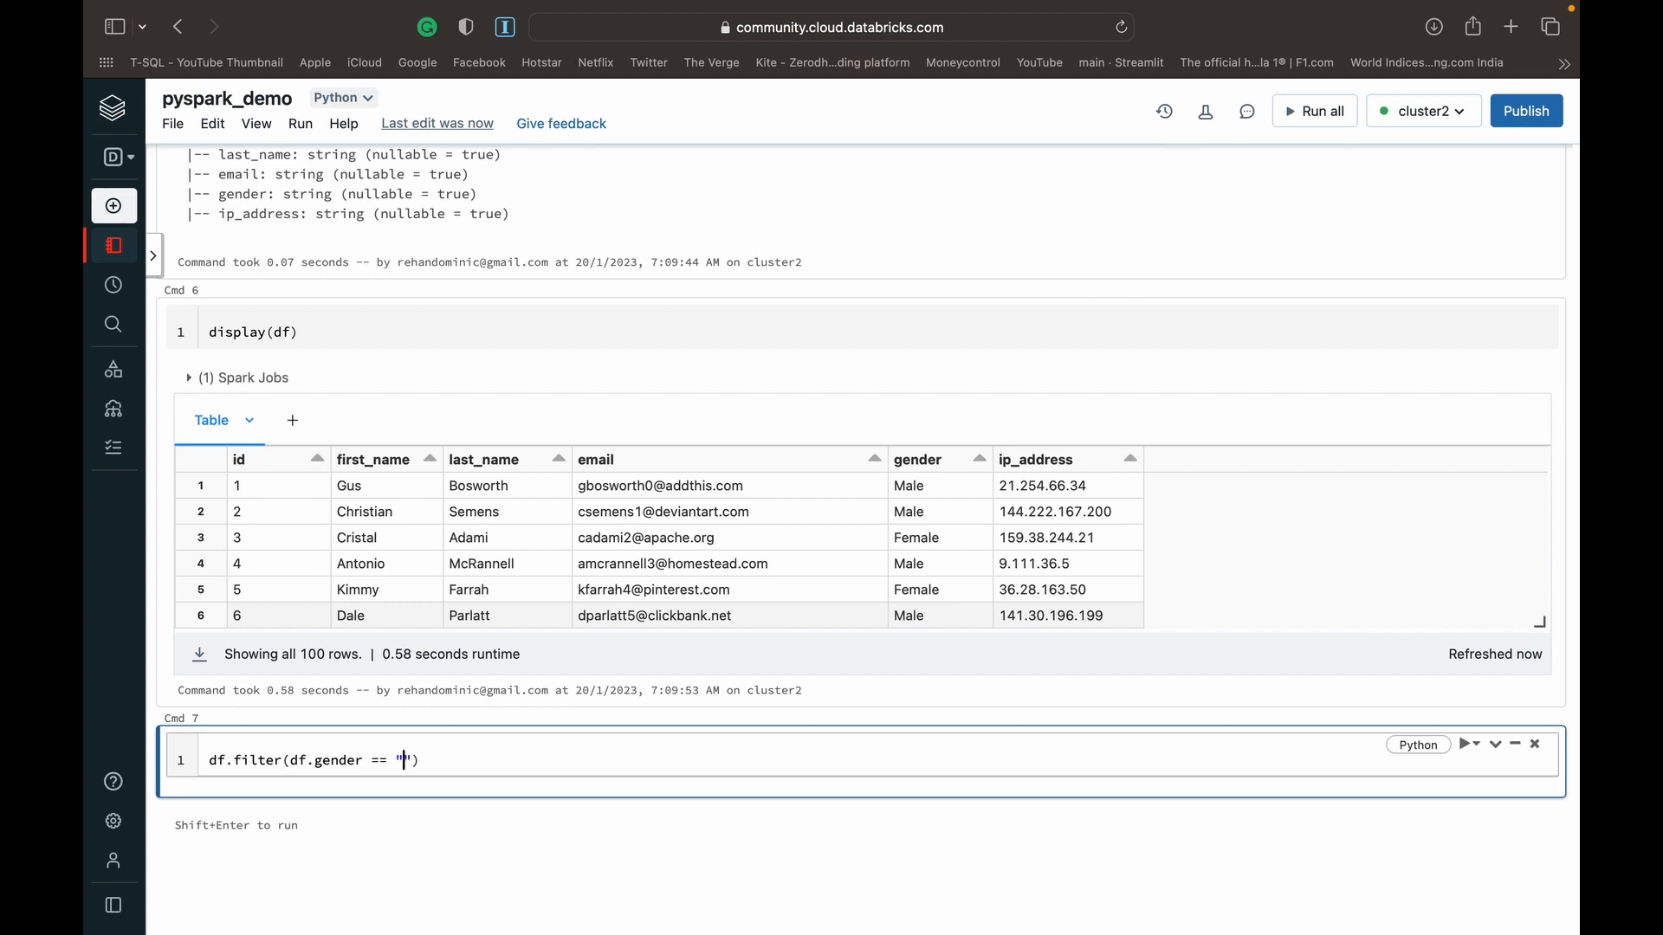
pyautogui.write('Female')
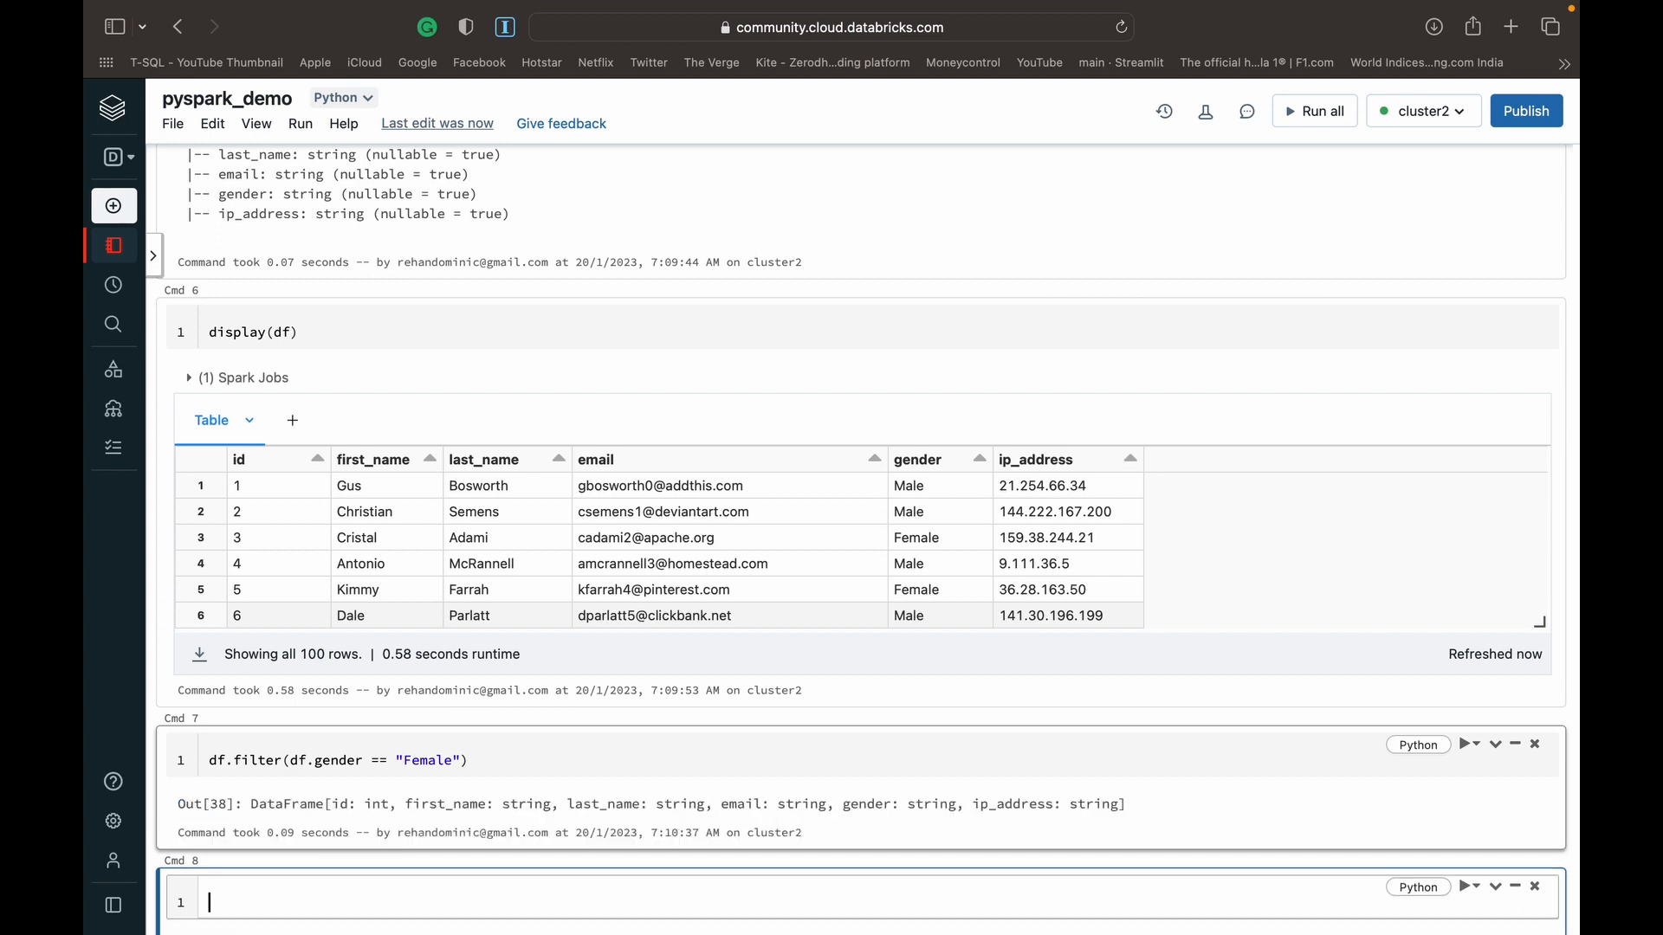
pyautogui.moveTo(330, 730)
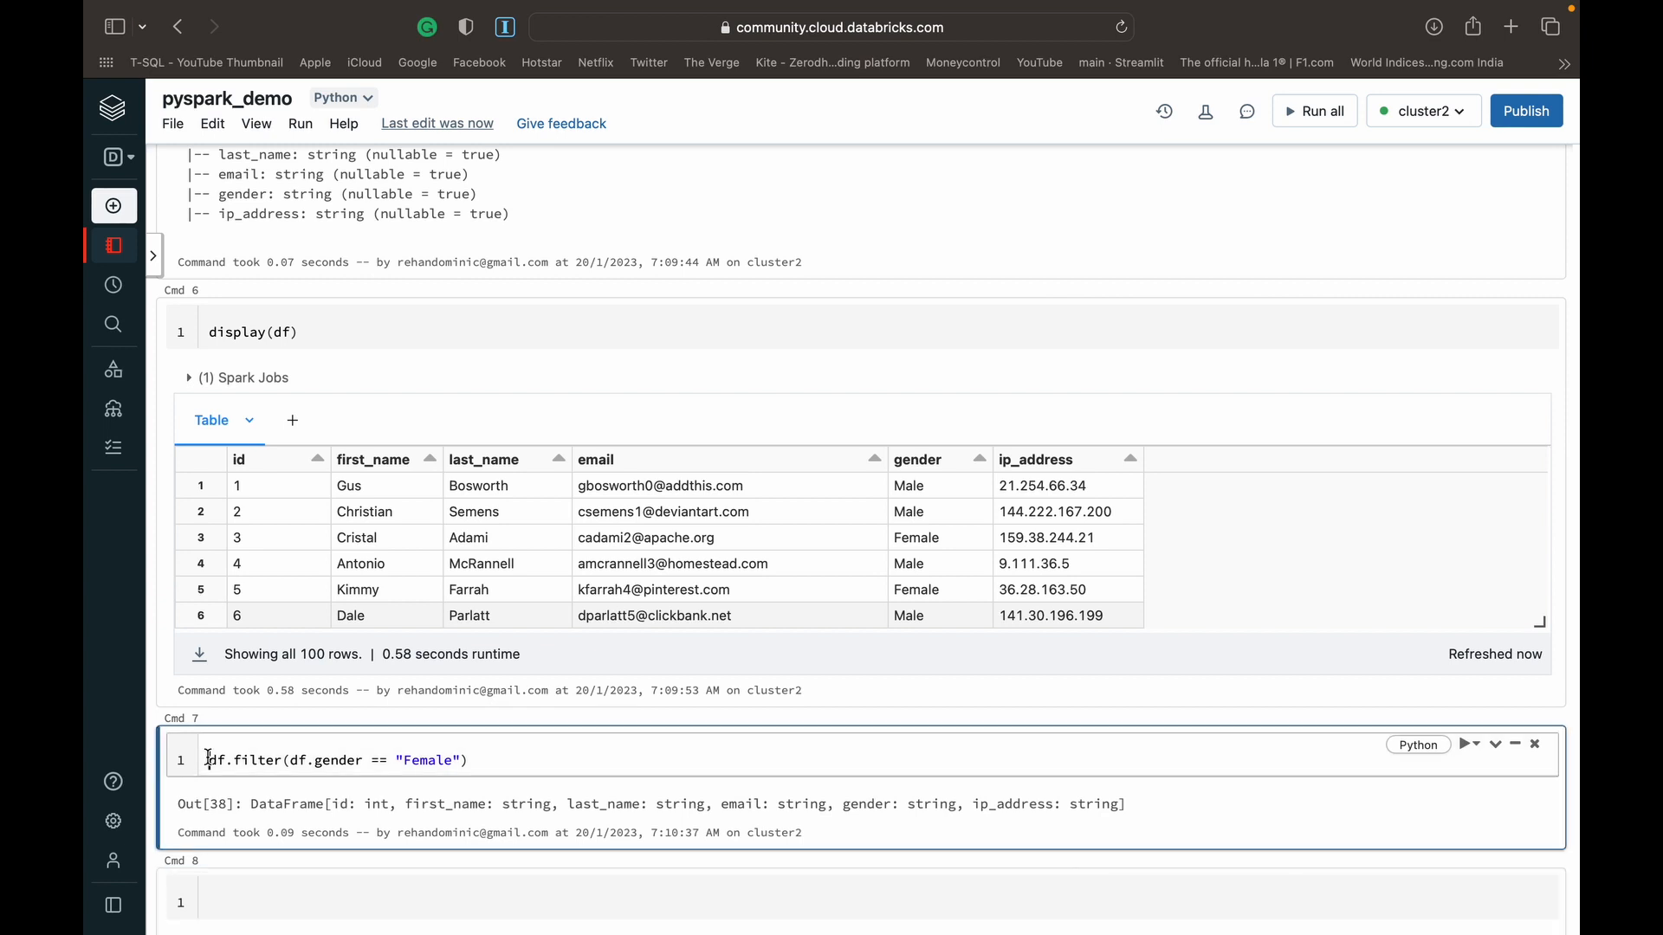
pyautogui.write('id')
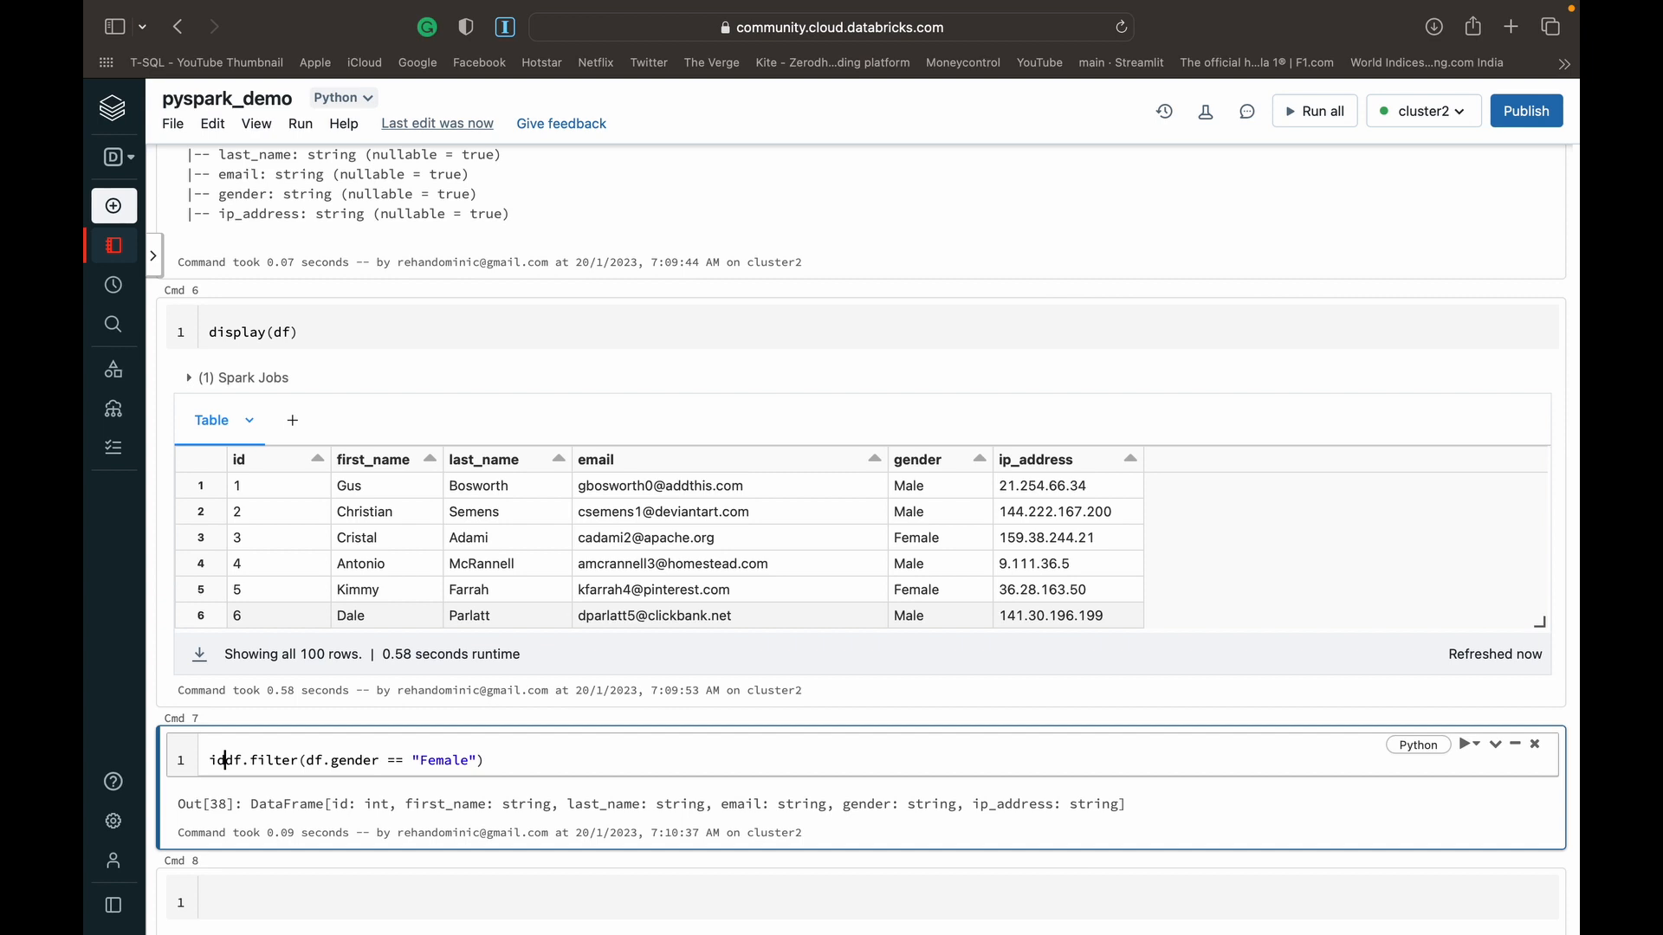
pyautogui.write('display(')
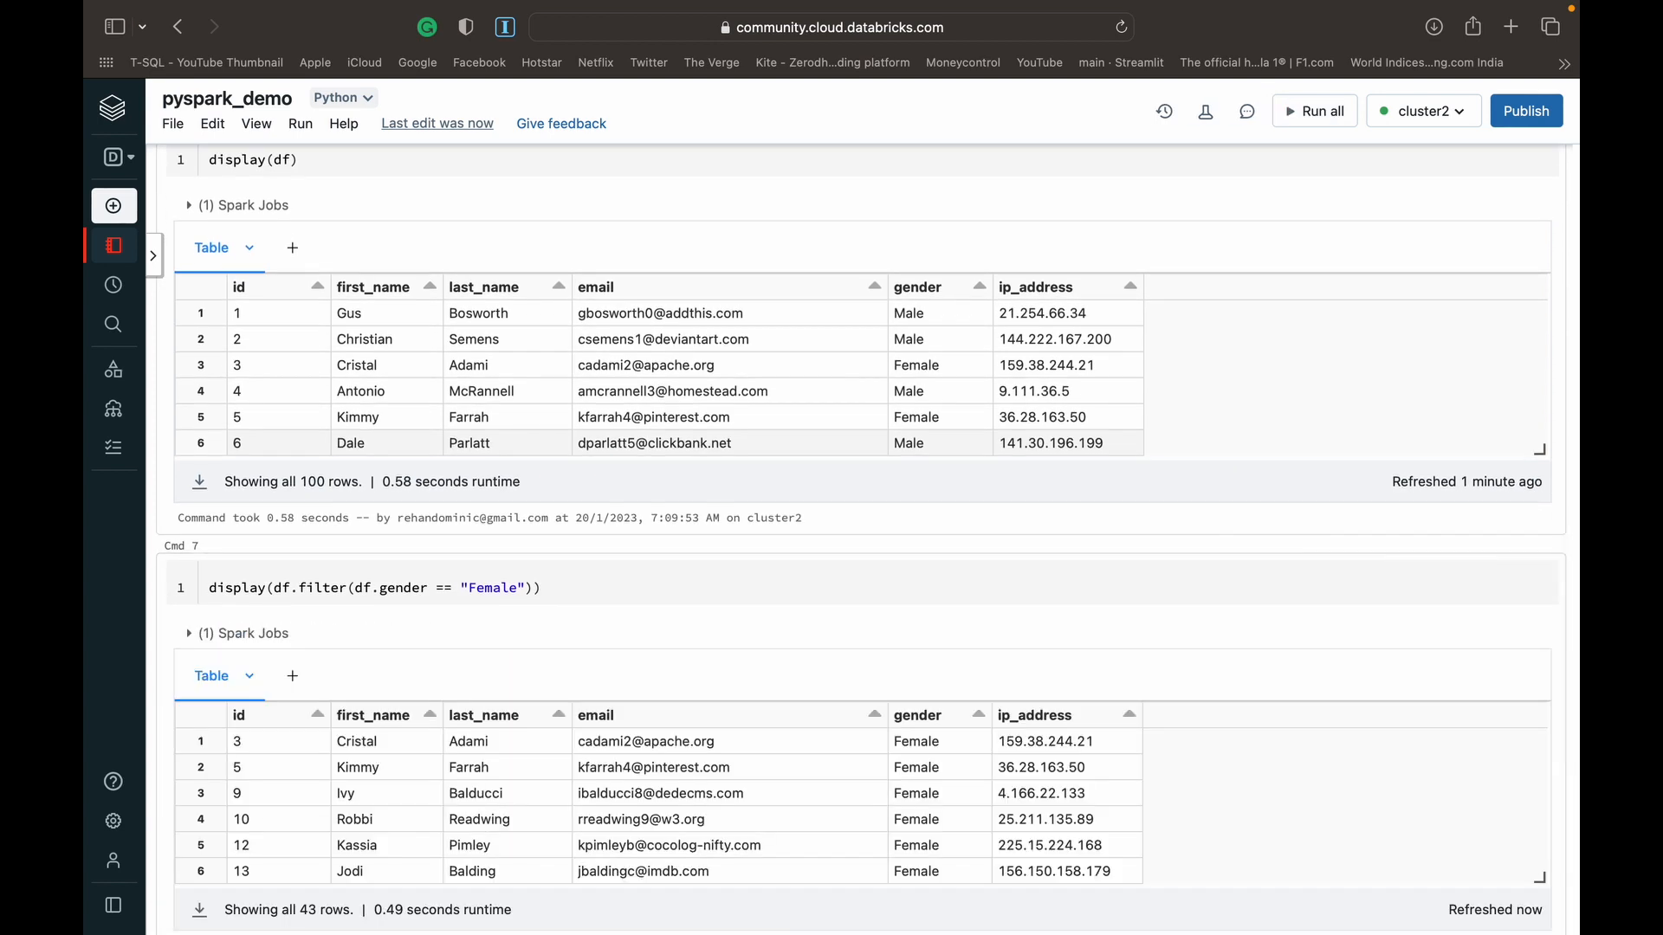
pyautogui.scroll(-3)
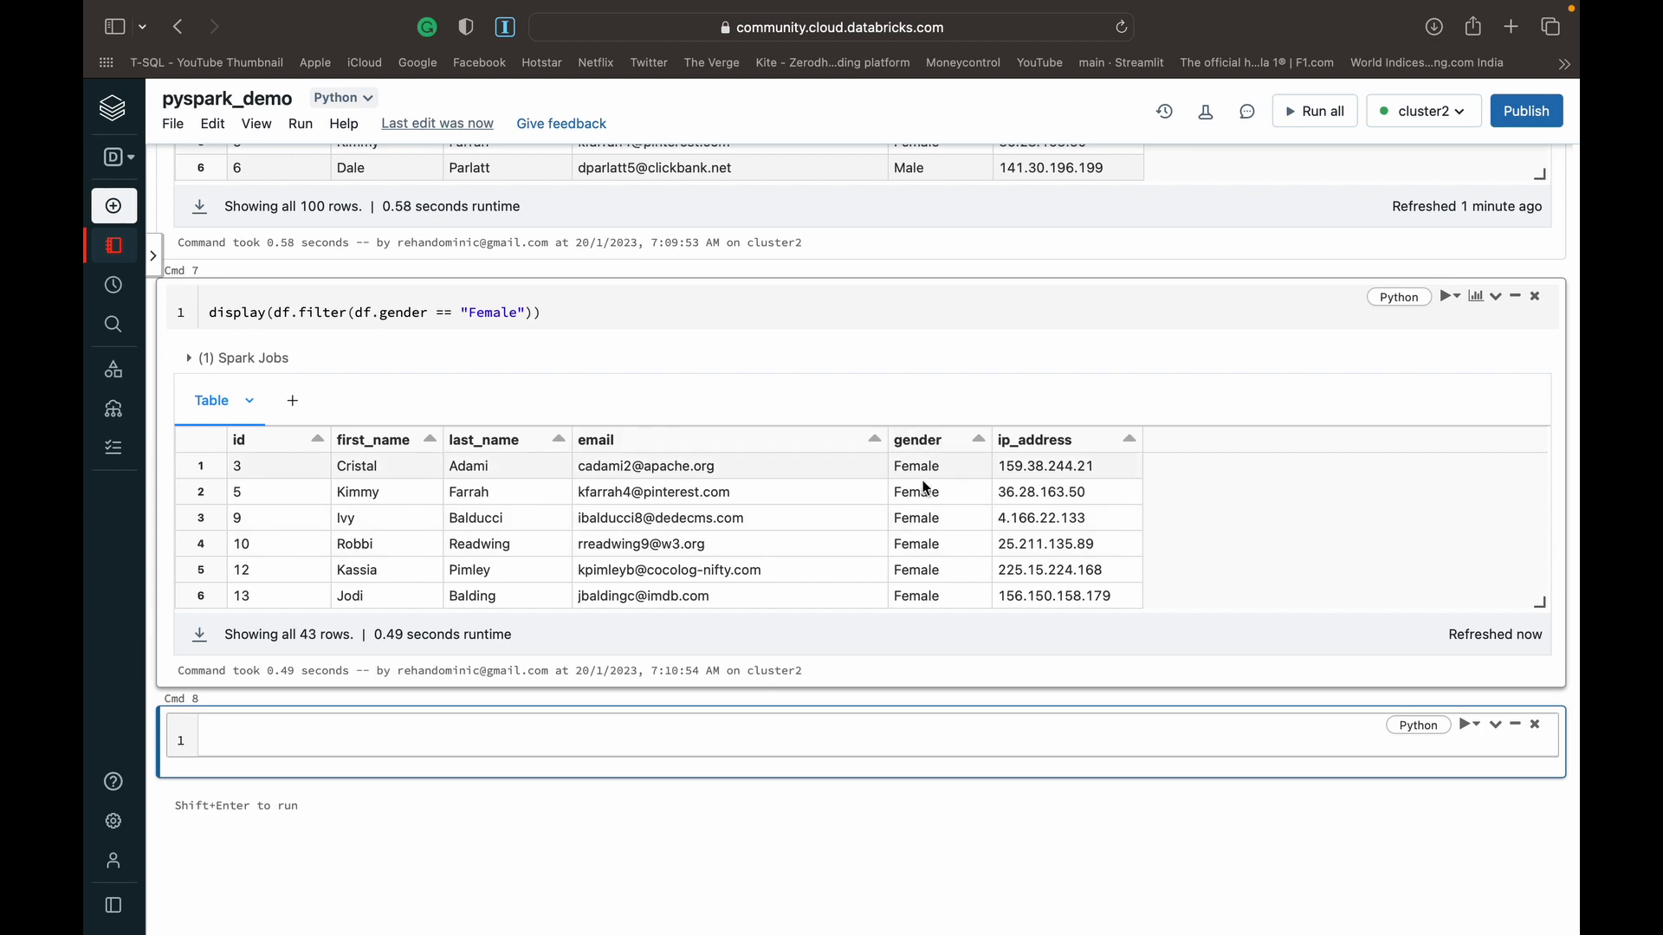
pyautogui.moveTo(981, 488)
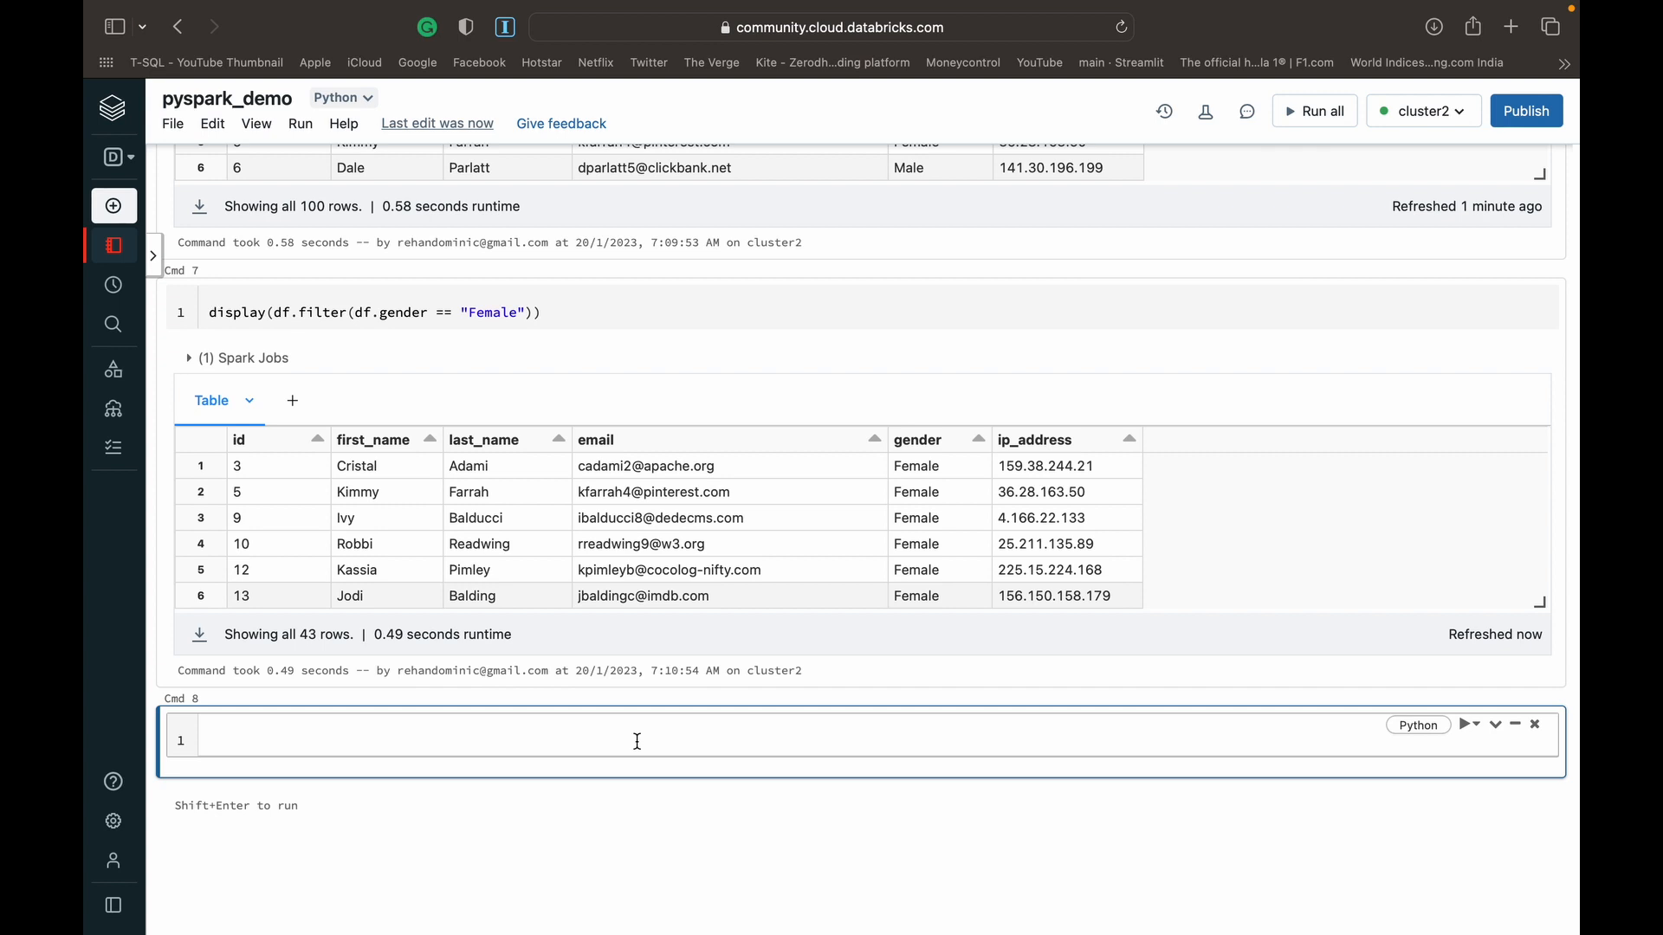
# Run display(df.filter(df.id > 20)) to show the 80 rows with id above 20
pyautogui.write('displa')
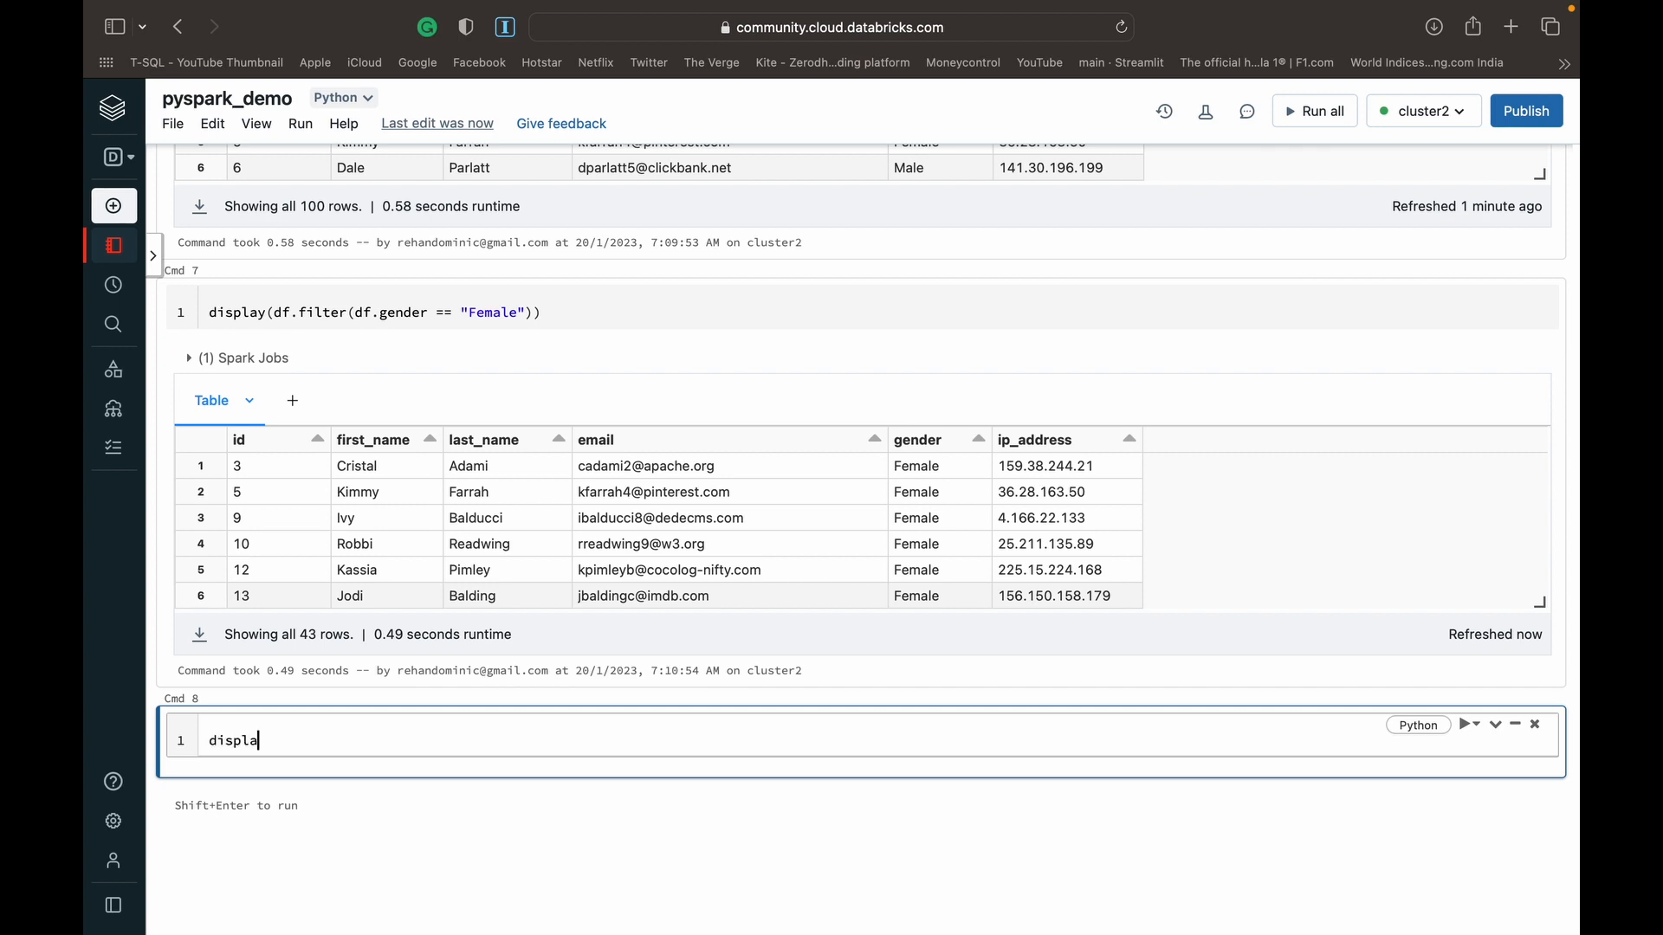
pyautogui.write('y(df.')
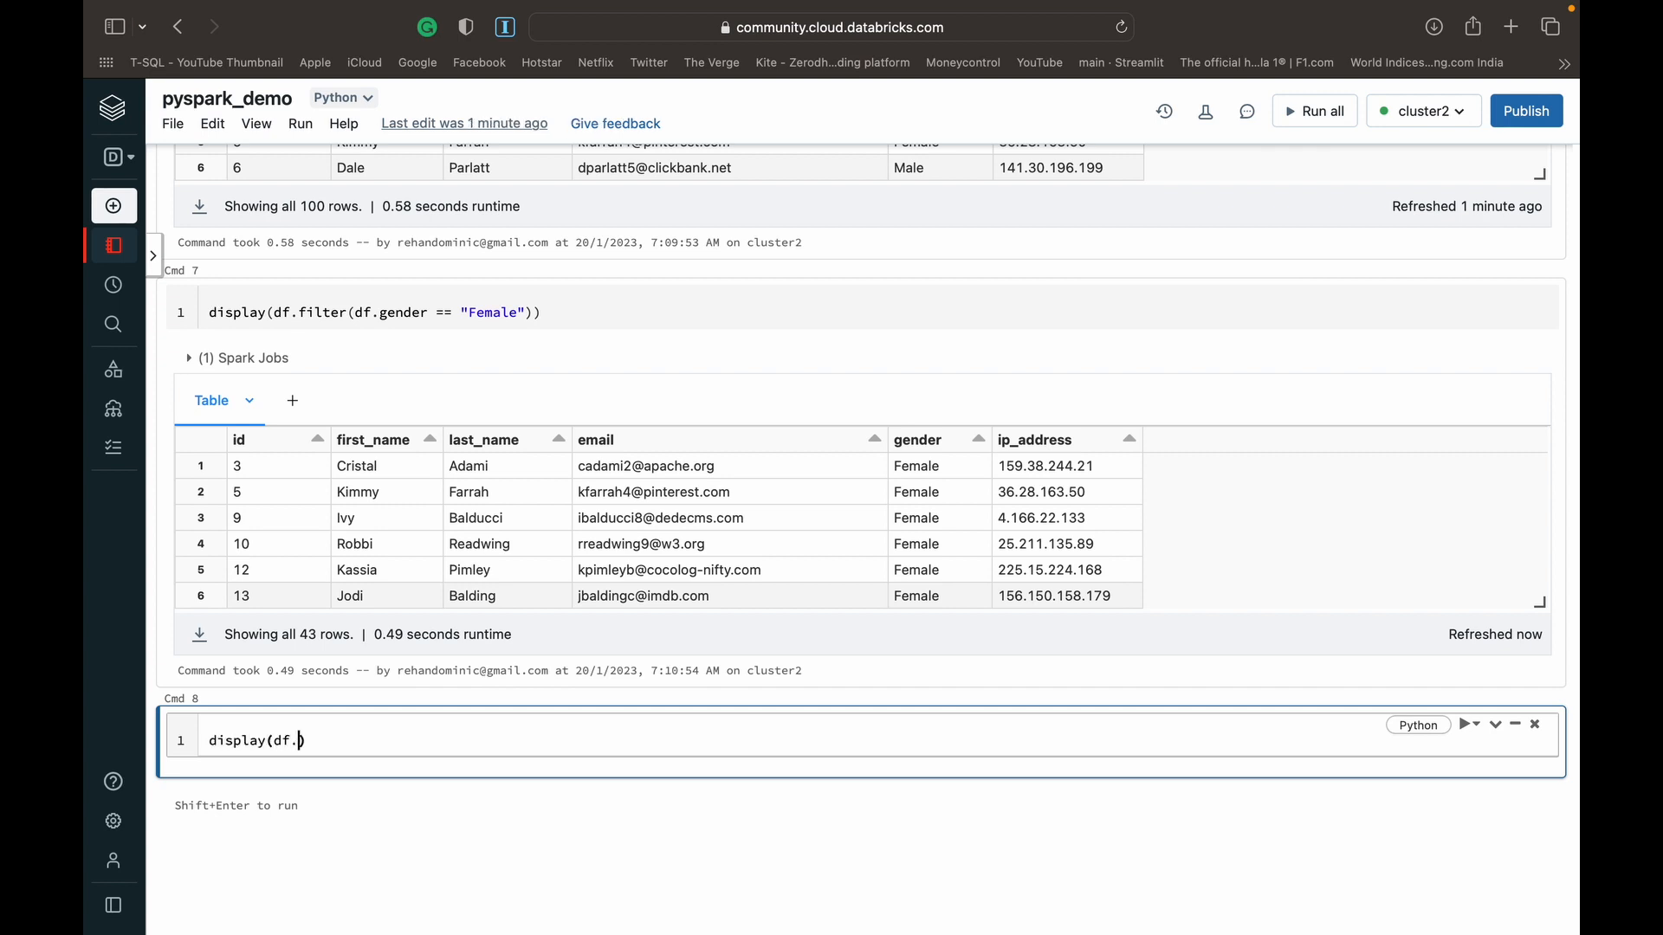
pyautogui.write('filter(df')
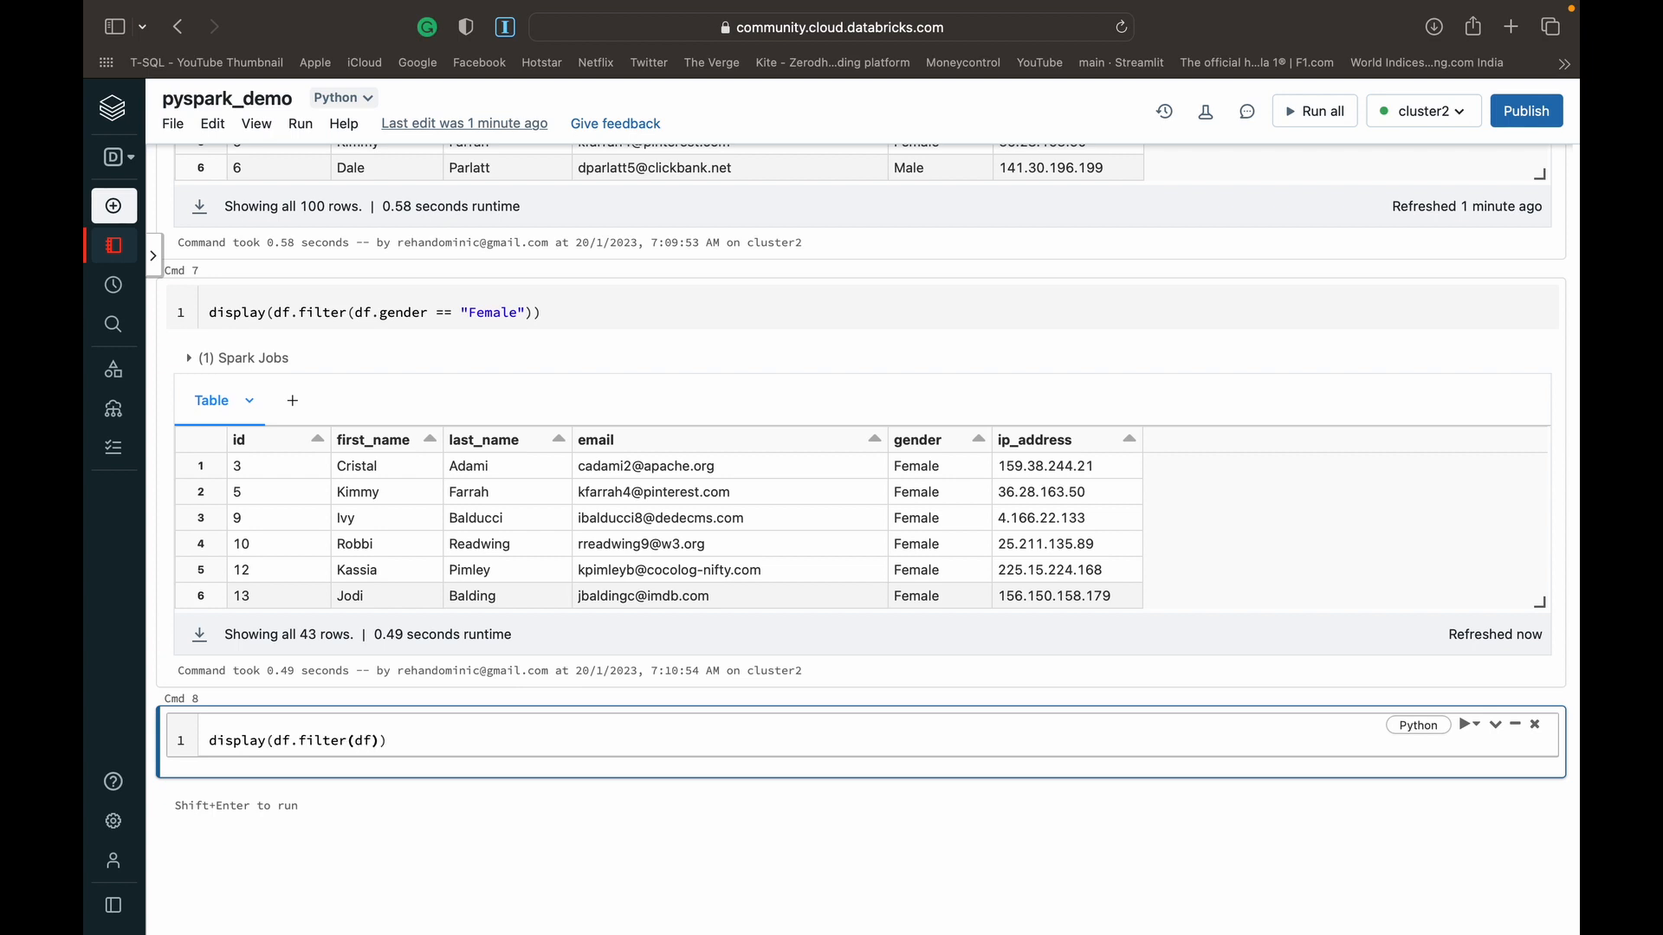
pyautogui.write('.id >')
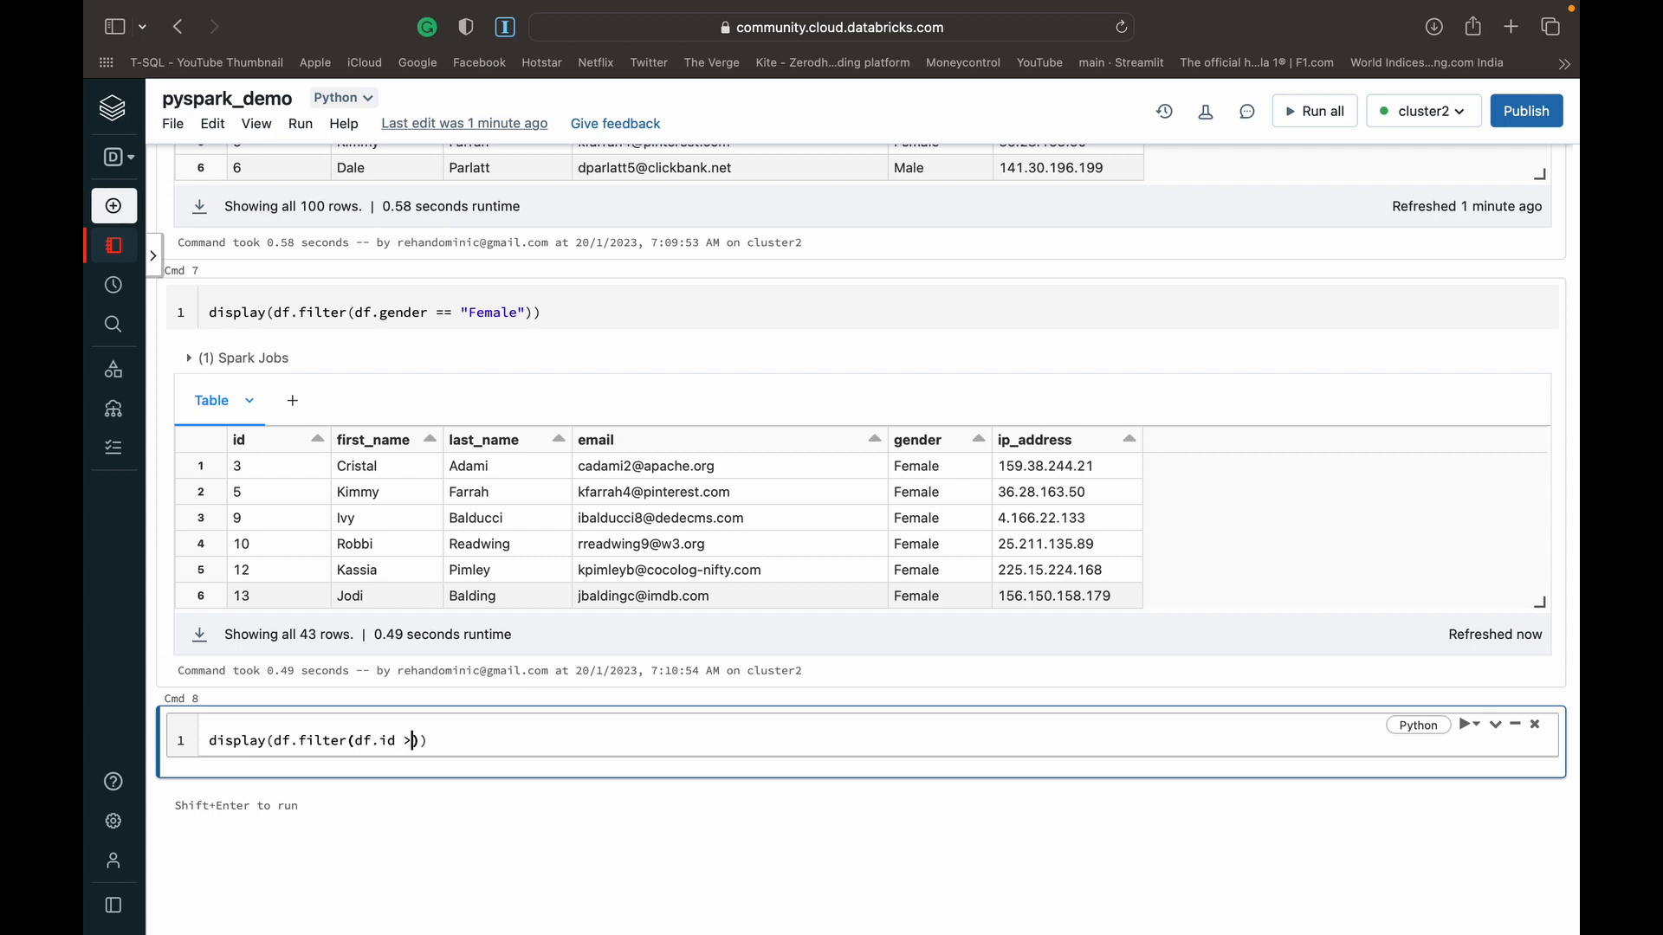
pyautogui.write('20')
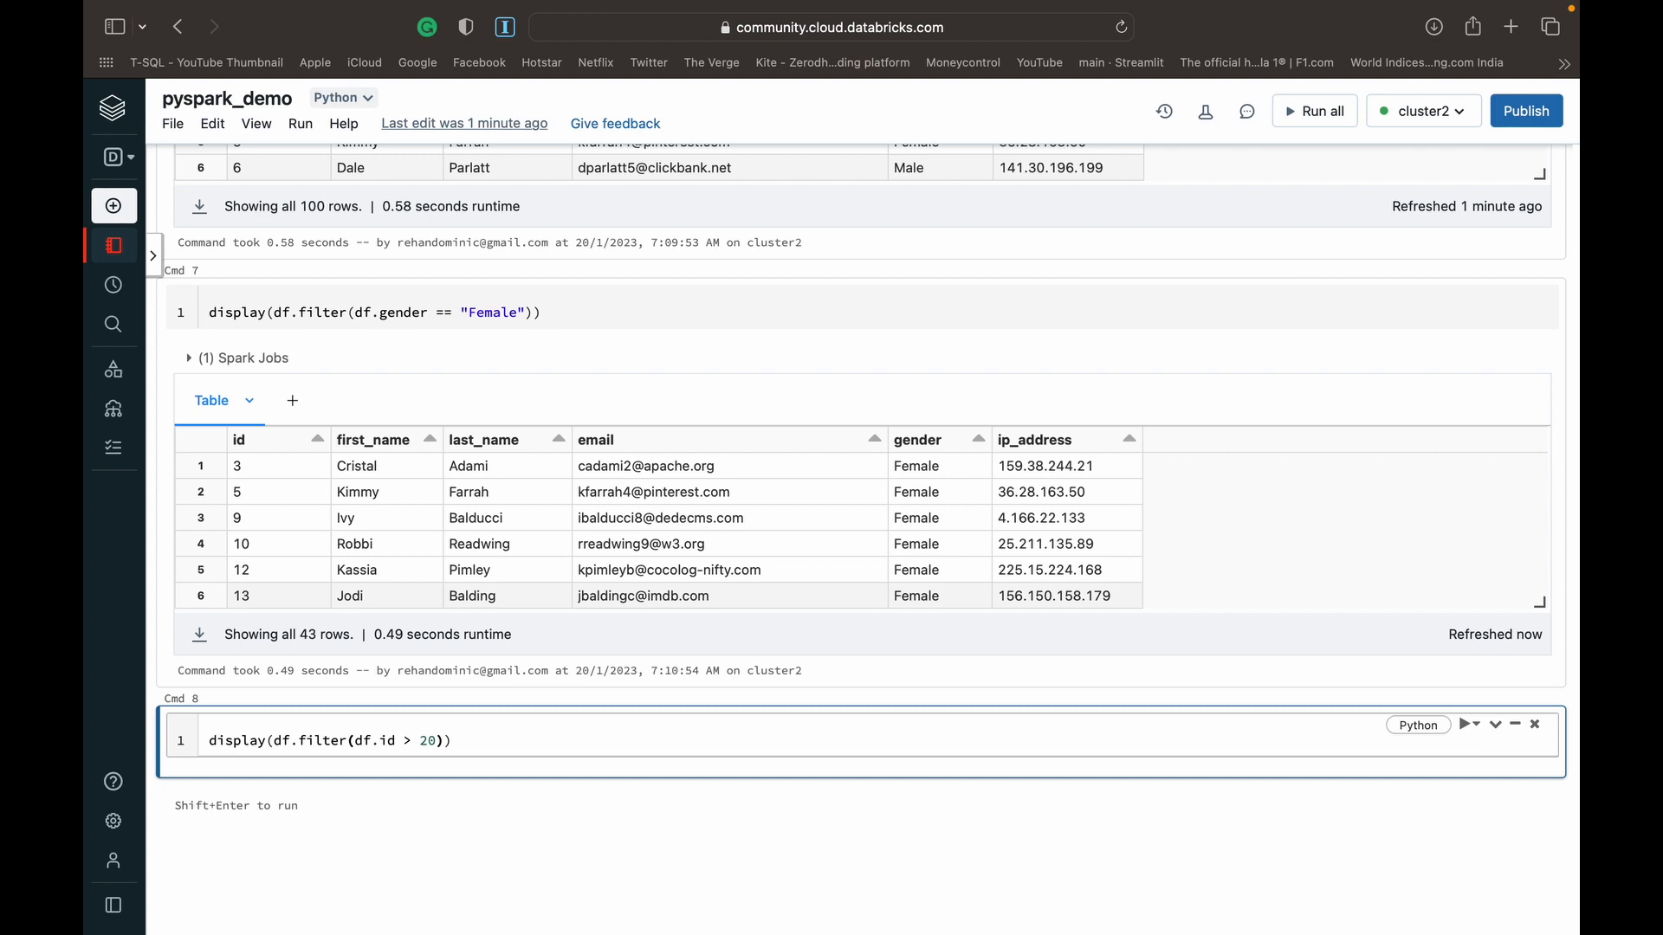
pyautogui.press('shift+enter')
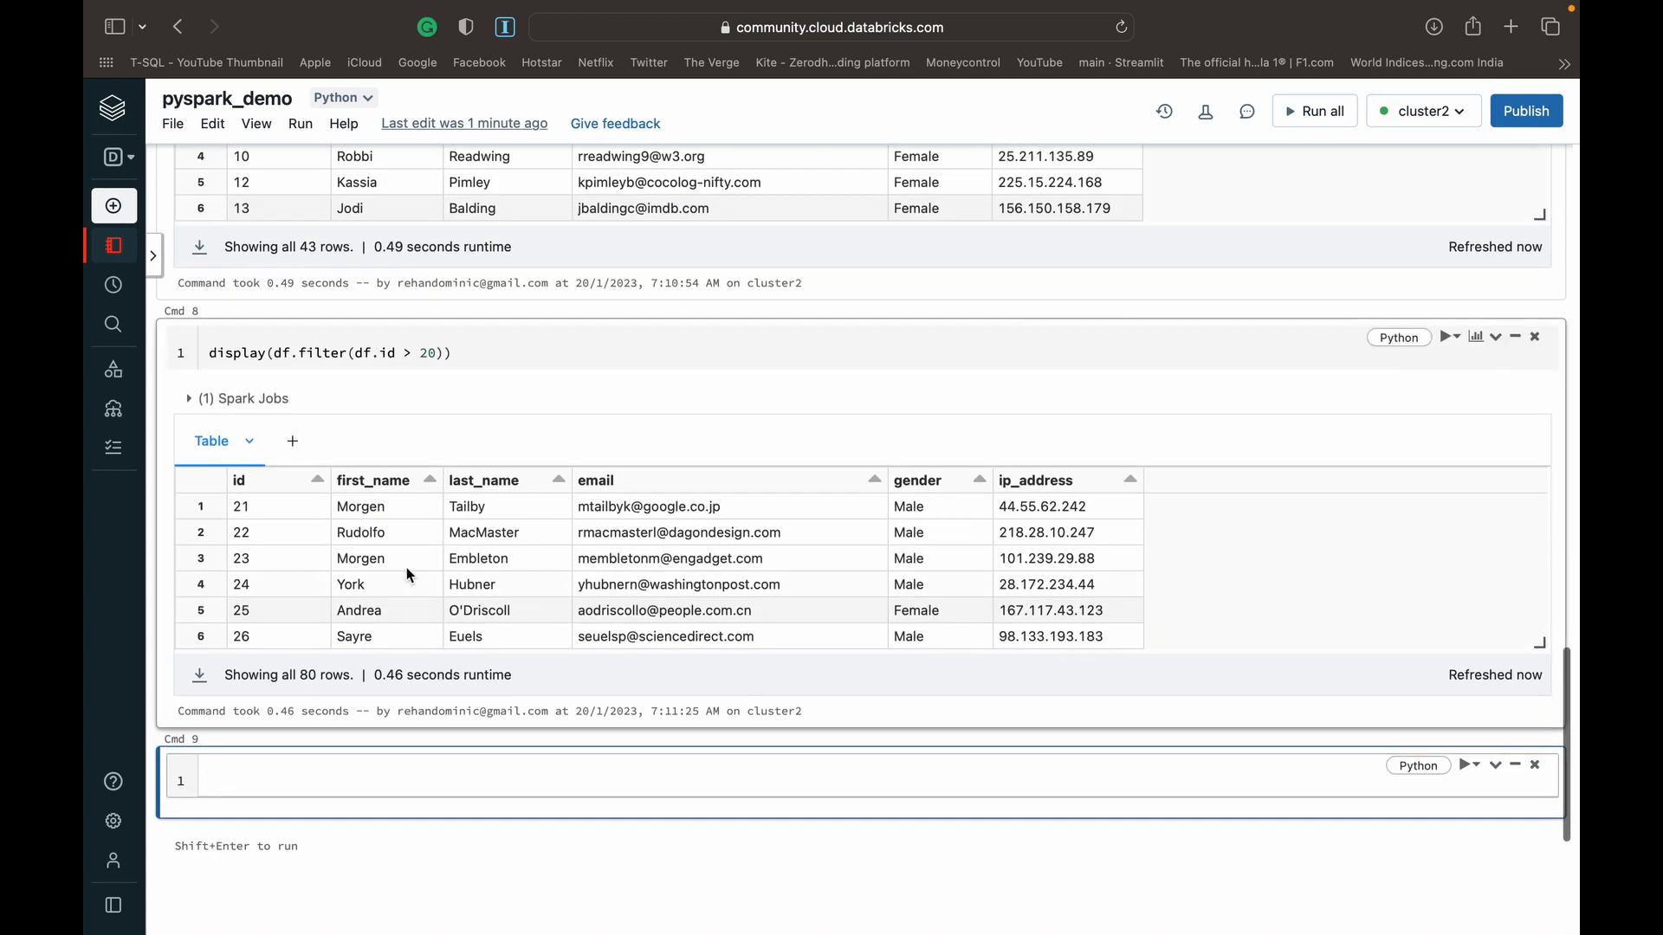
pyautogui.moveTo(341, 478)
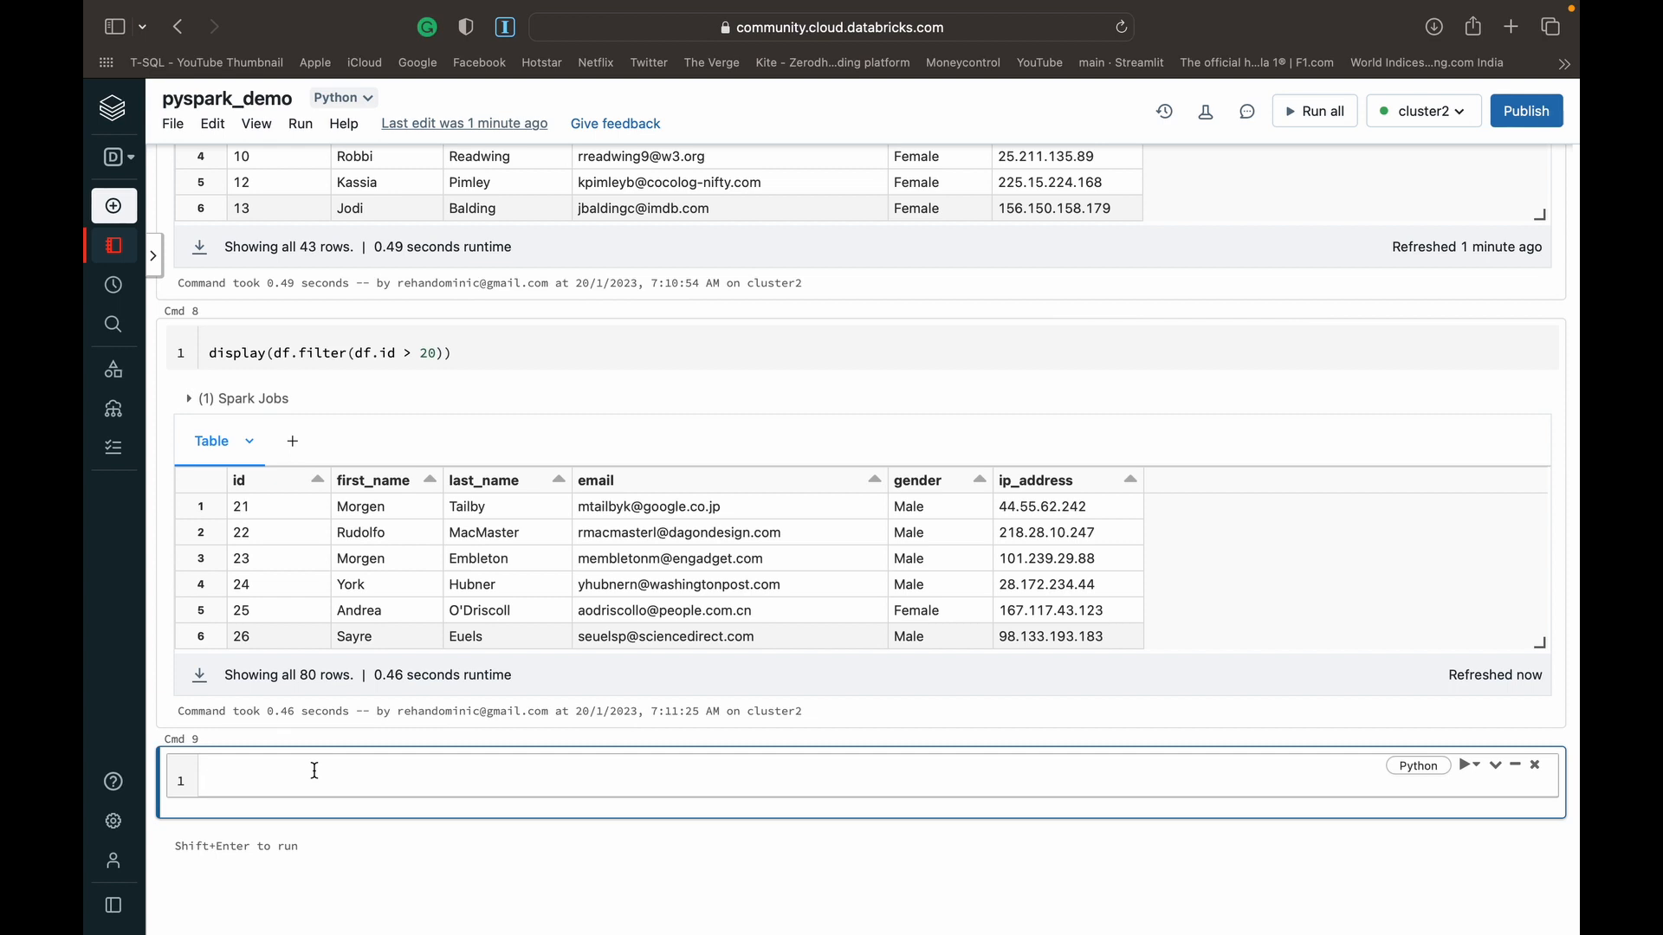
# Write a filter combining (df.id > 10) & a second df.gender == condition
pyautogui.write('display()')
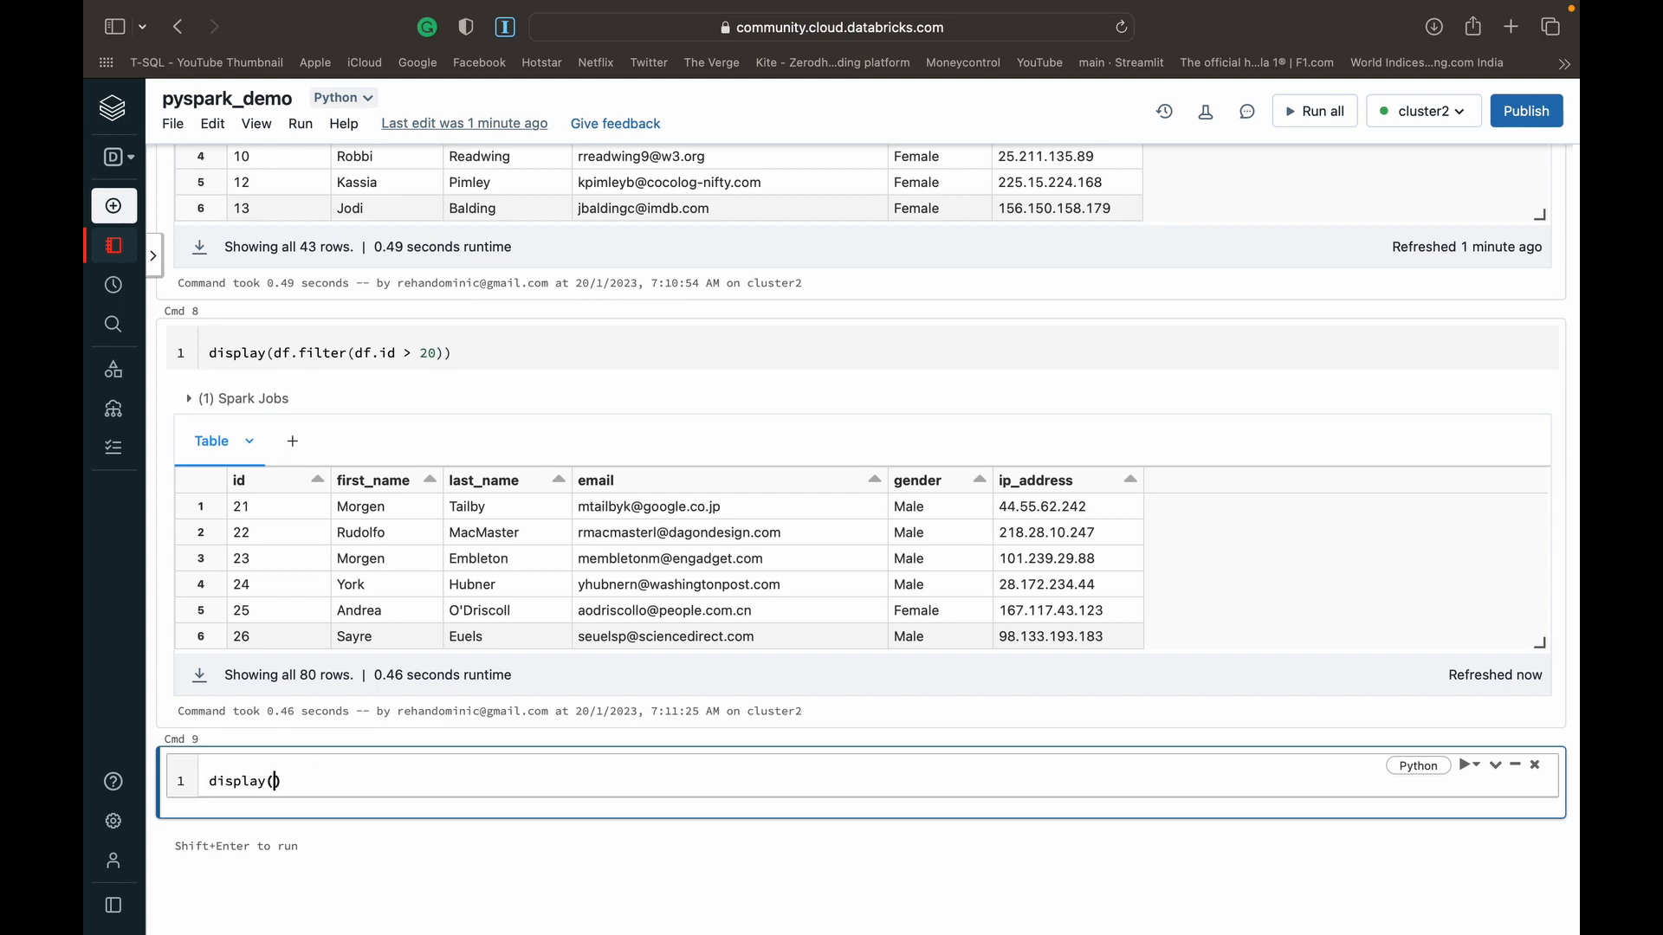
pyautogui.write('df.filter(')
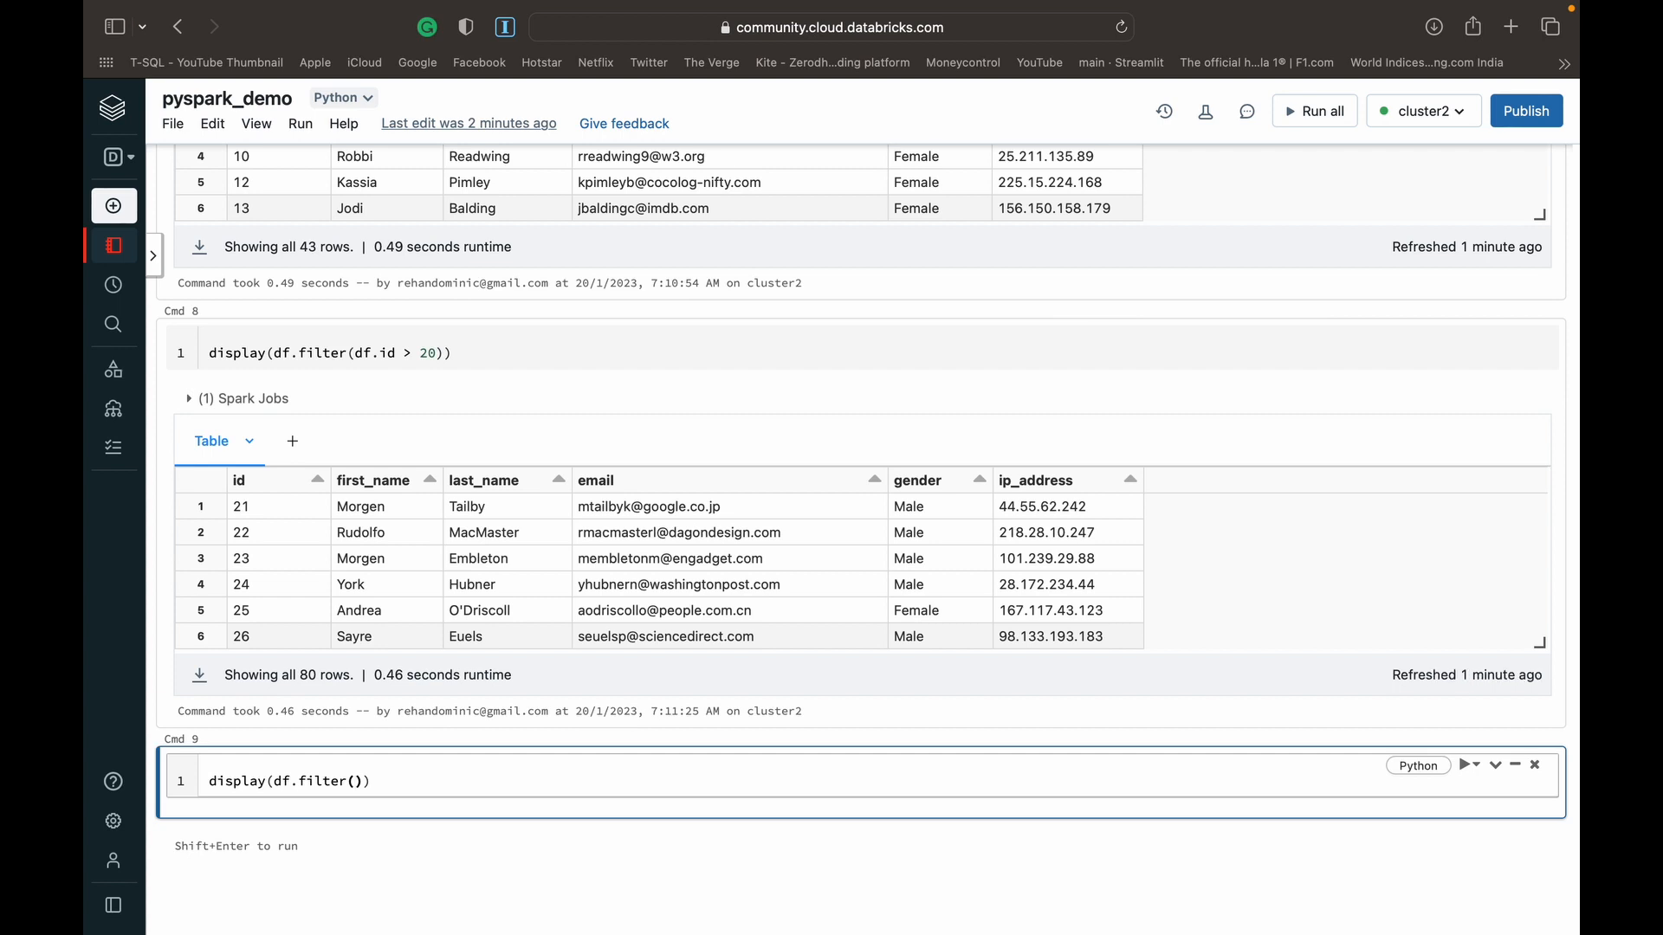
pyautogui.click(353, 782)
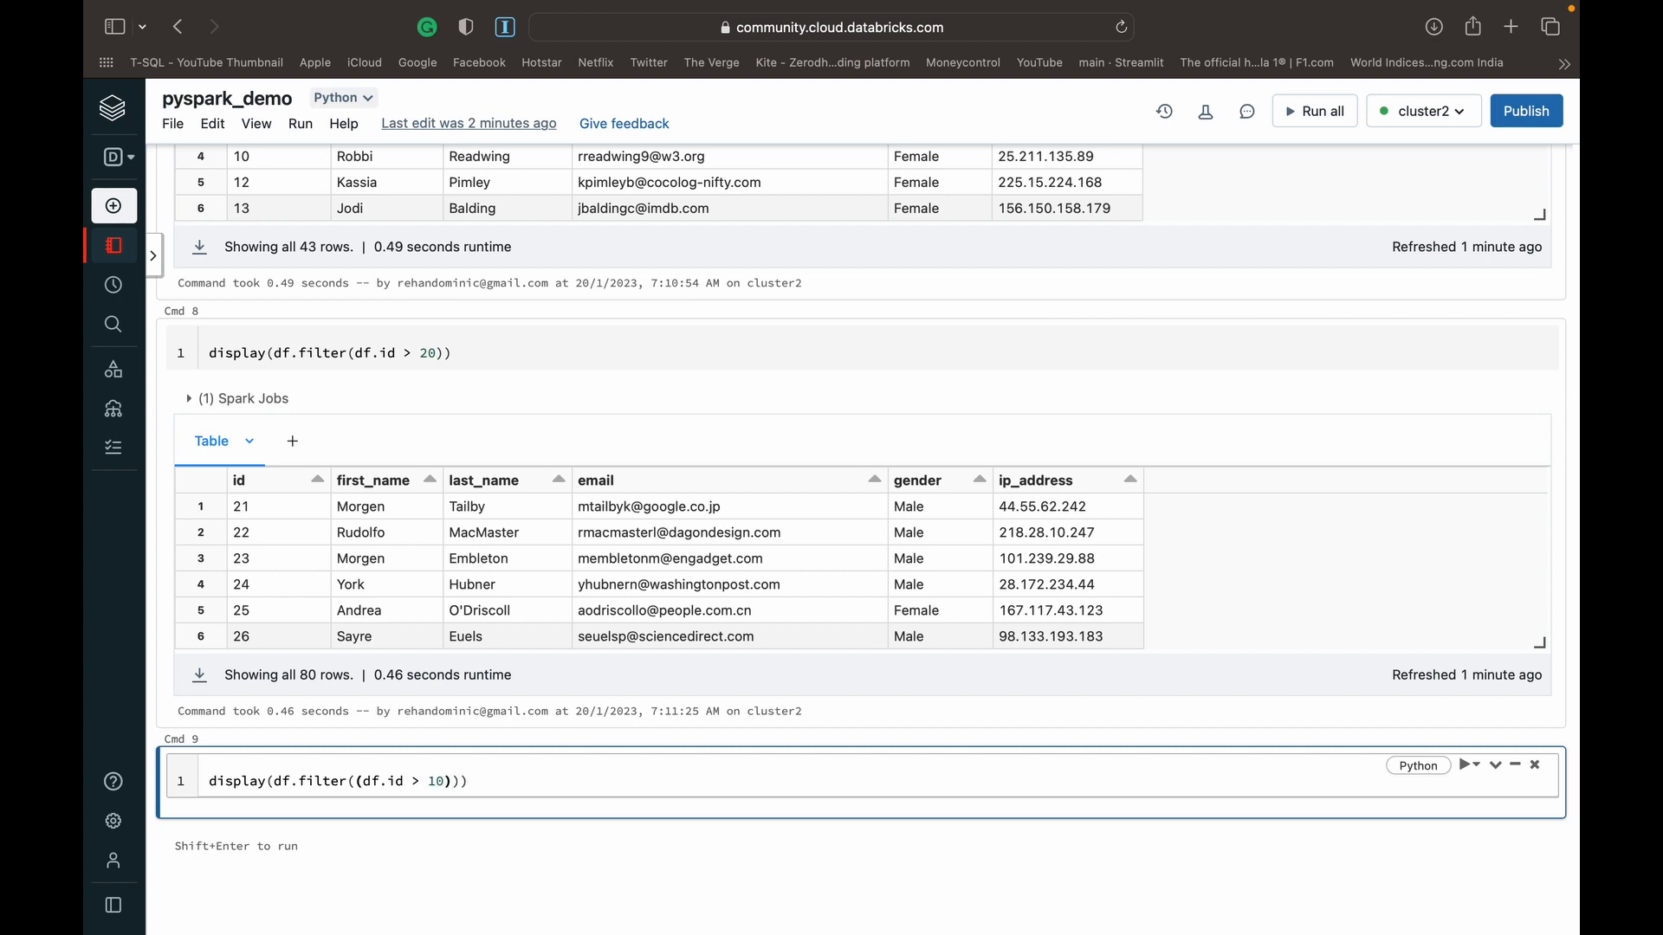
pyautogui.write('&')
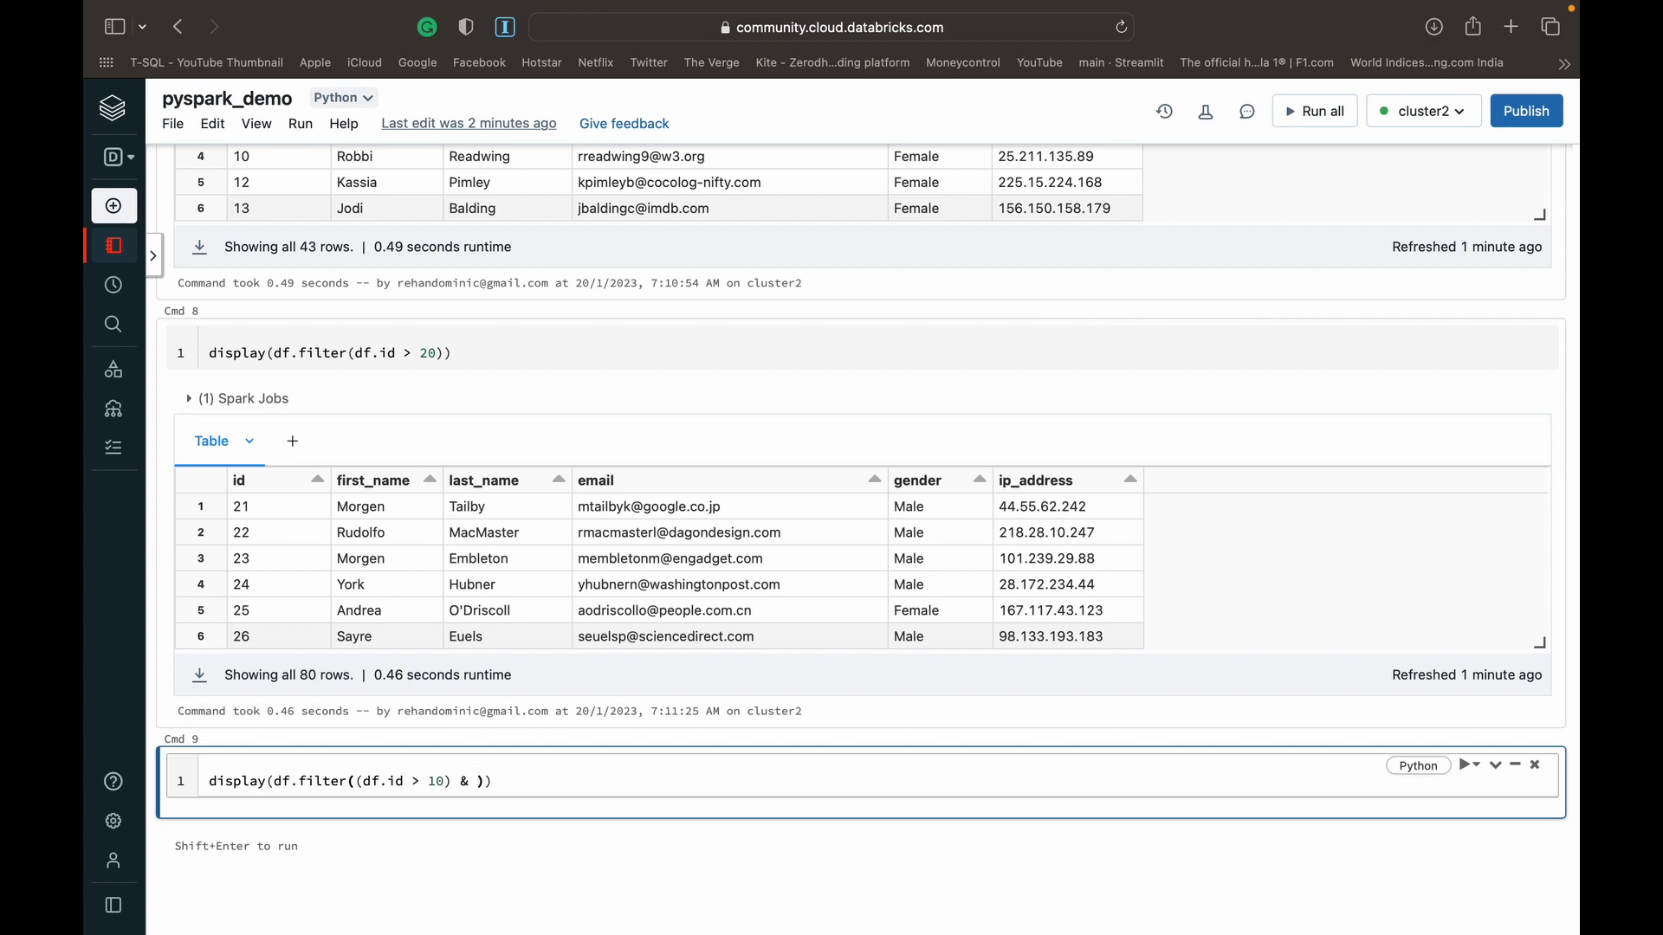
pyautogui.write('(')
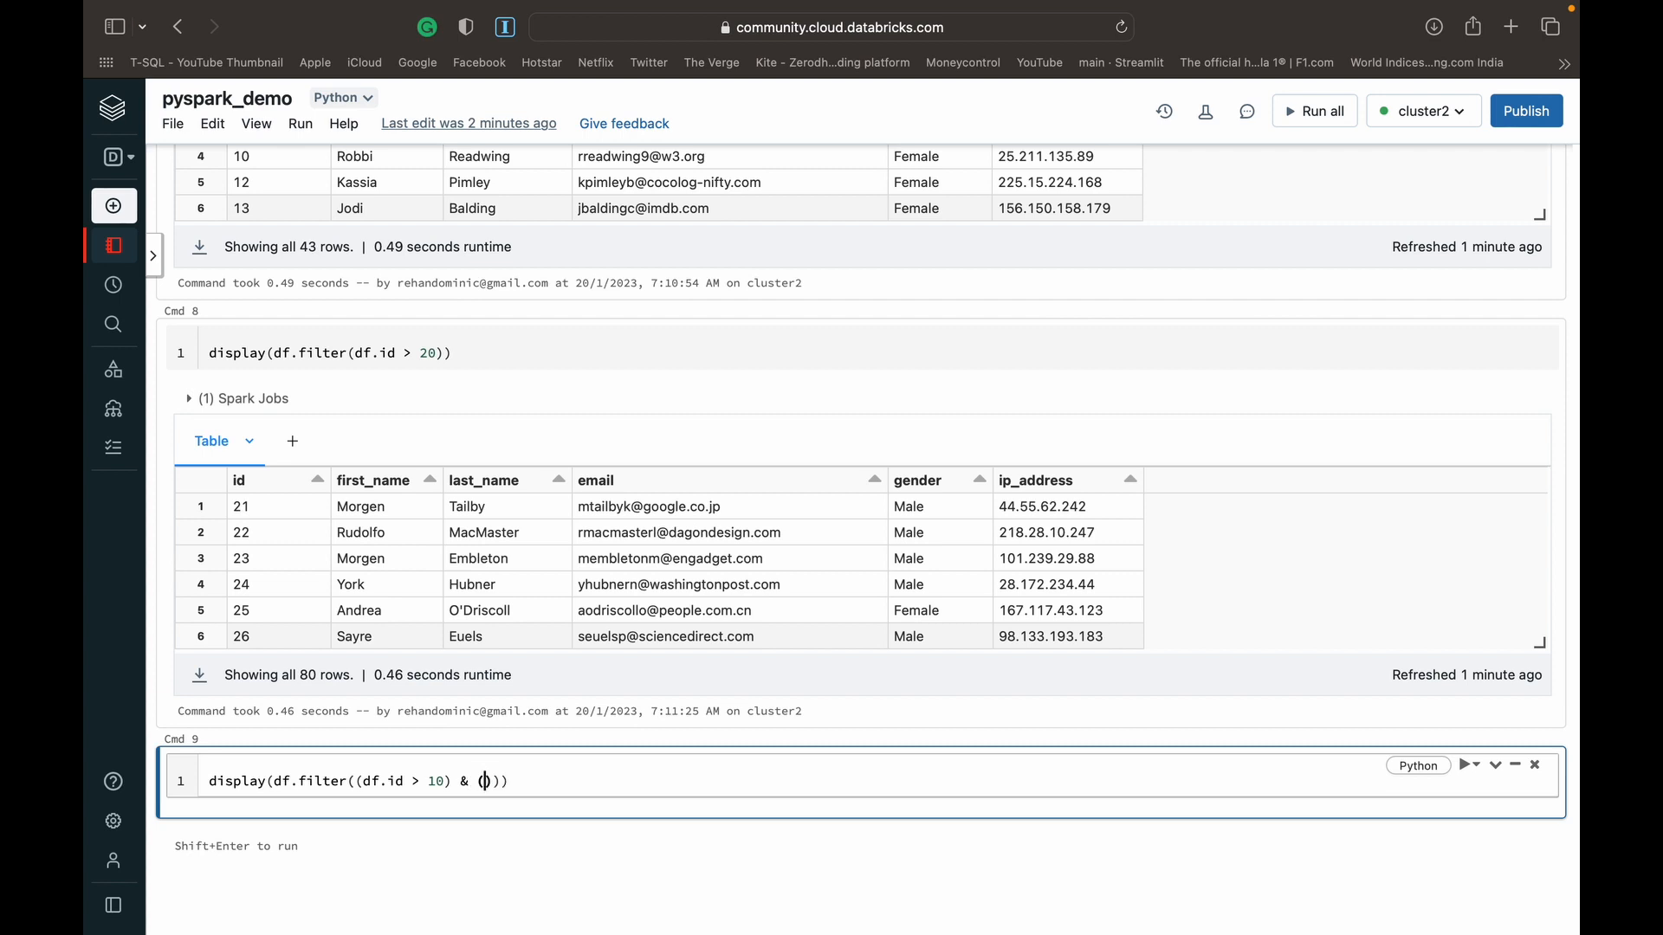
pyautogui.write('df.g')
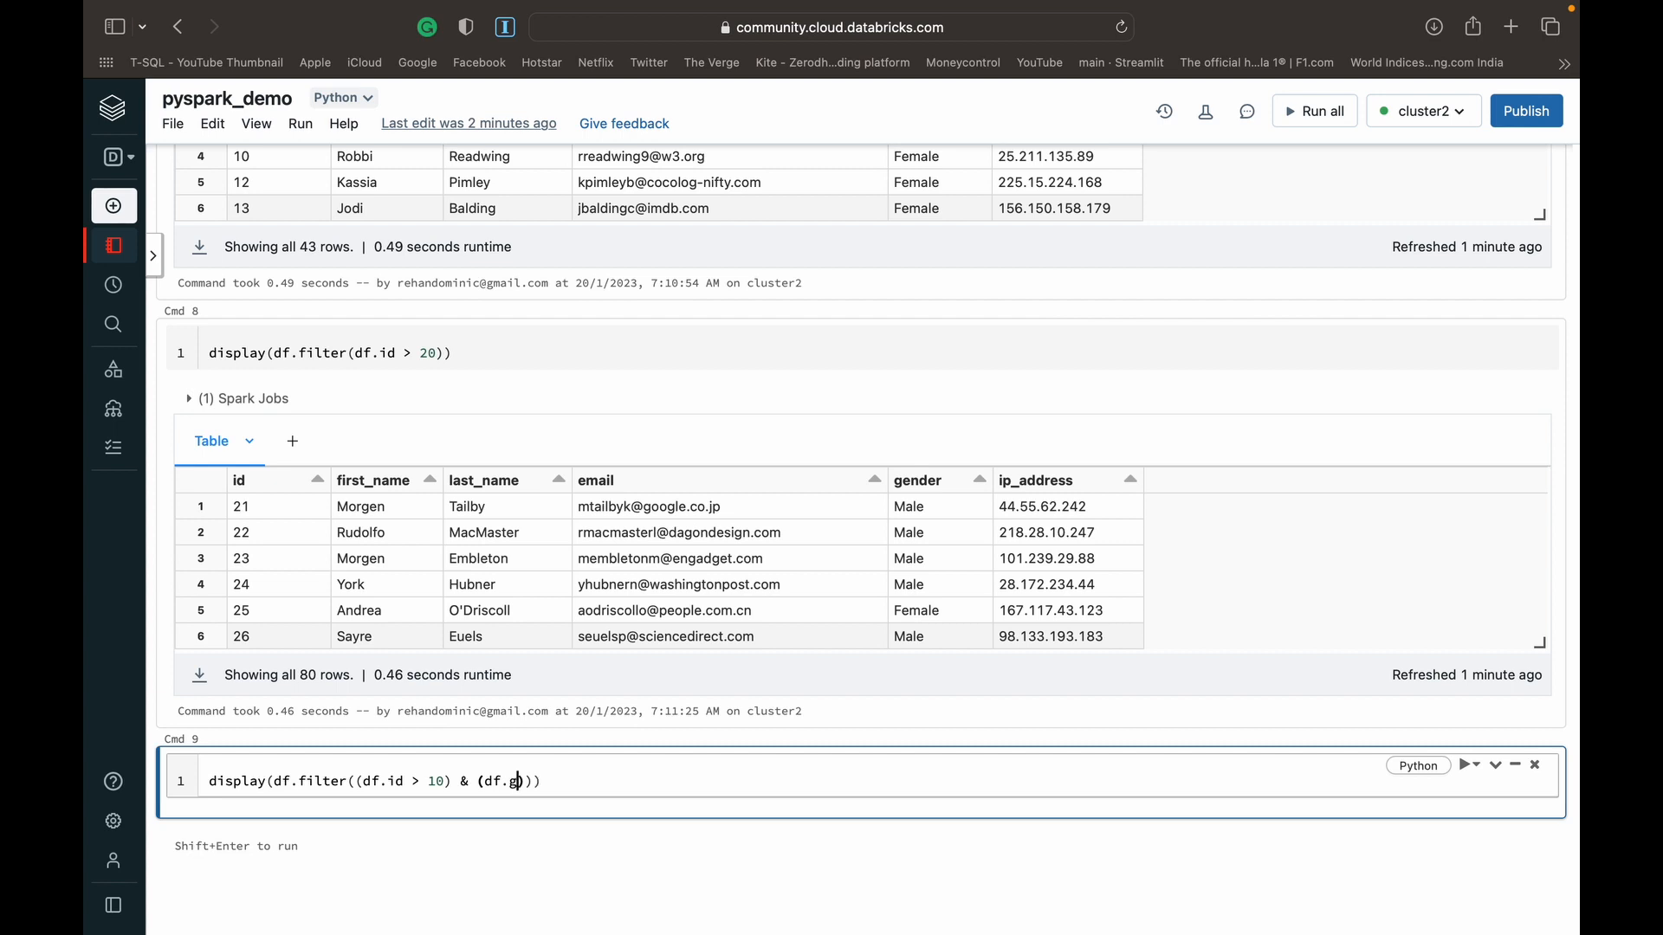
pyautogui.write('ender ==')
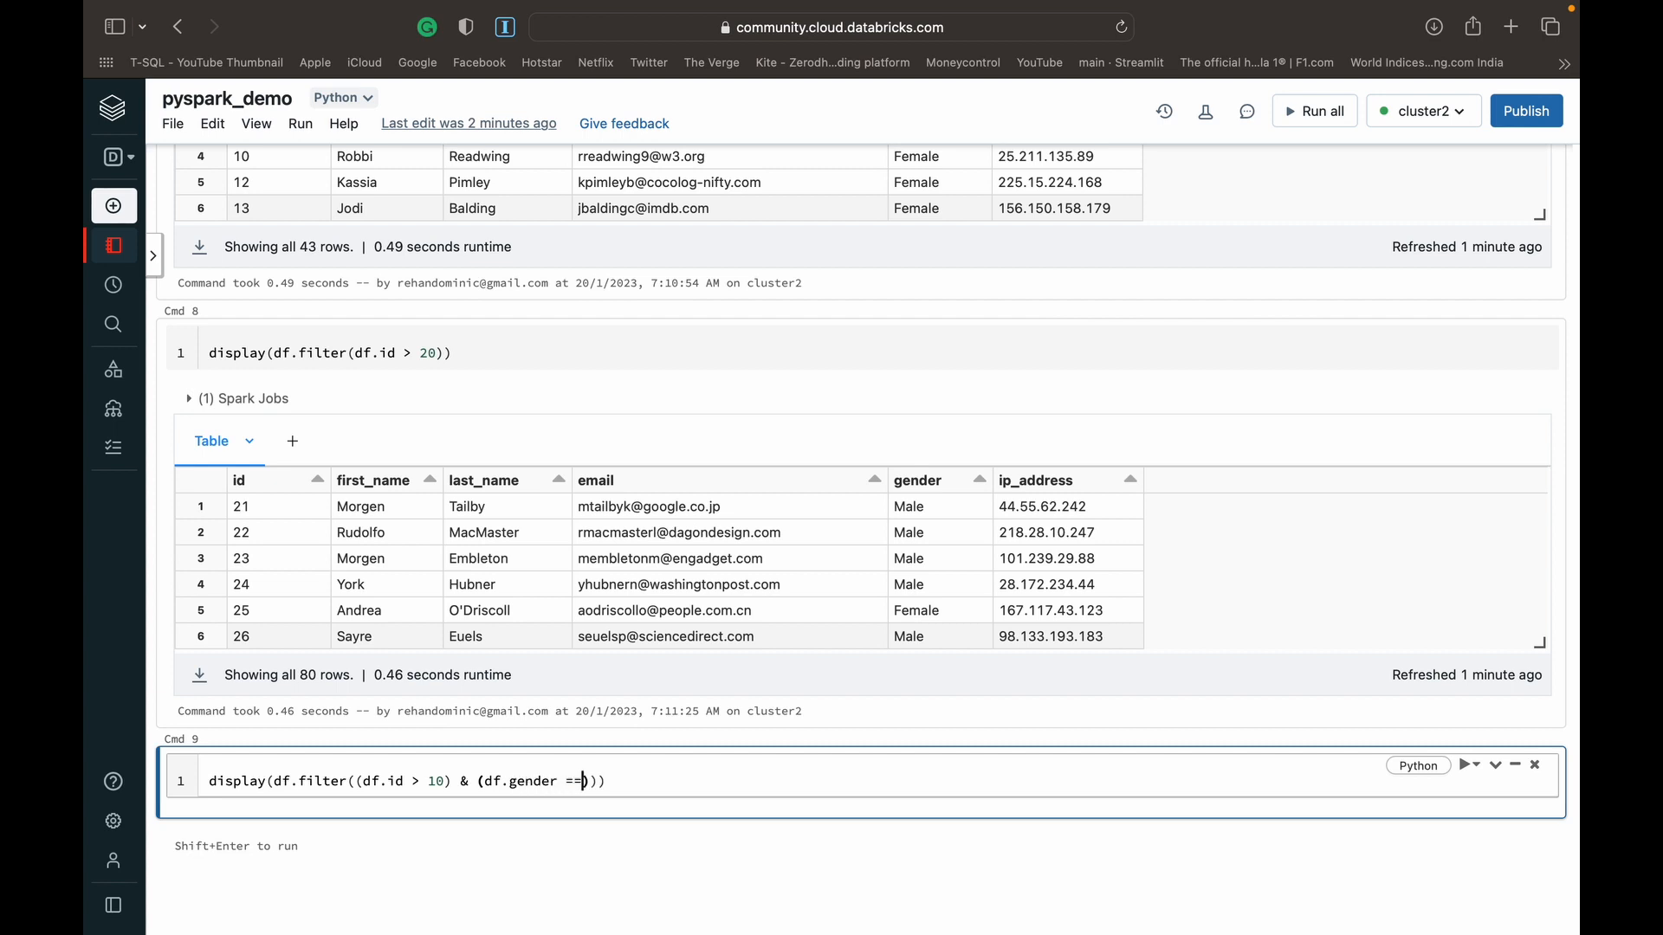
# Complete the condition as "Female" and run it, returning 39 rows
pyautogui.write('"female"')
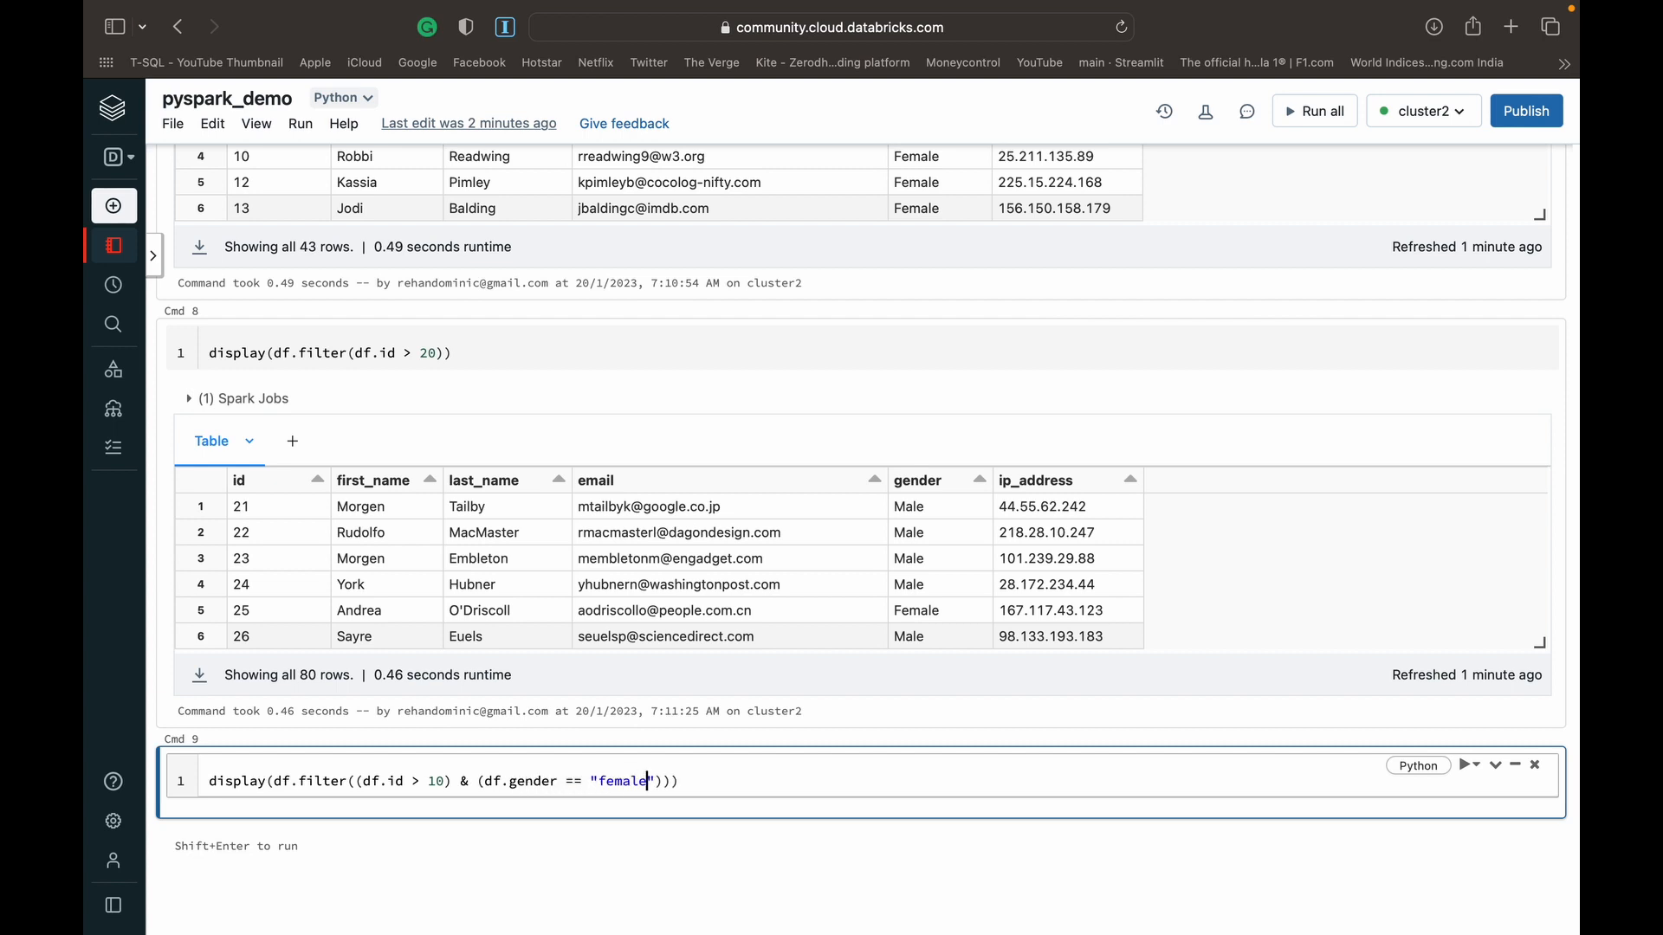
pyautogui.write('F')
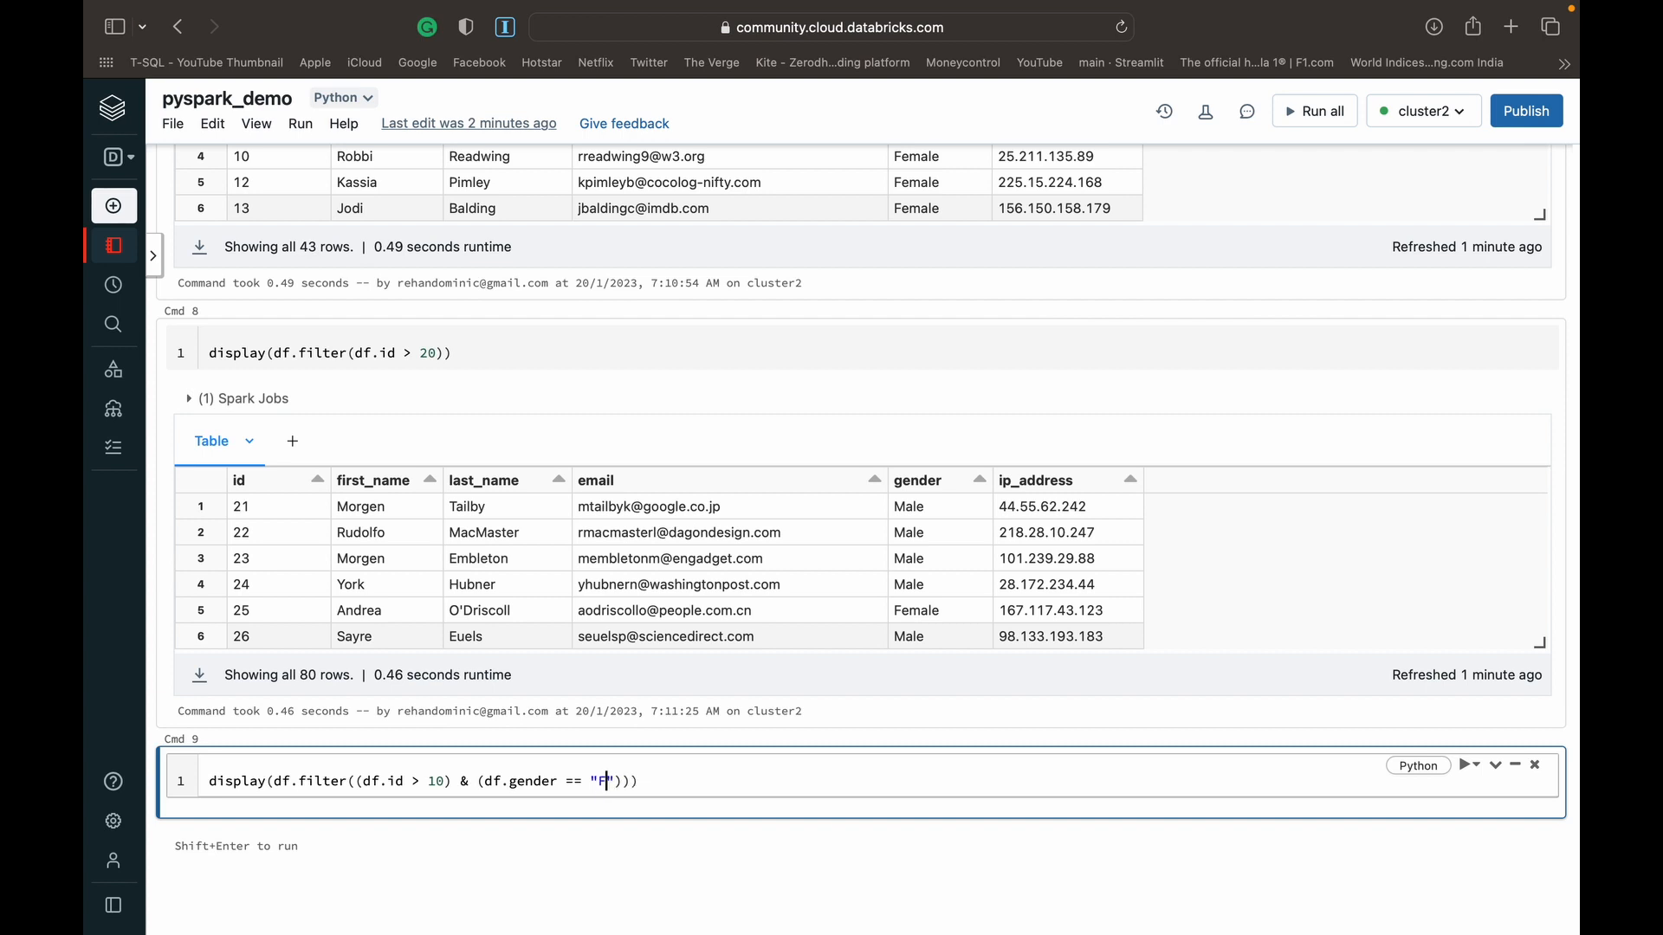
pyautogui.write('emale')
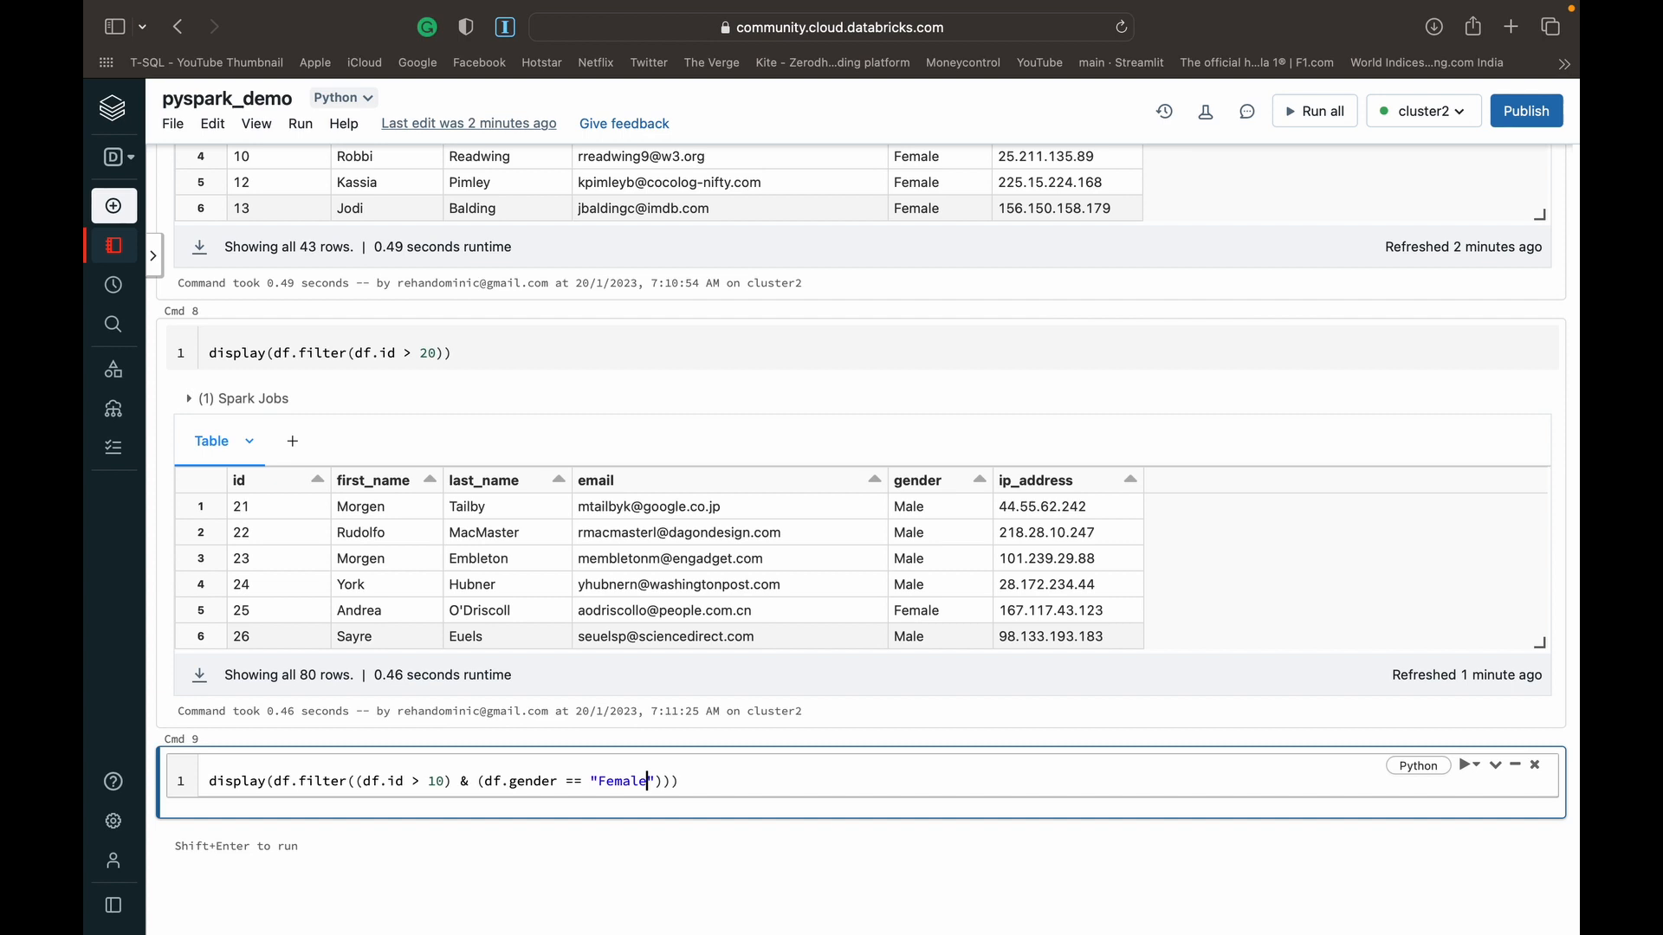
pyautogui.press('shift+enter')
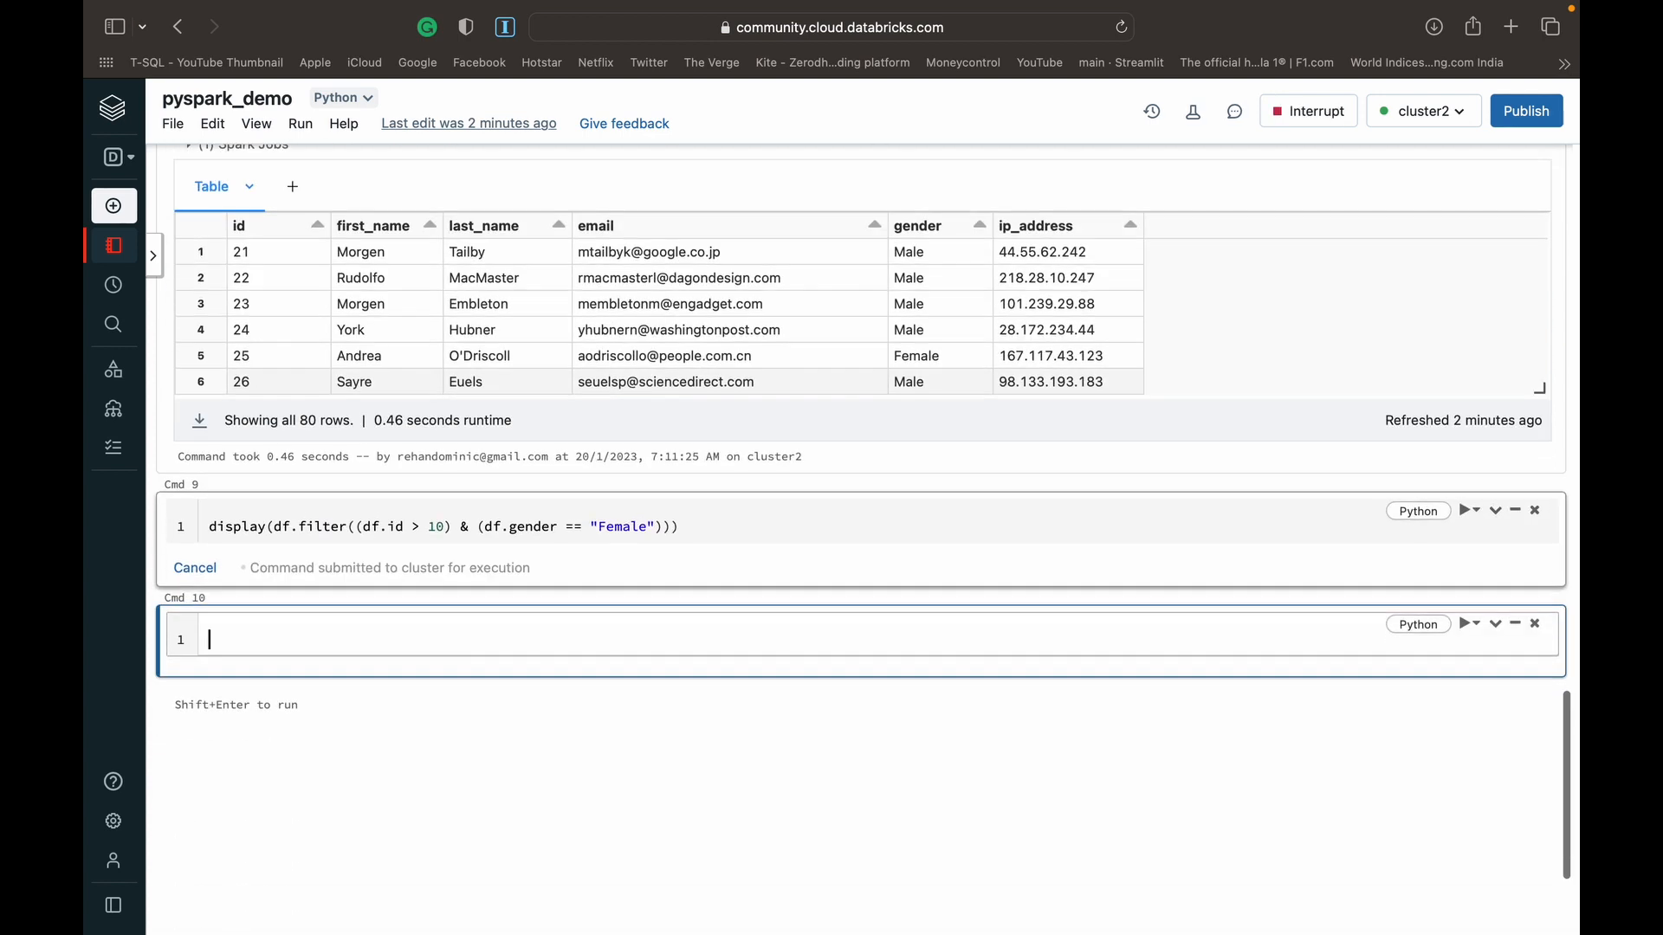
pyautogui.click(1467, 509)
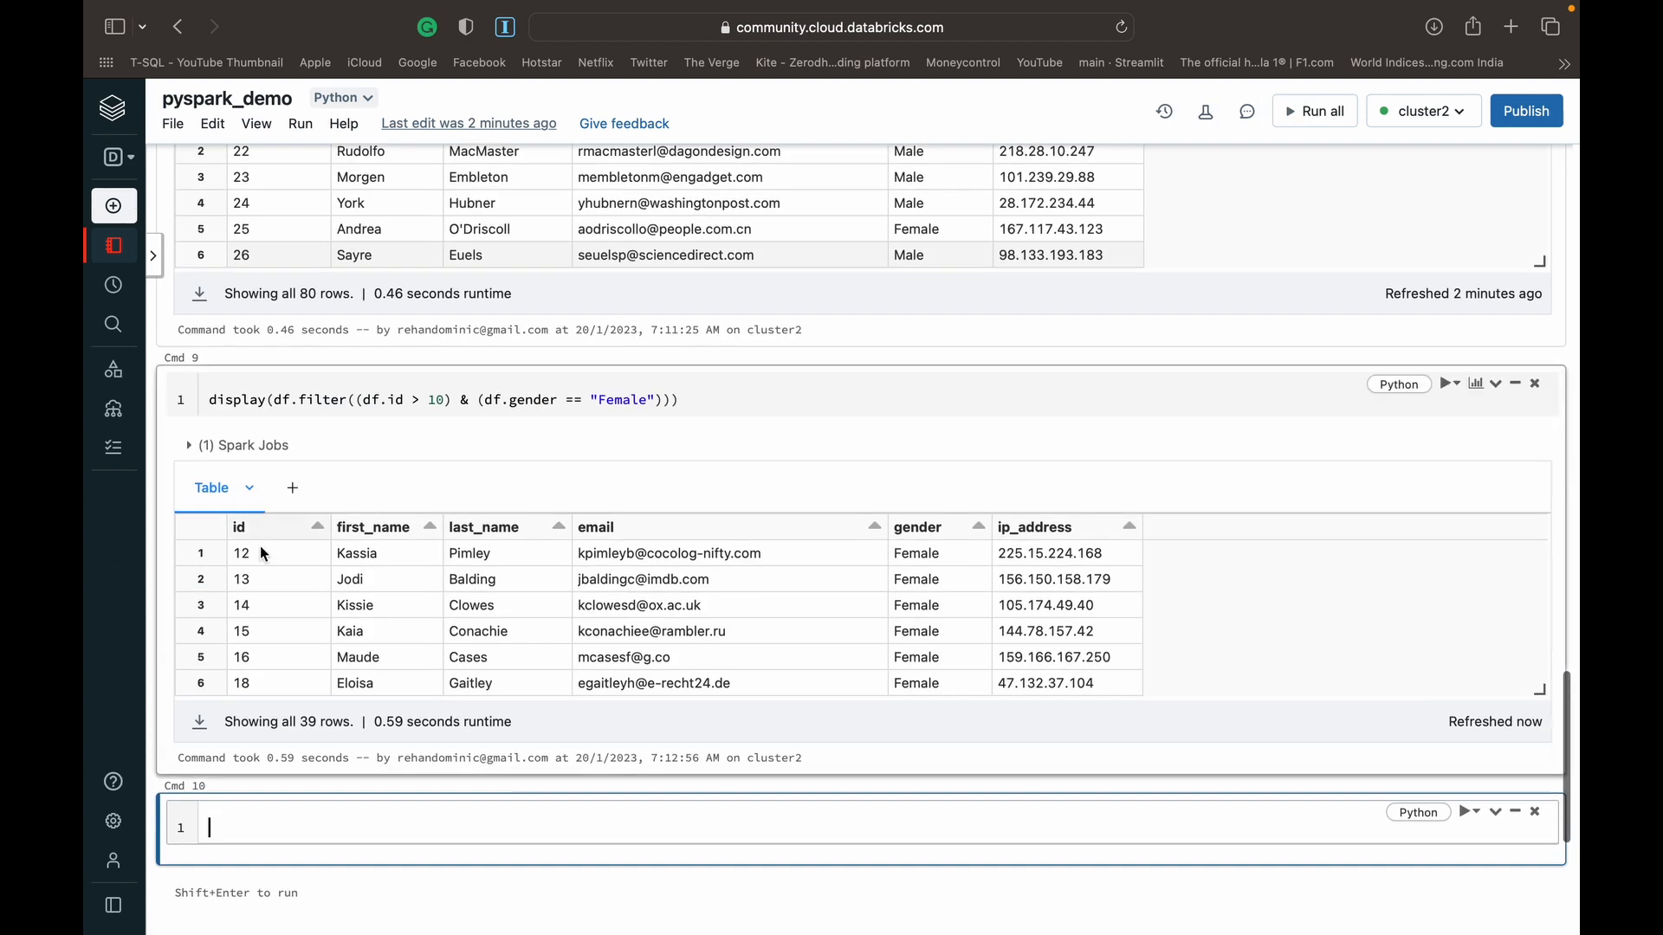
pyautogui.moveTo(843, 592)
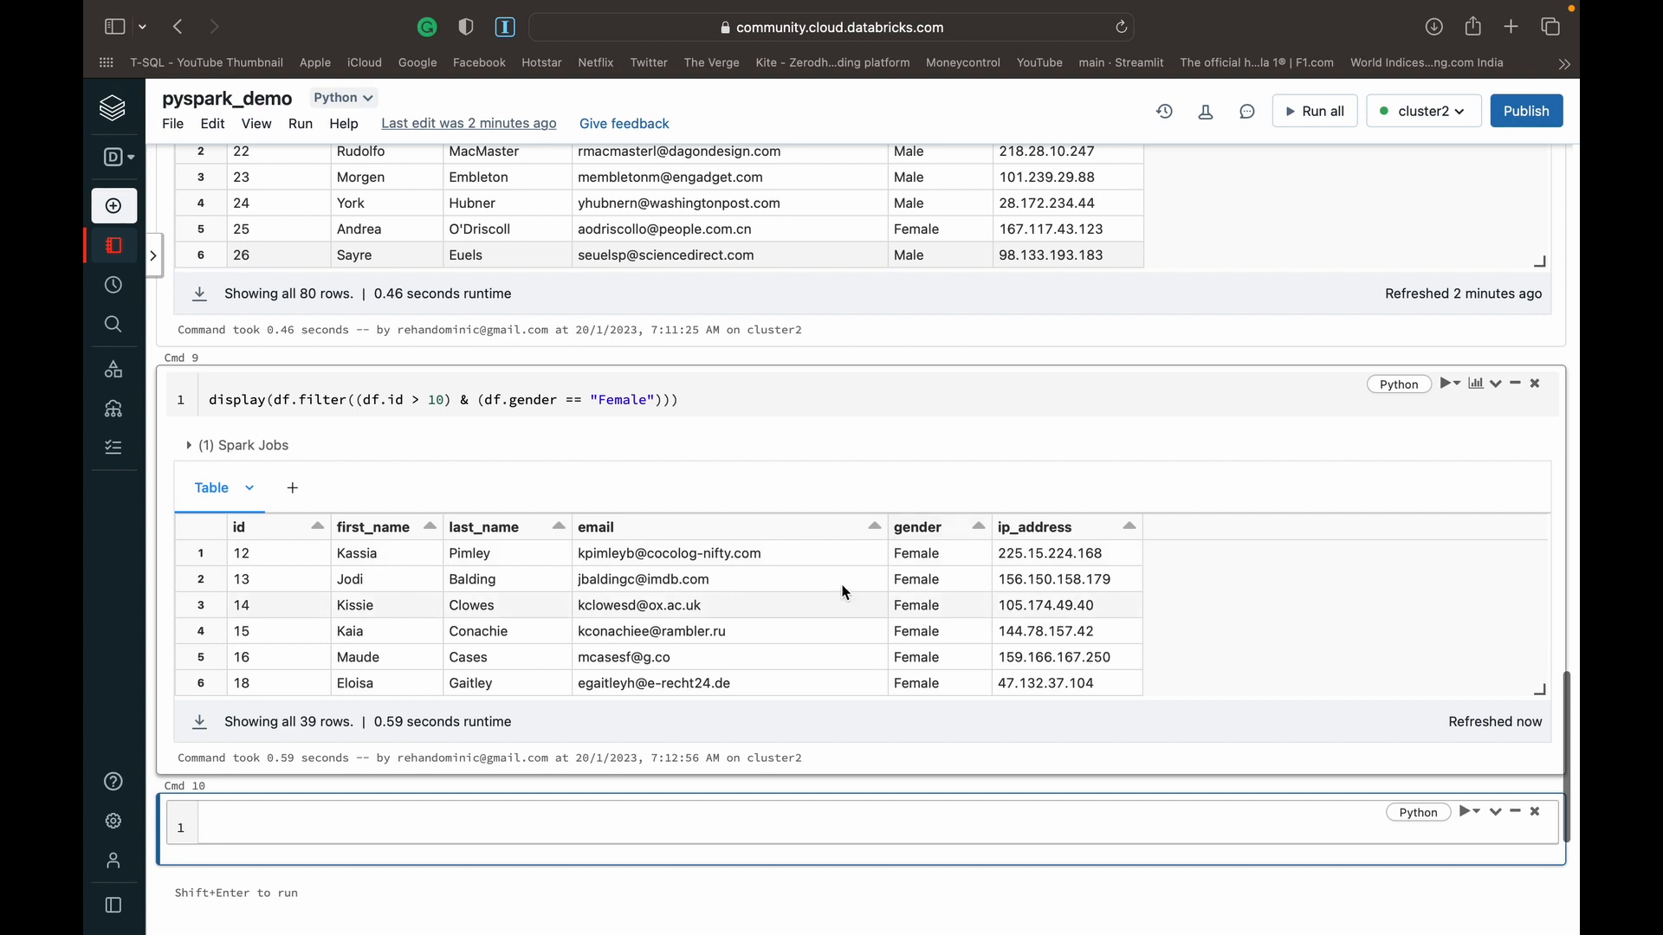
pyautogui.click(689, 400)
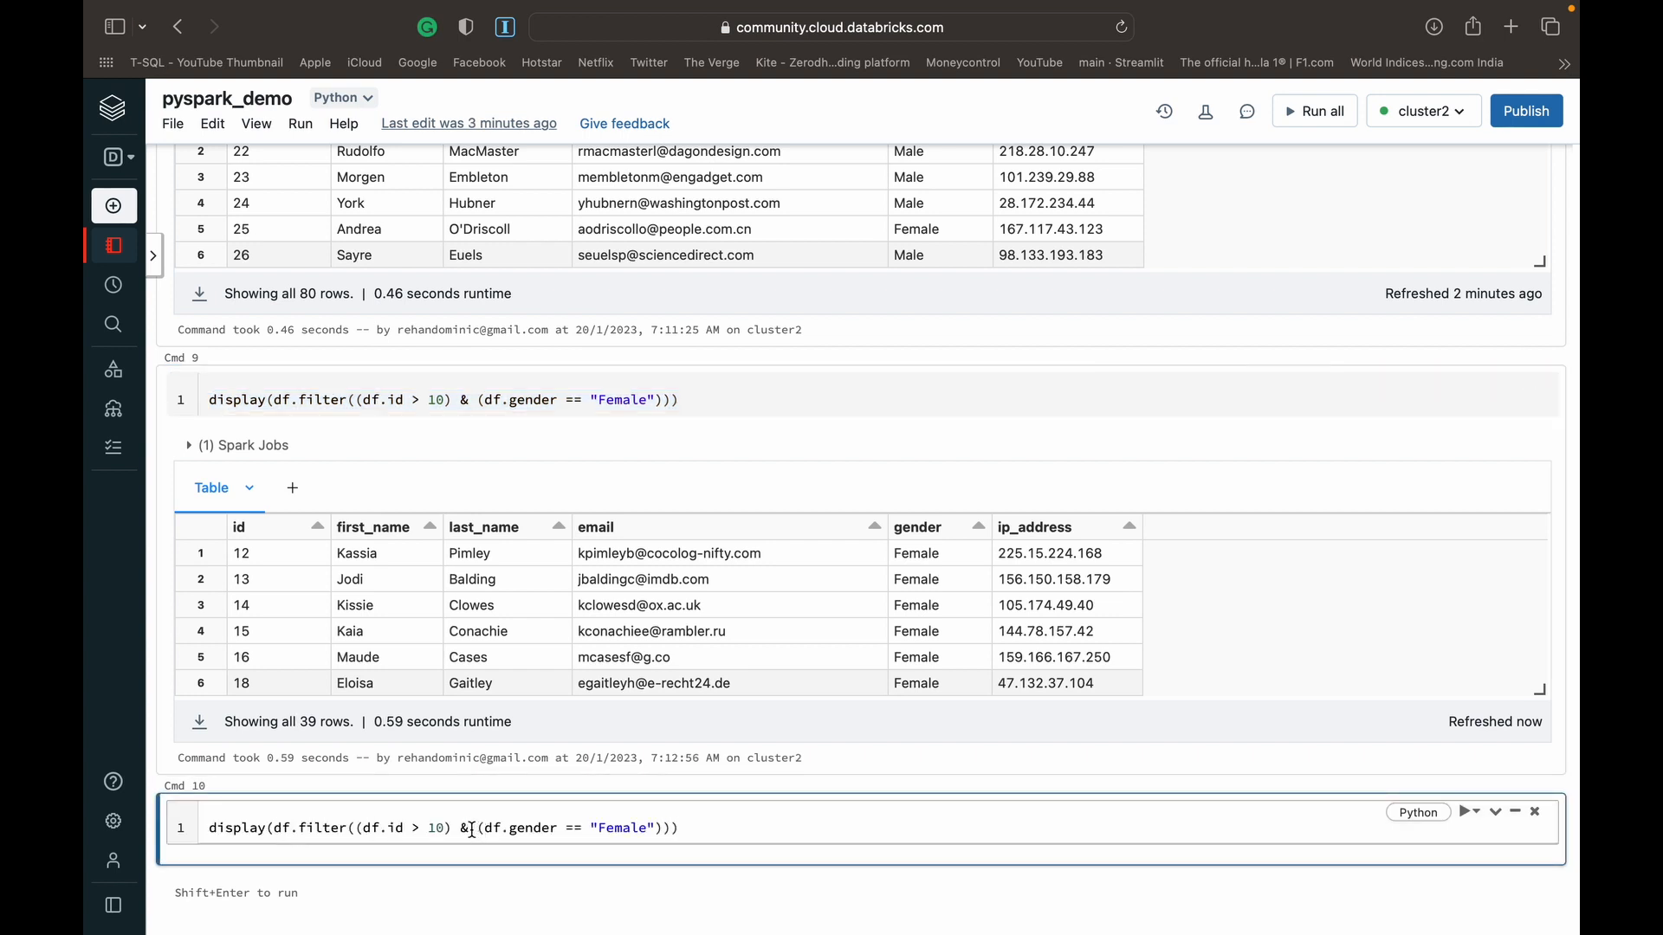
pyautogui.write('|')
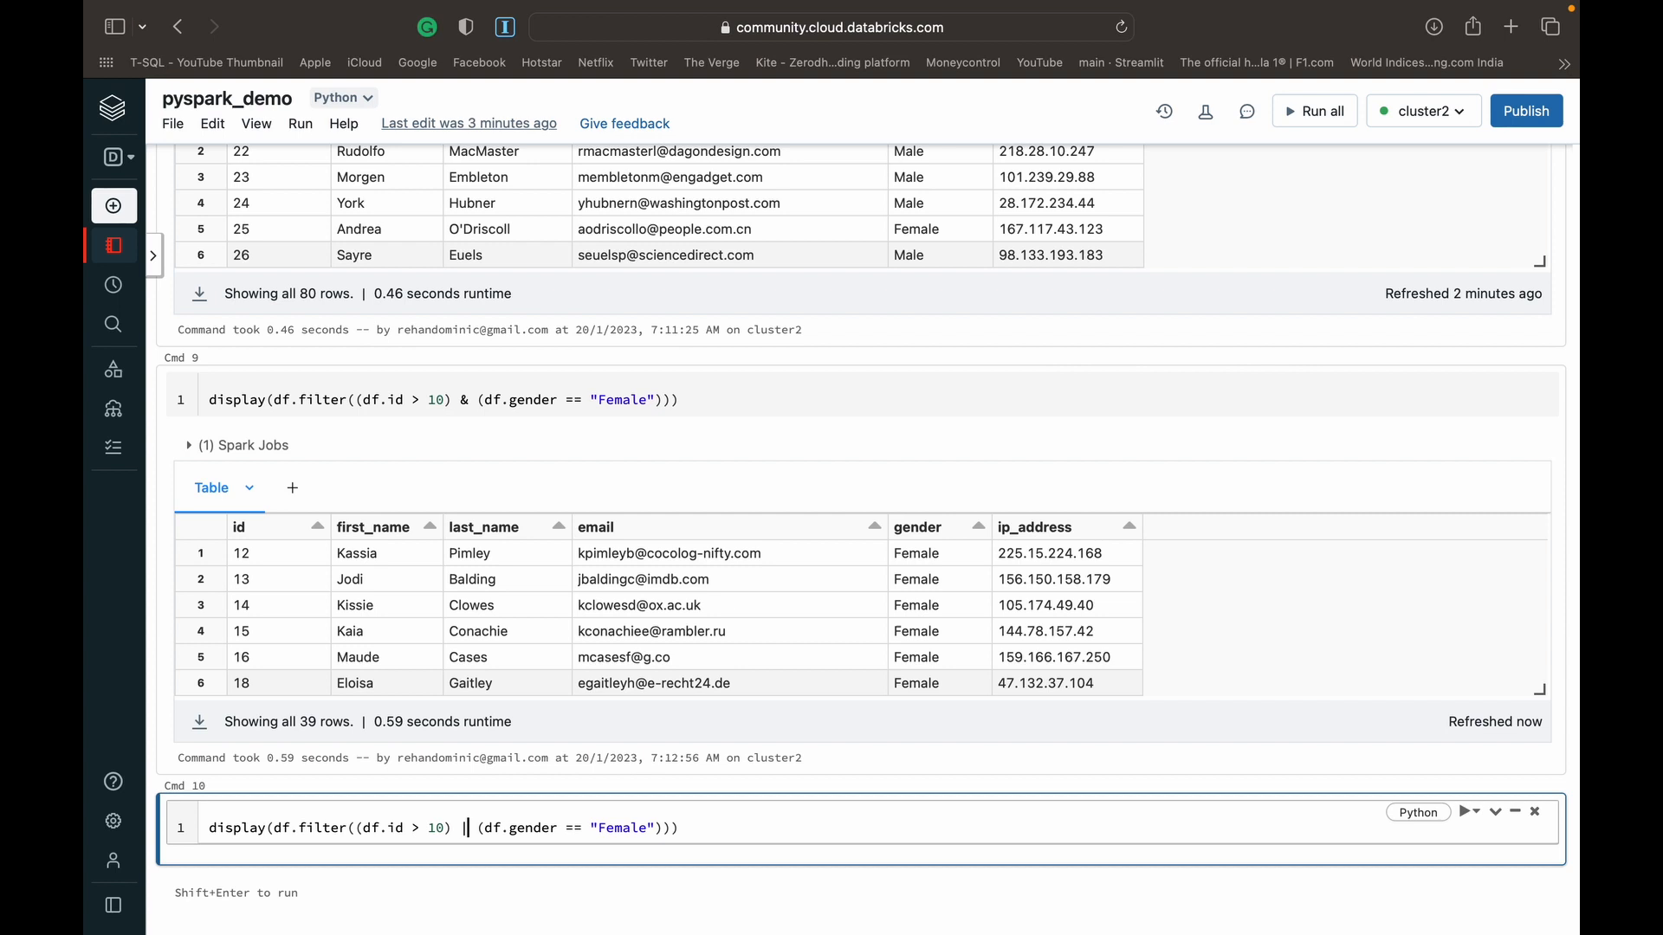
pyautogui.press('shift+enter')
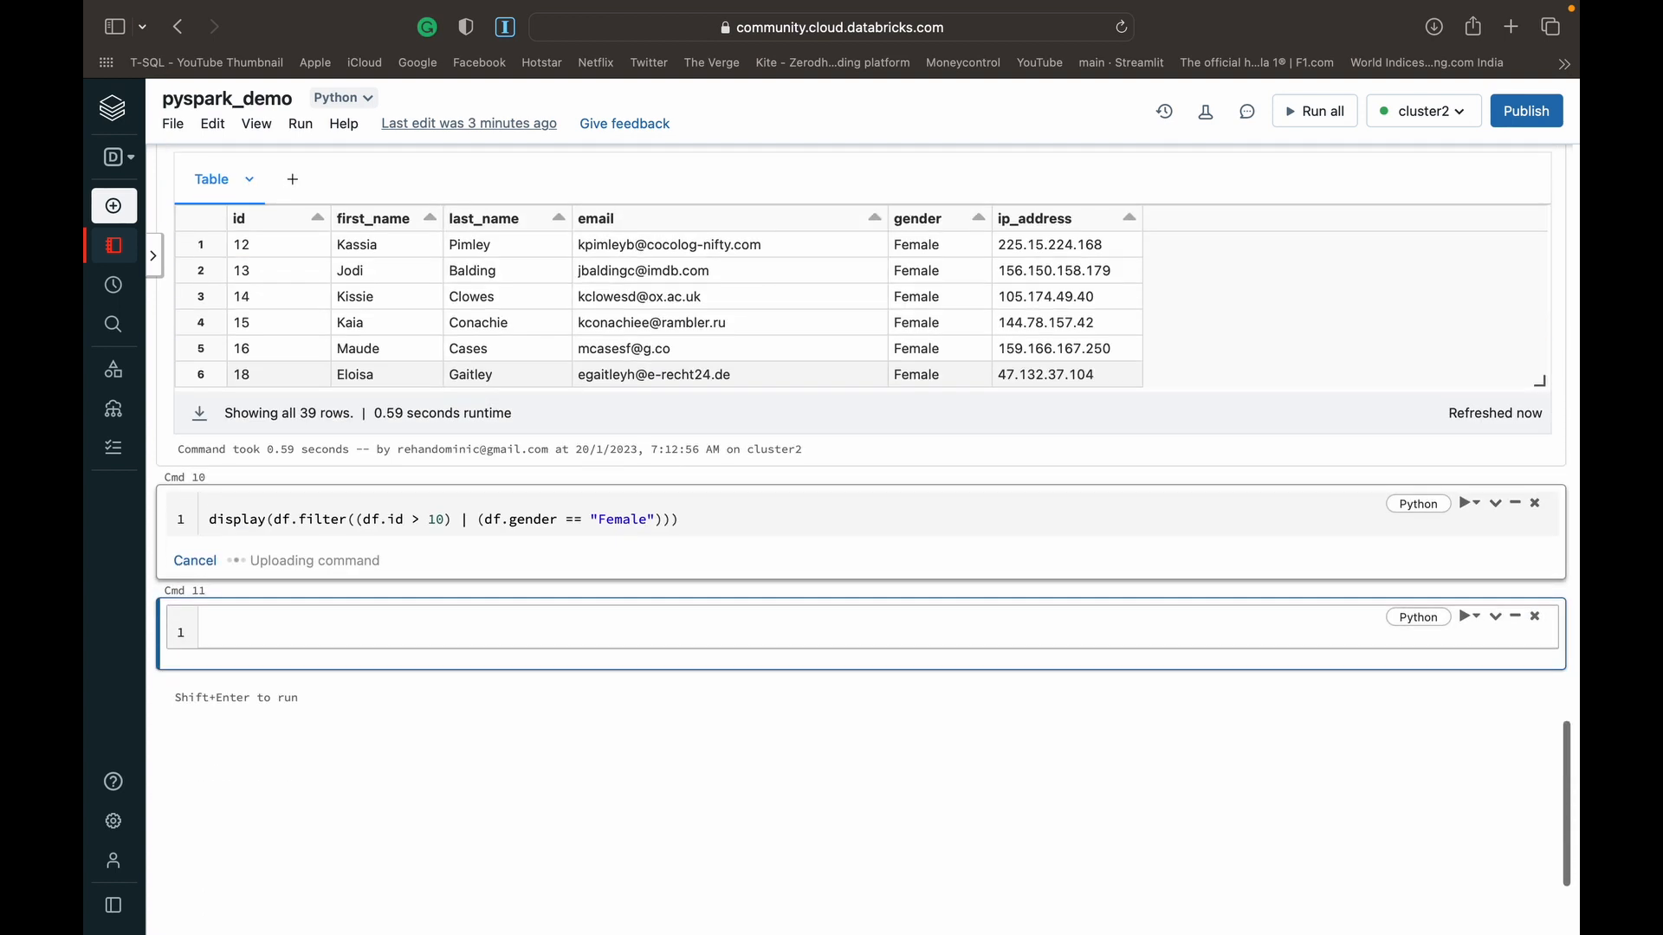
pyautogui.click(1467, 502)
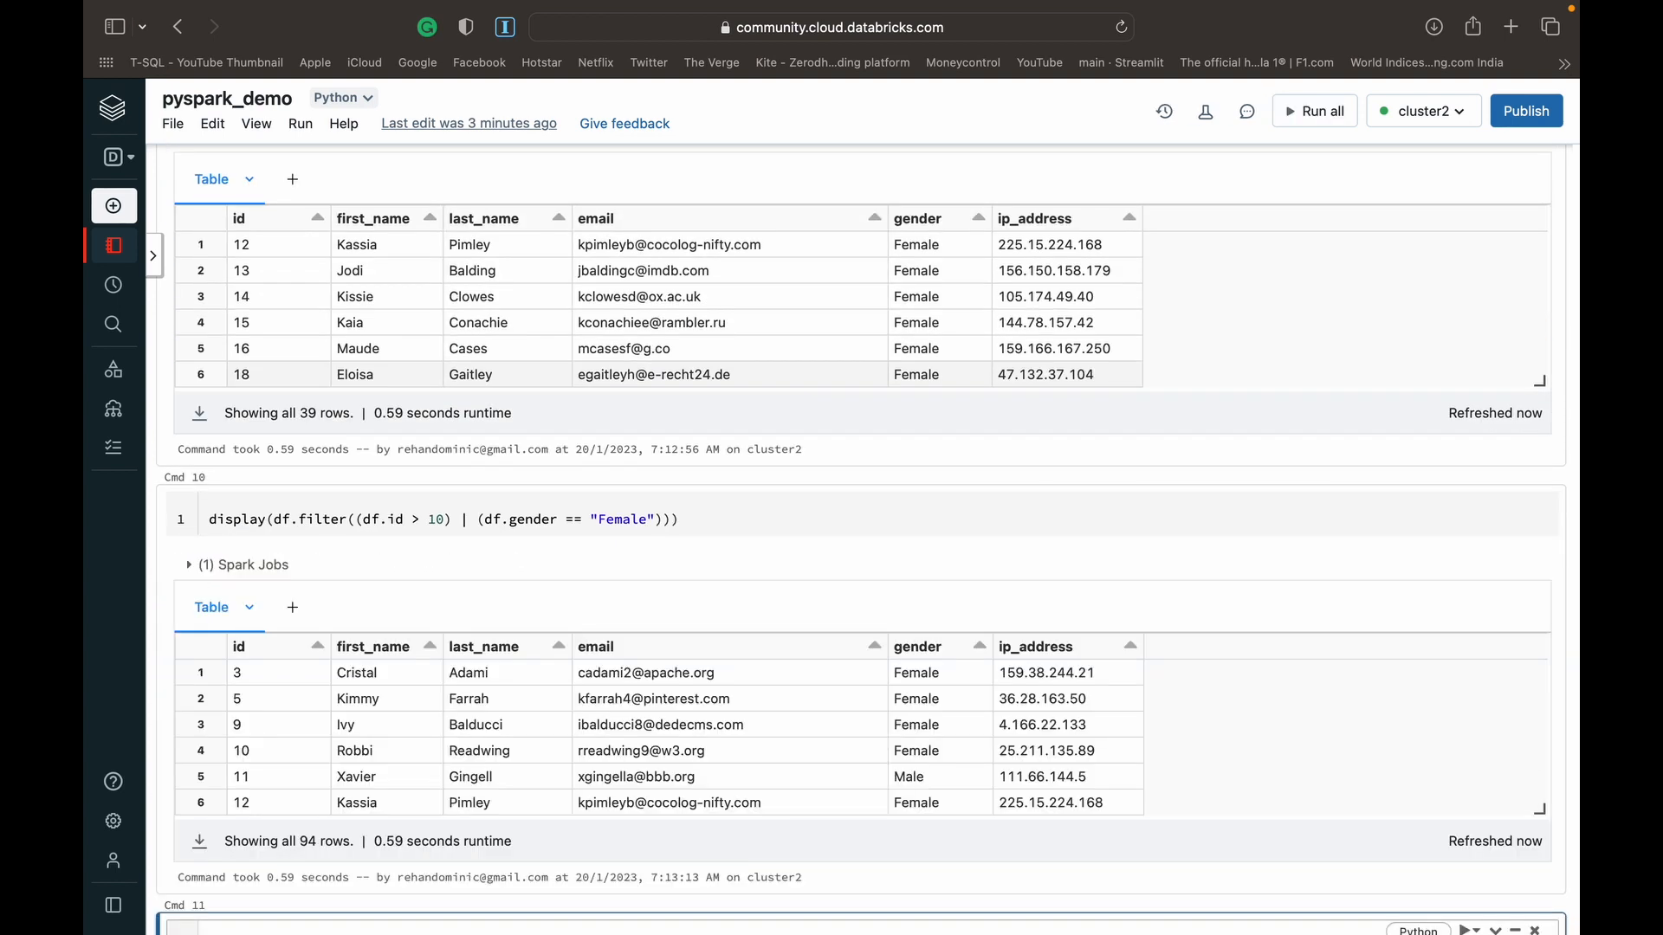
pyautogui.scroll(-3)
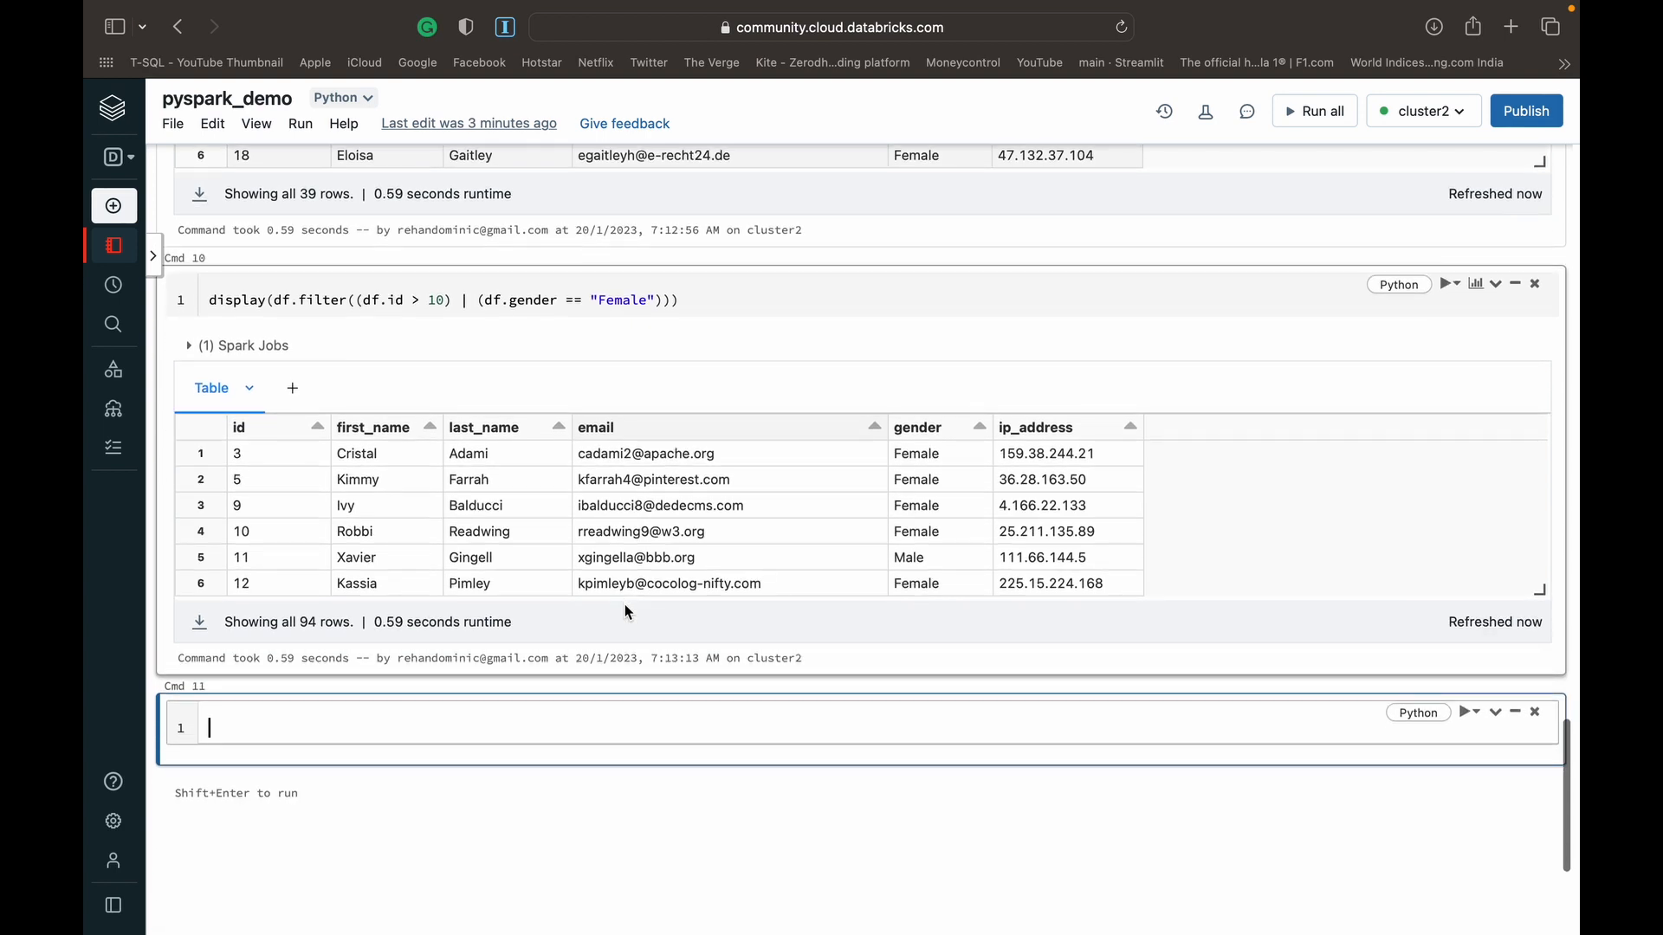
pyautogui.moveTo(297, 544)
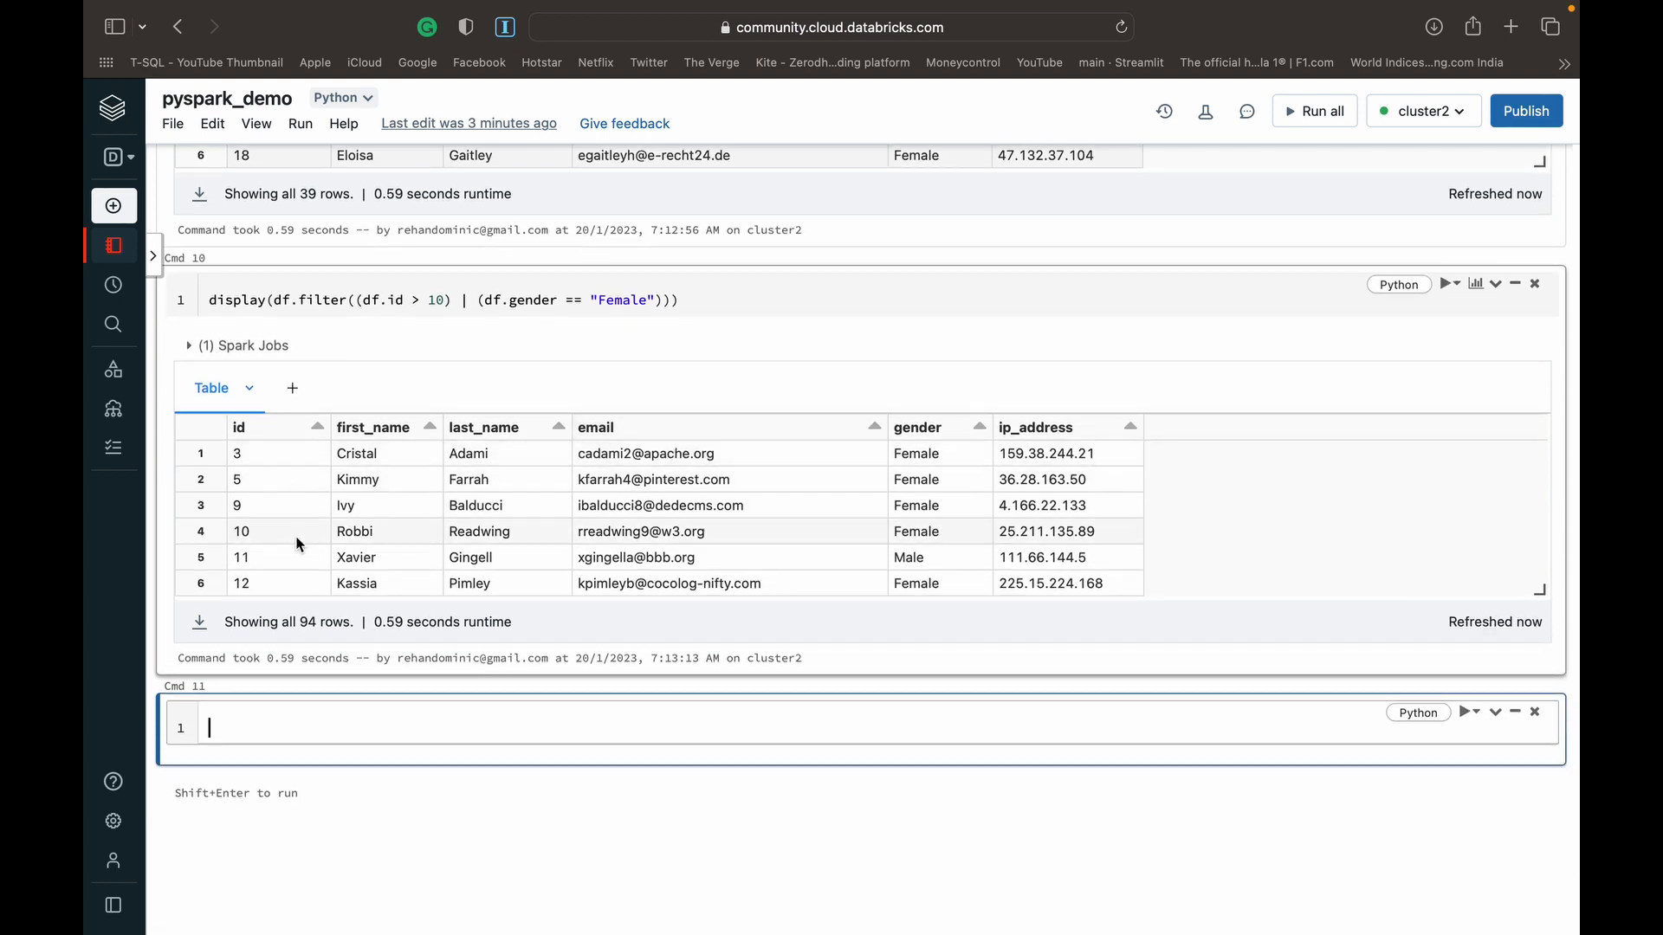
pyautogui.moveTo(674, 432)
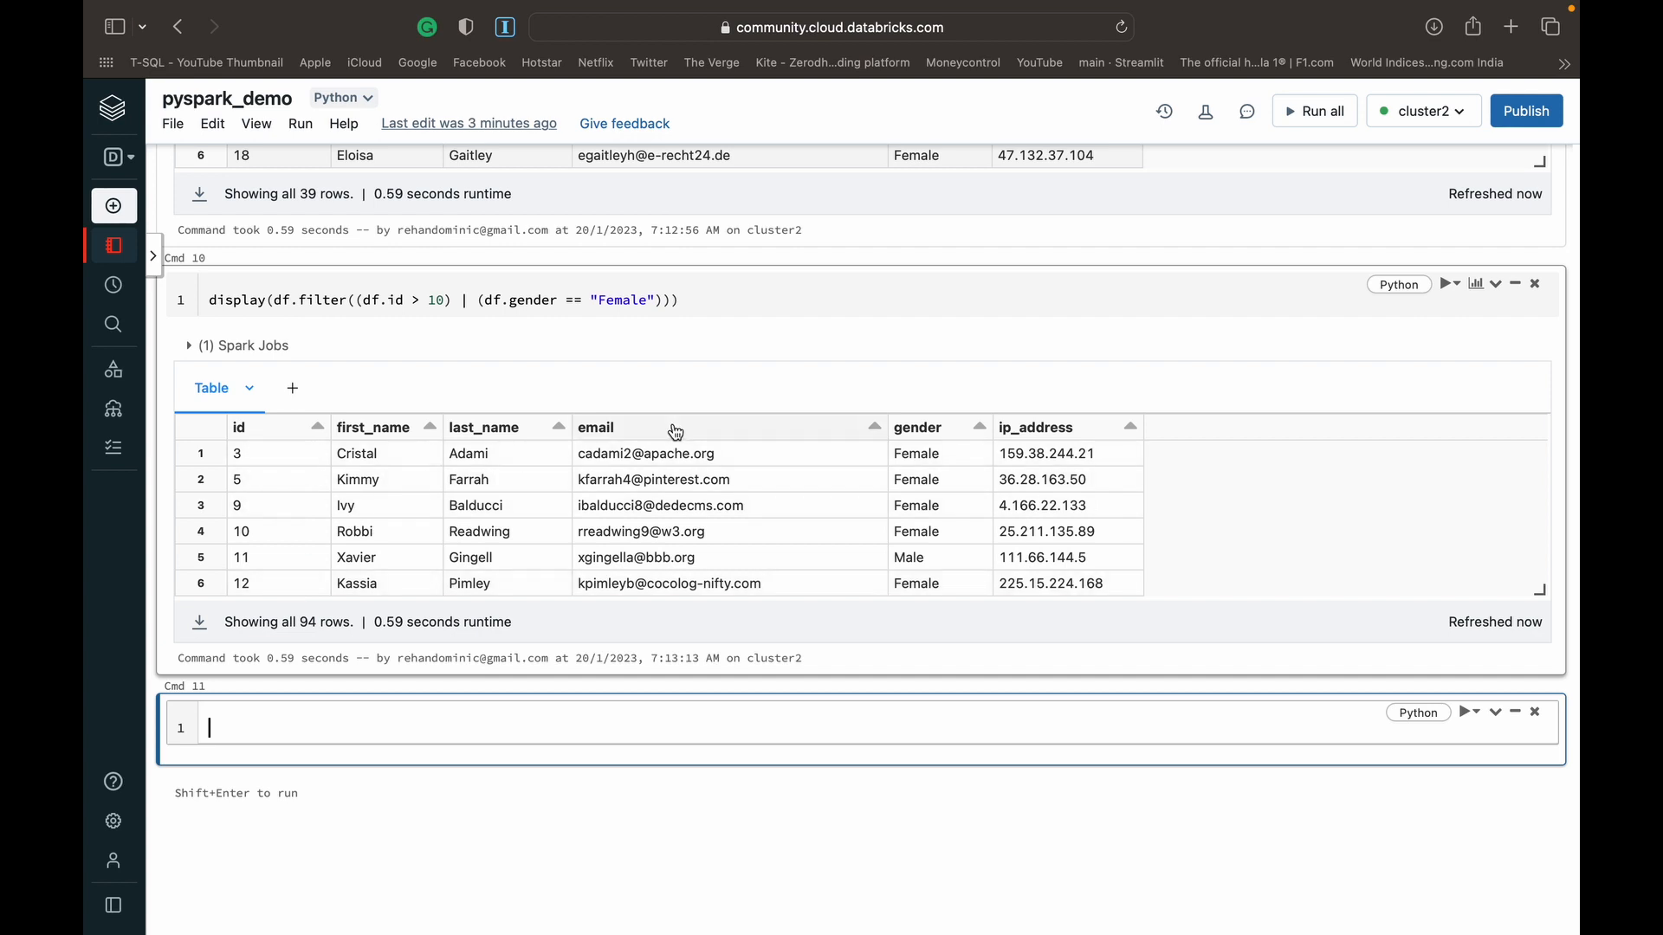
pyautogui.moveTo(901, 506)
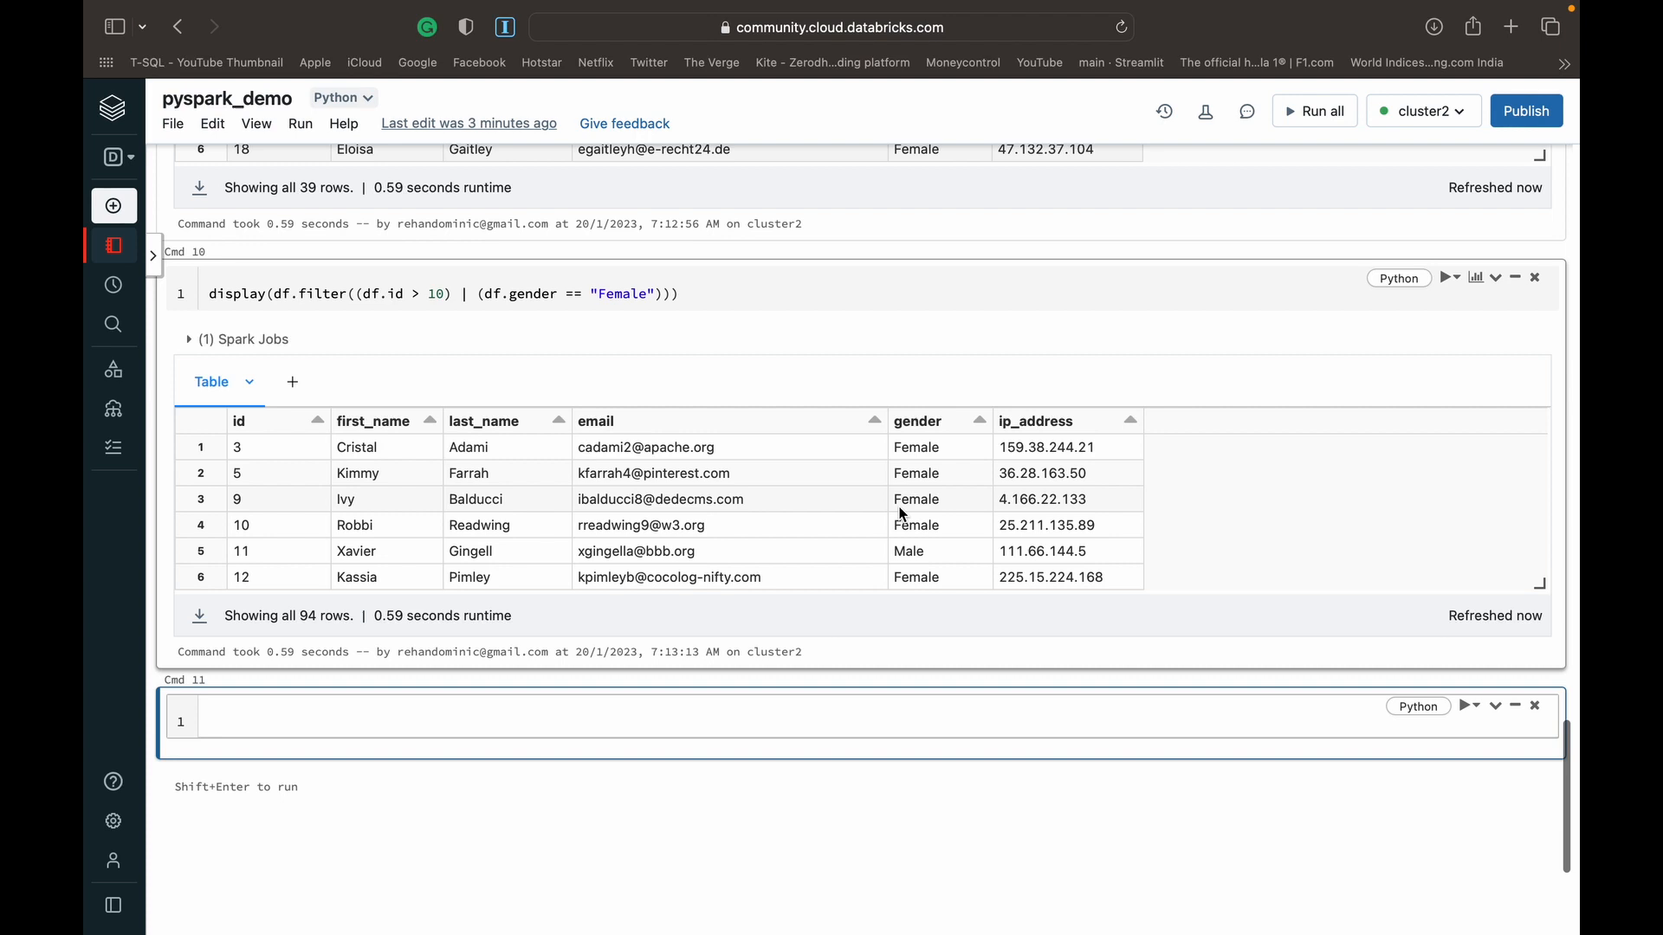
pyautogui.scroll(3)
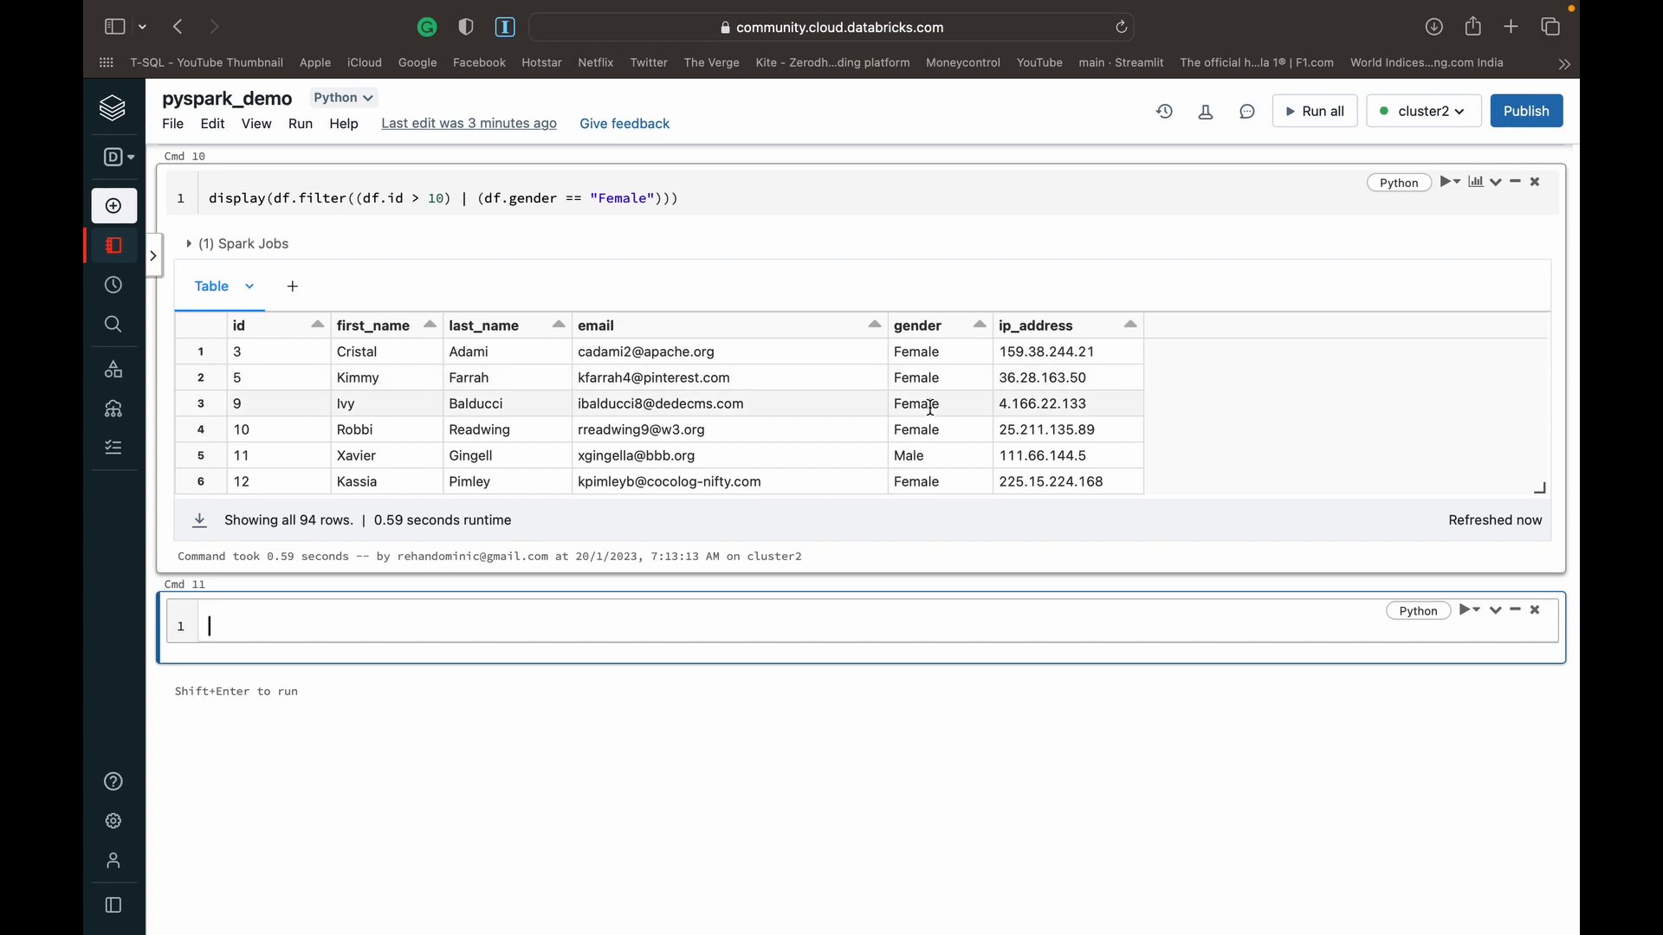
pyautogui.moveTo(932, 501)
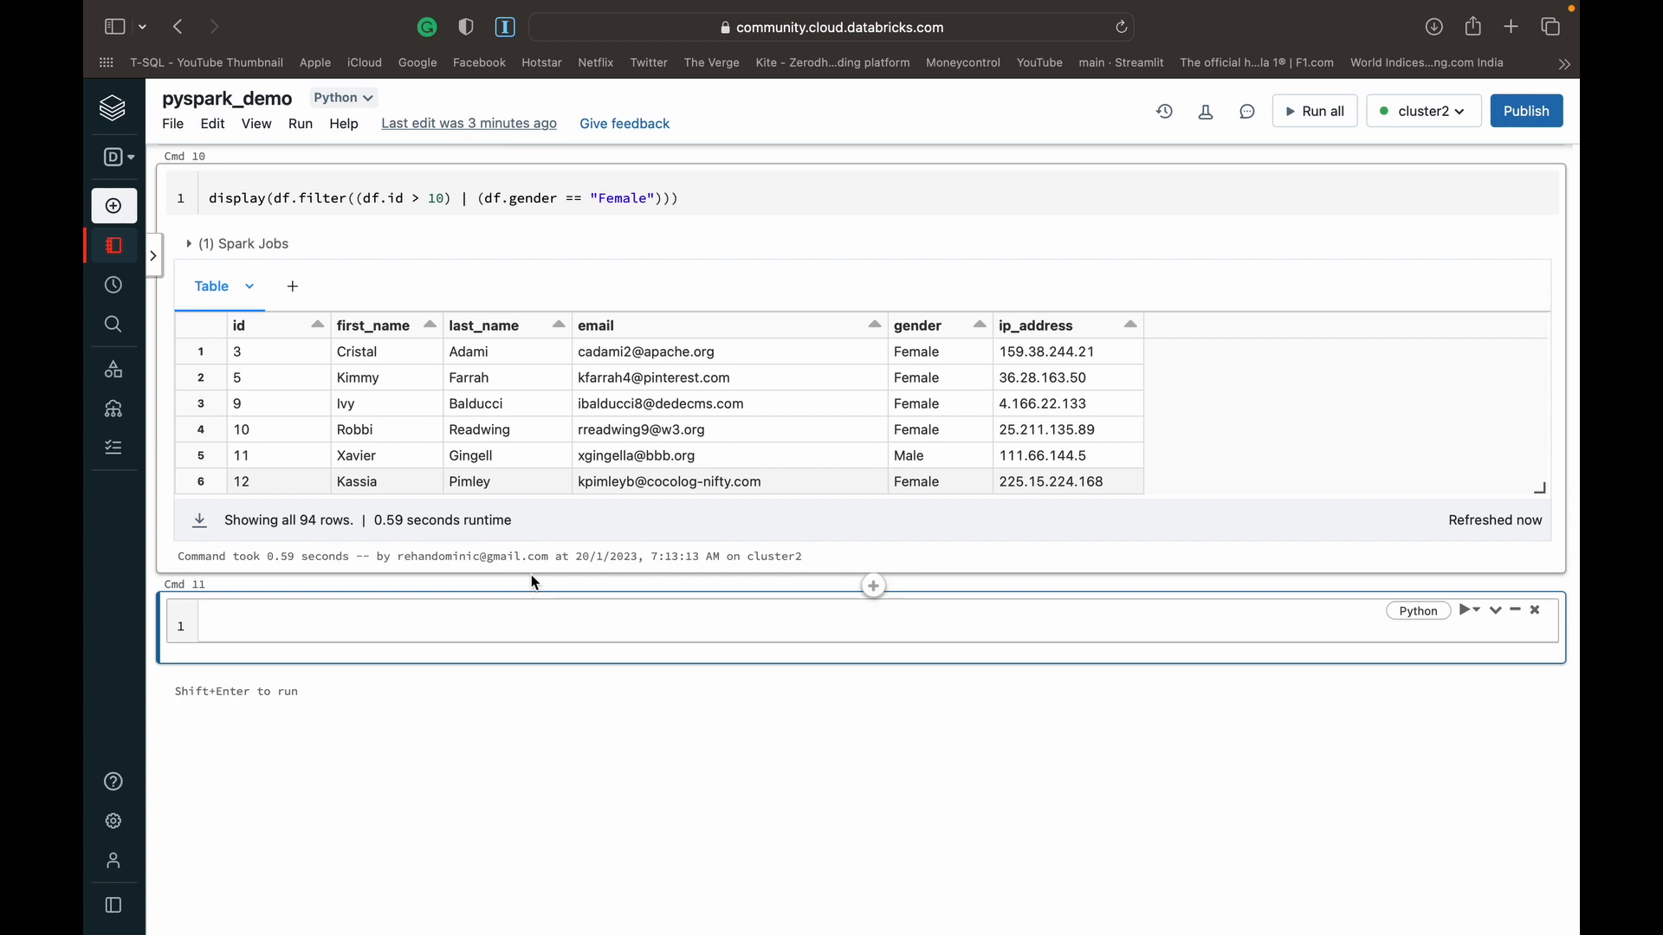
pyautogui.click(445, 626)
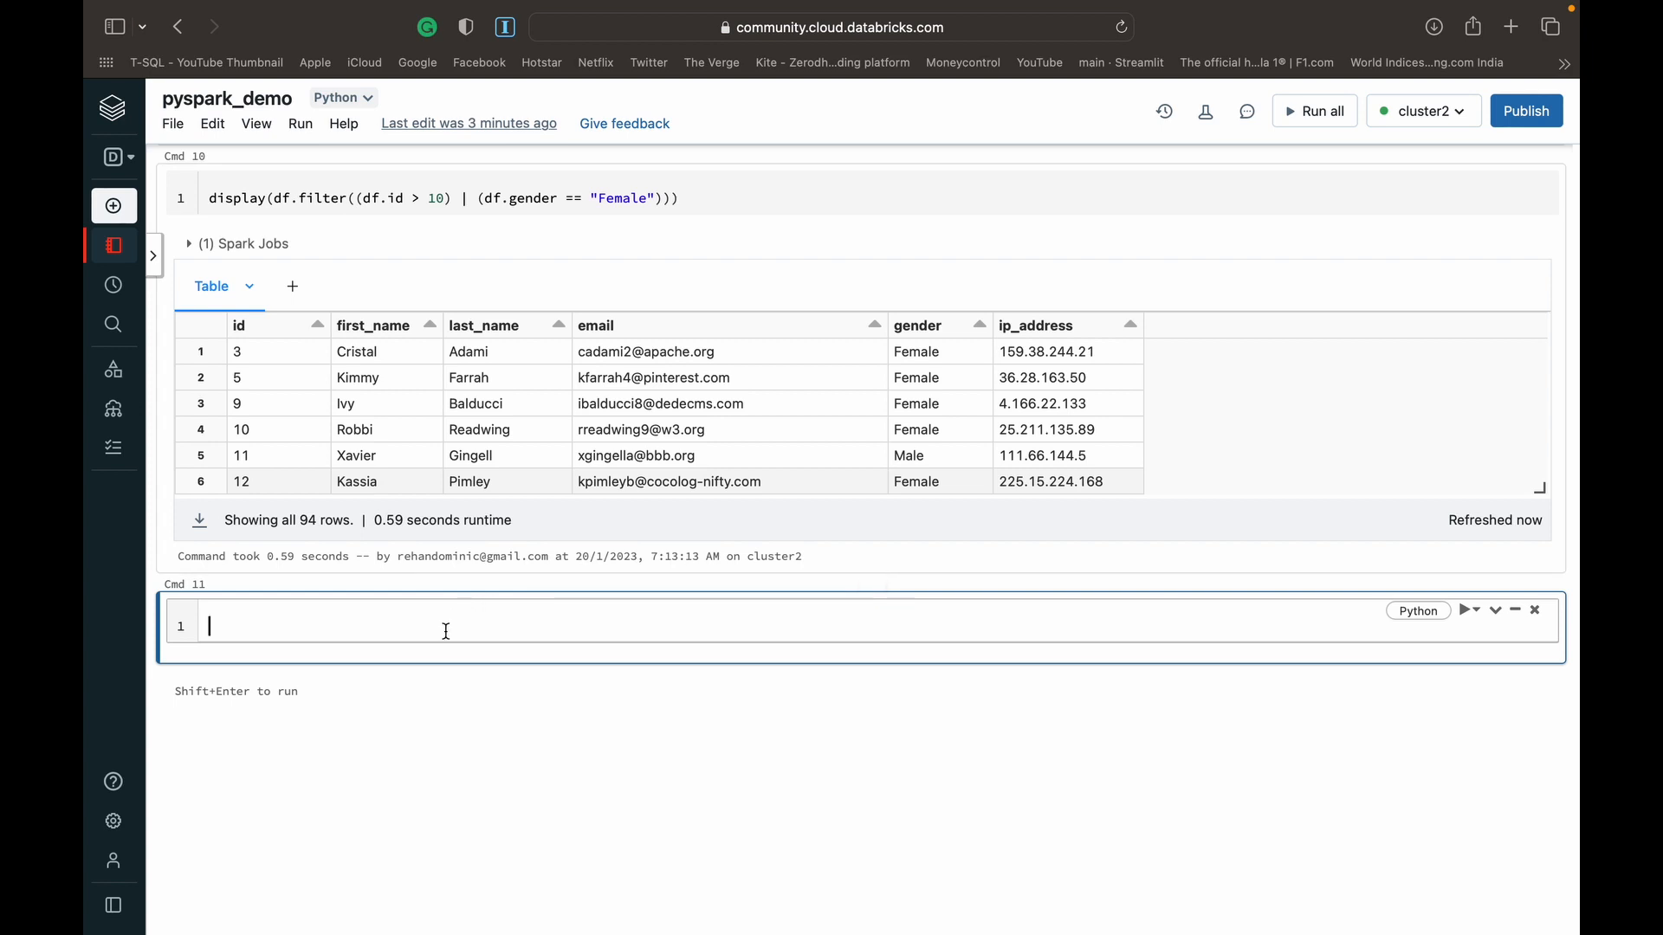
# Run display(df.filter(~(df.id > 20))) to get the 20 rows with id not above 20
pyautogui.write('displ')
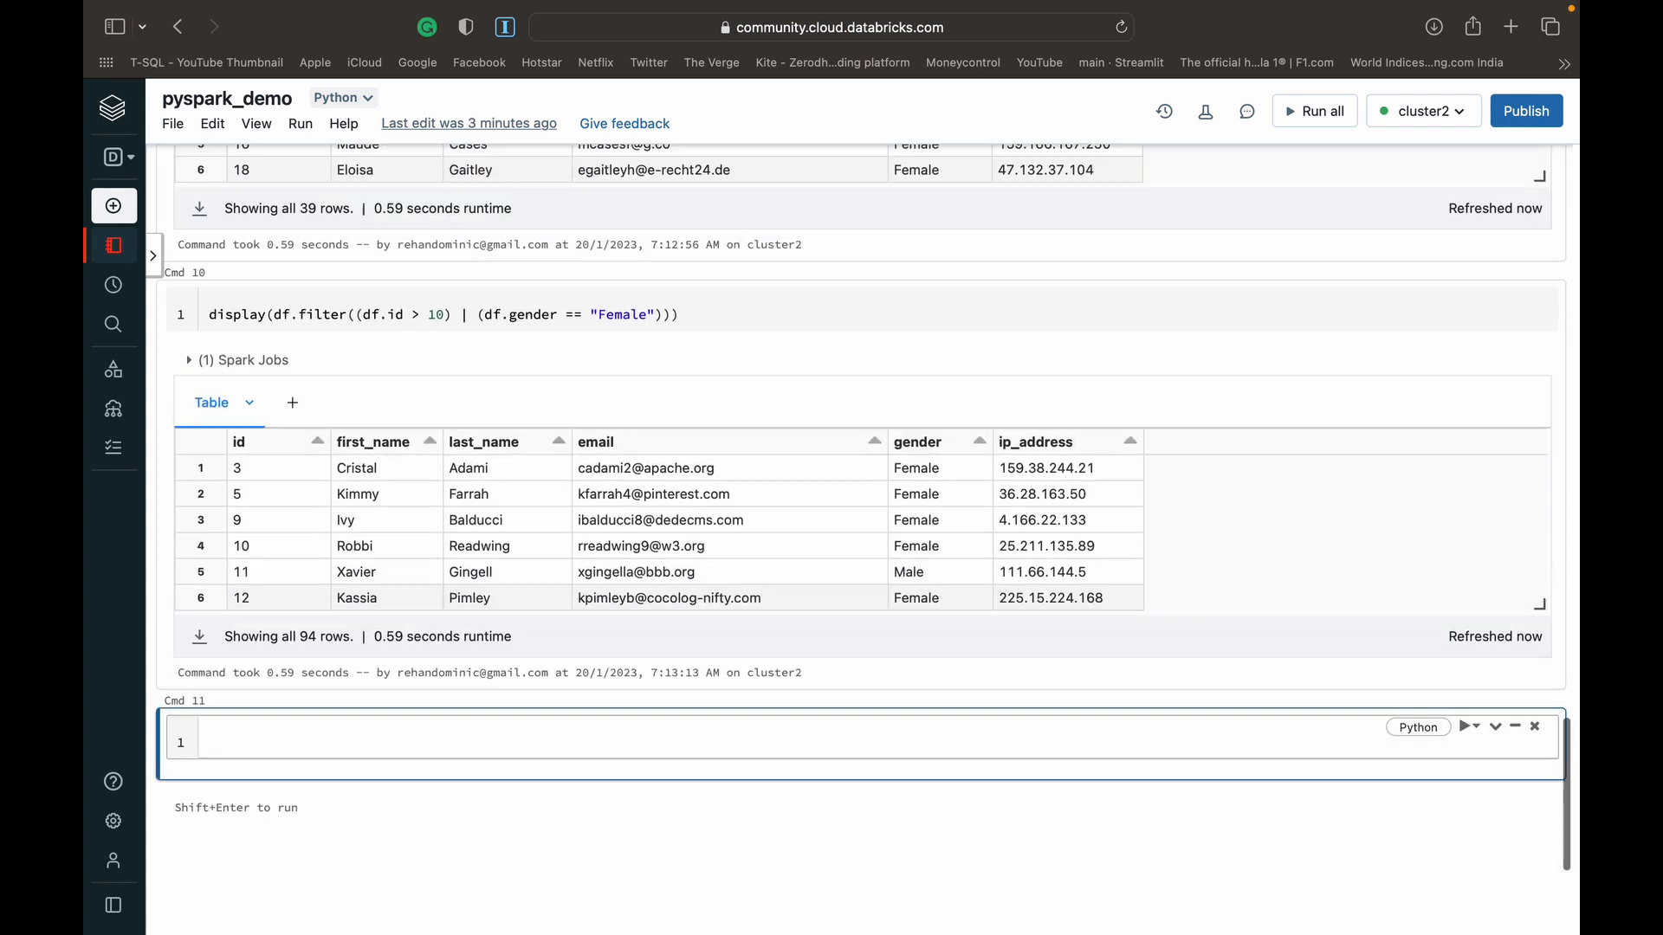
pyautogui.scroll(3)
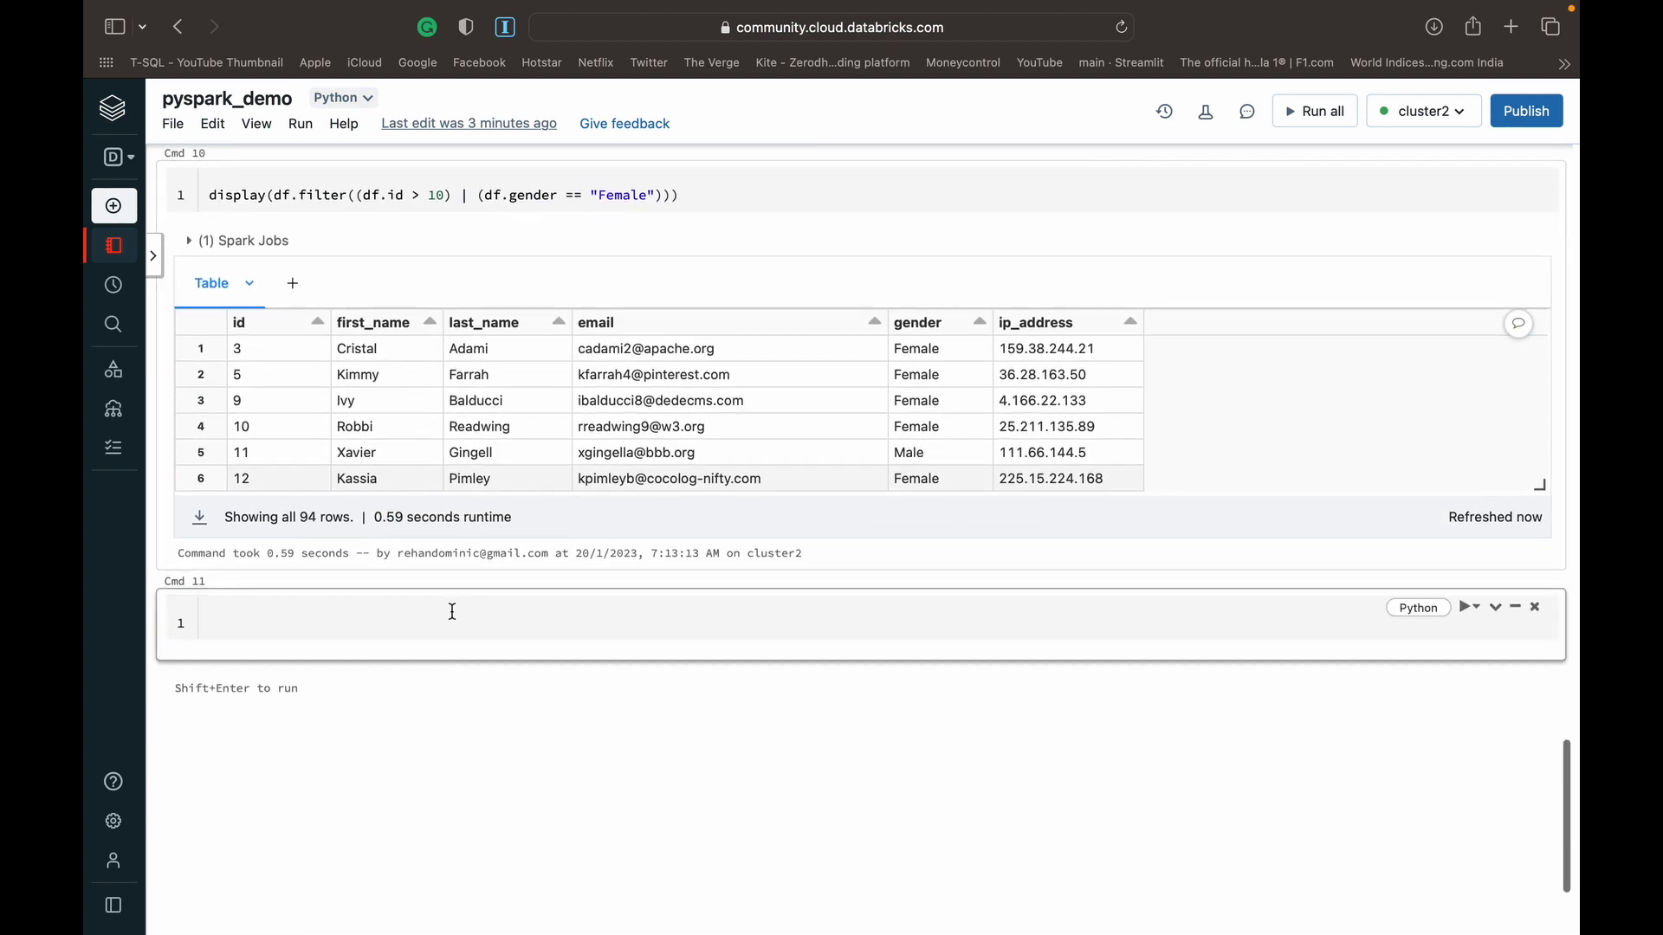
pyautogui.write('display(df.filter(df.id > 20))')
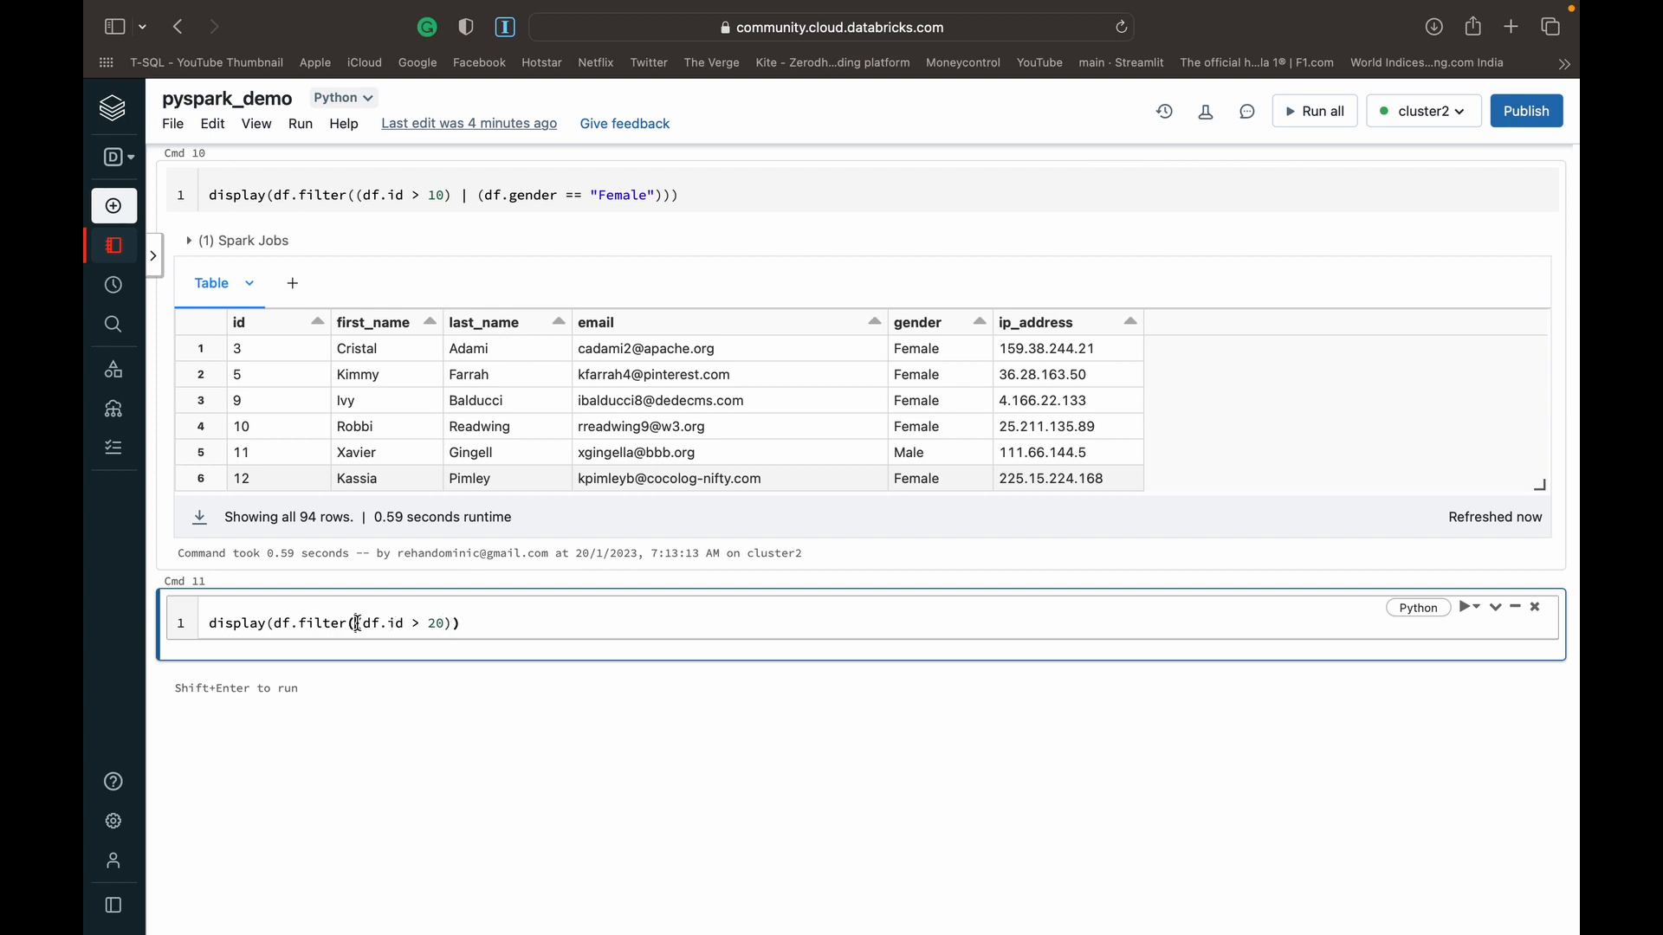
pyautogui.write('~(')
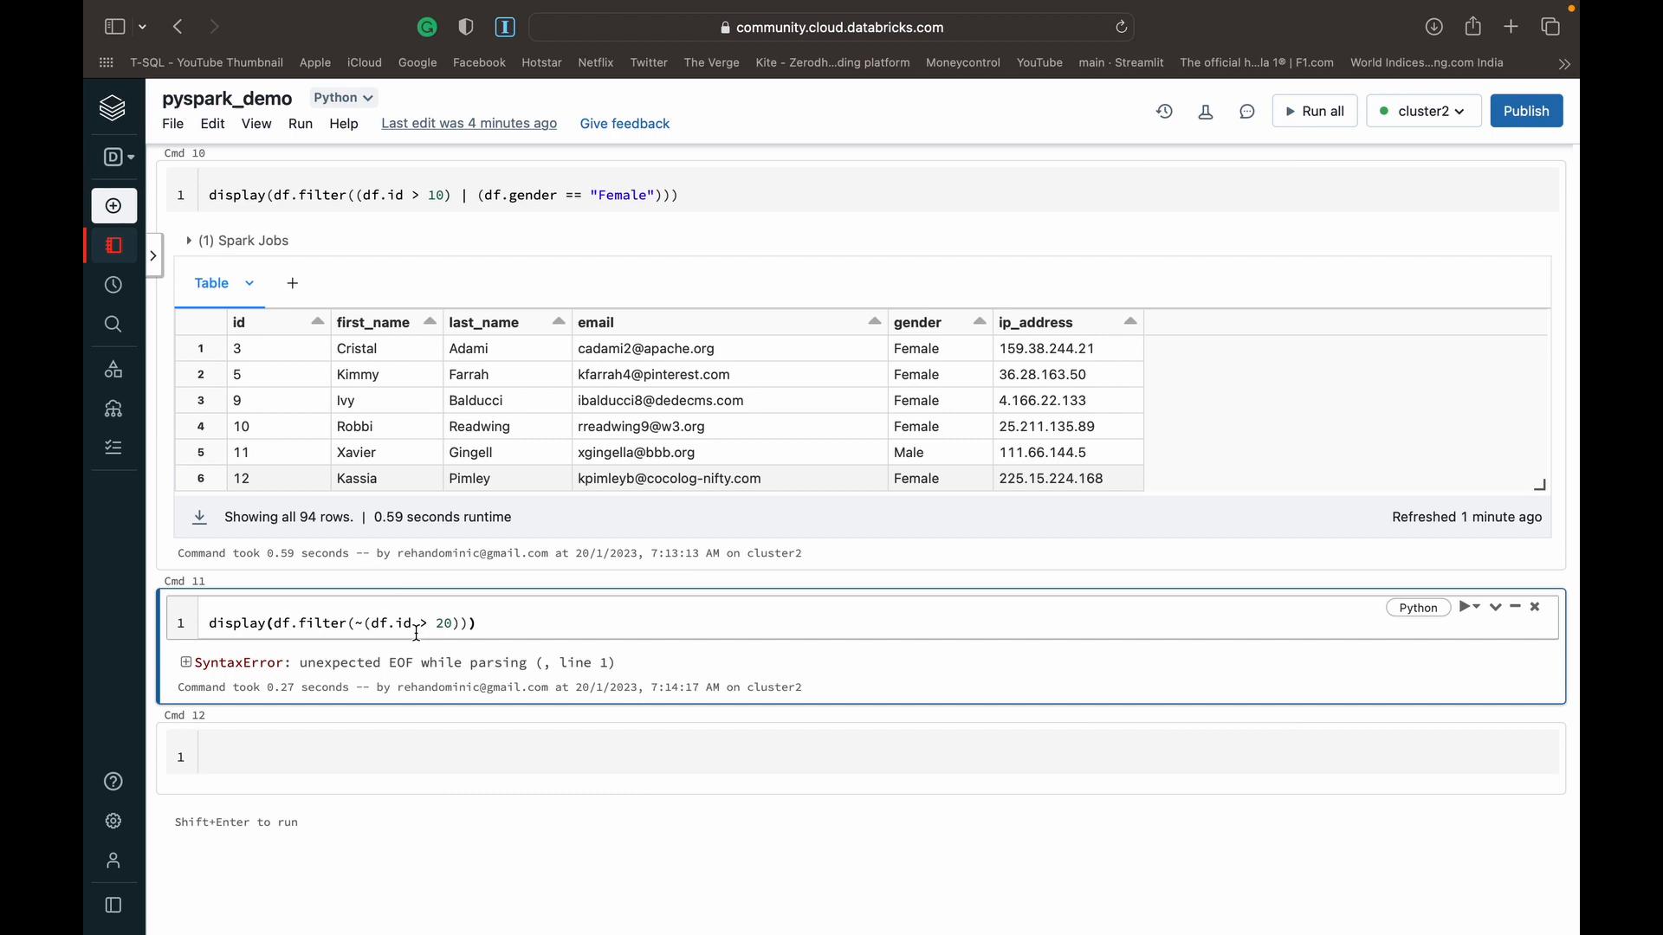
pyautogui.moveTo(542, 615)
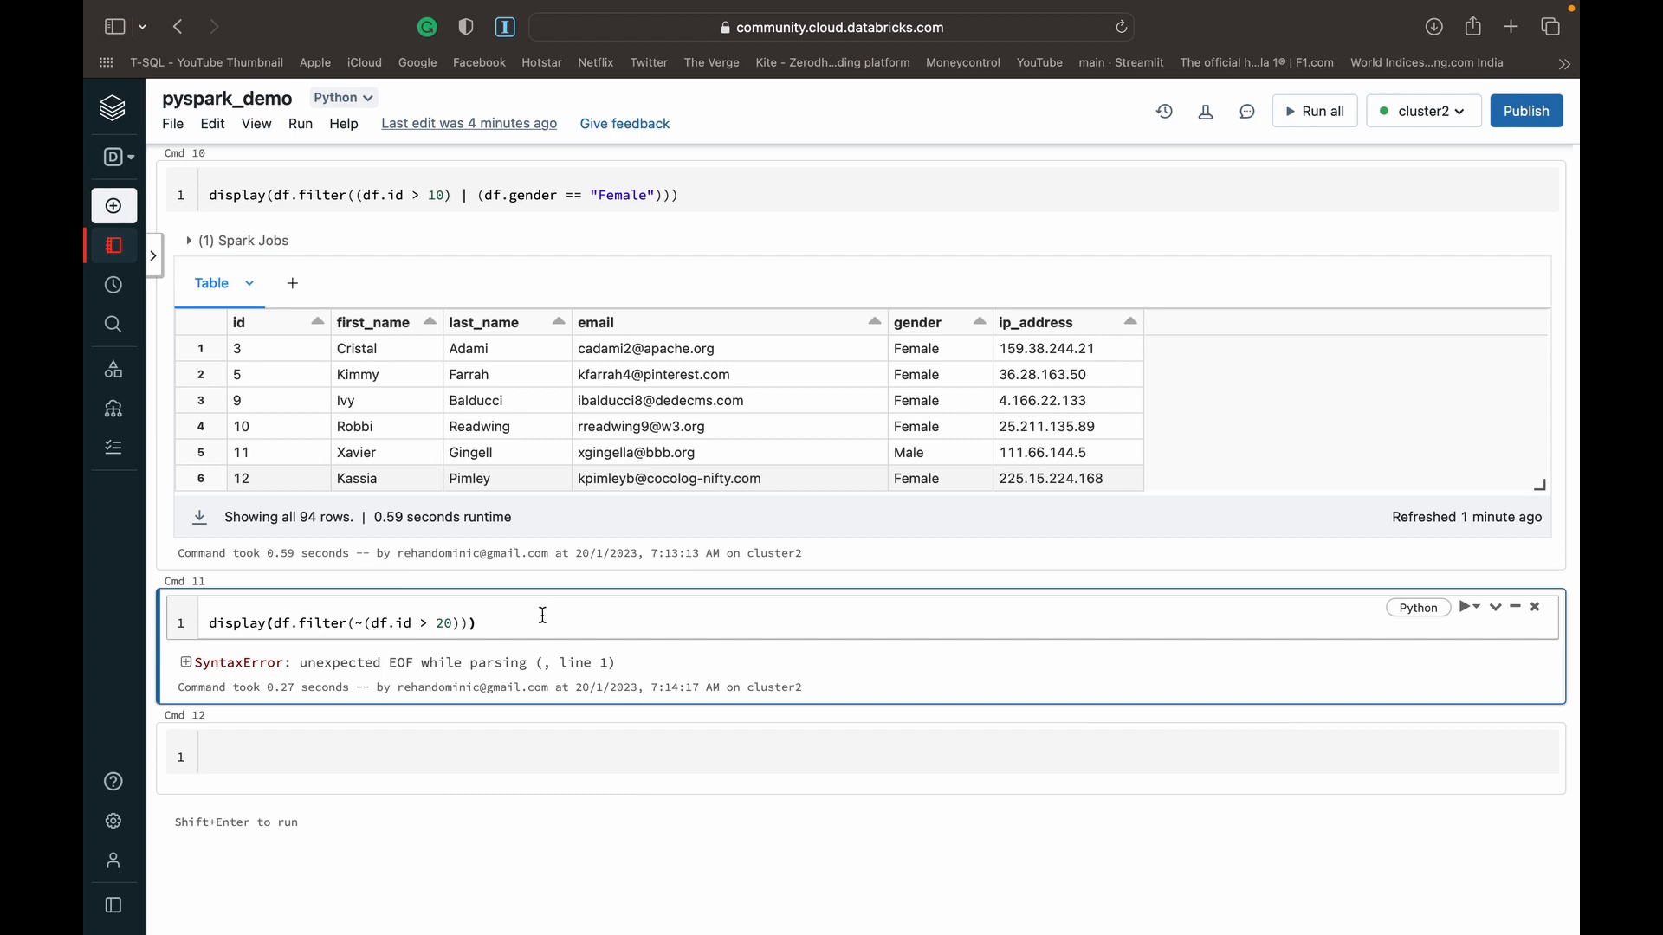
pyautogui.click(1468, 606)
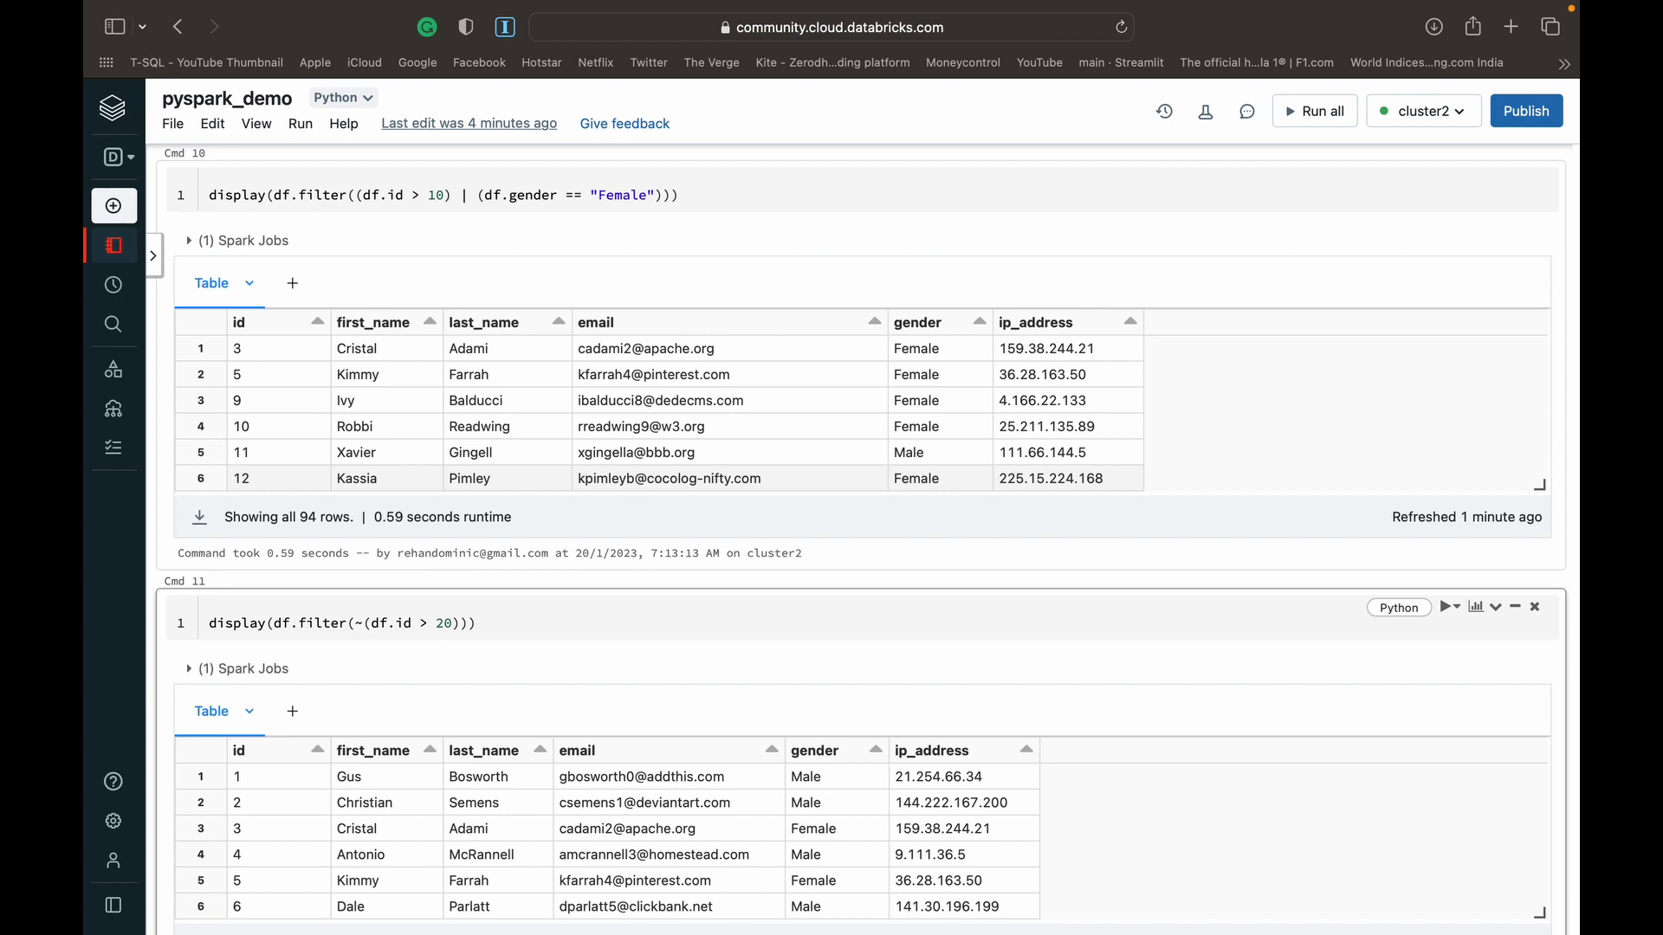
# Scroll down past the earlier AND and OR filter results
pyautogui.scroll(-3)
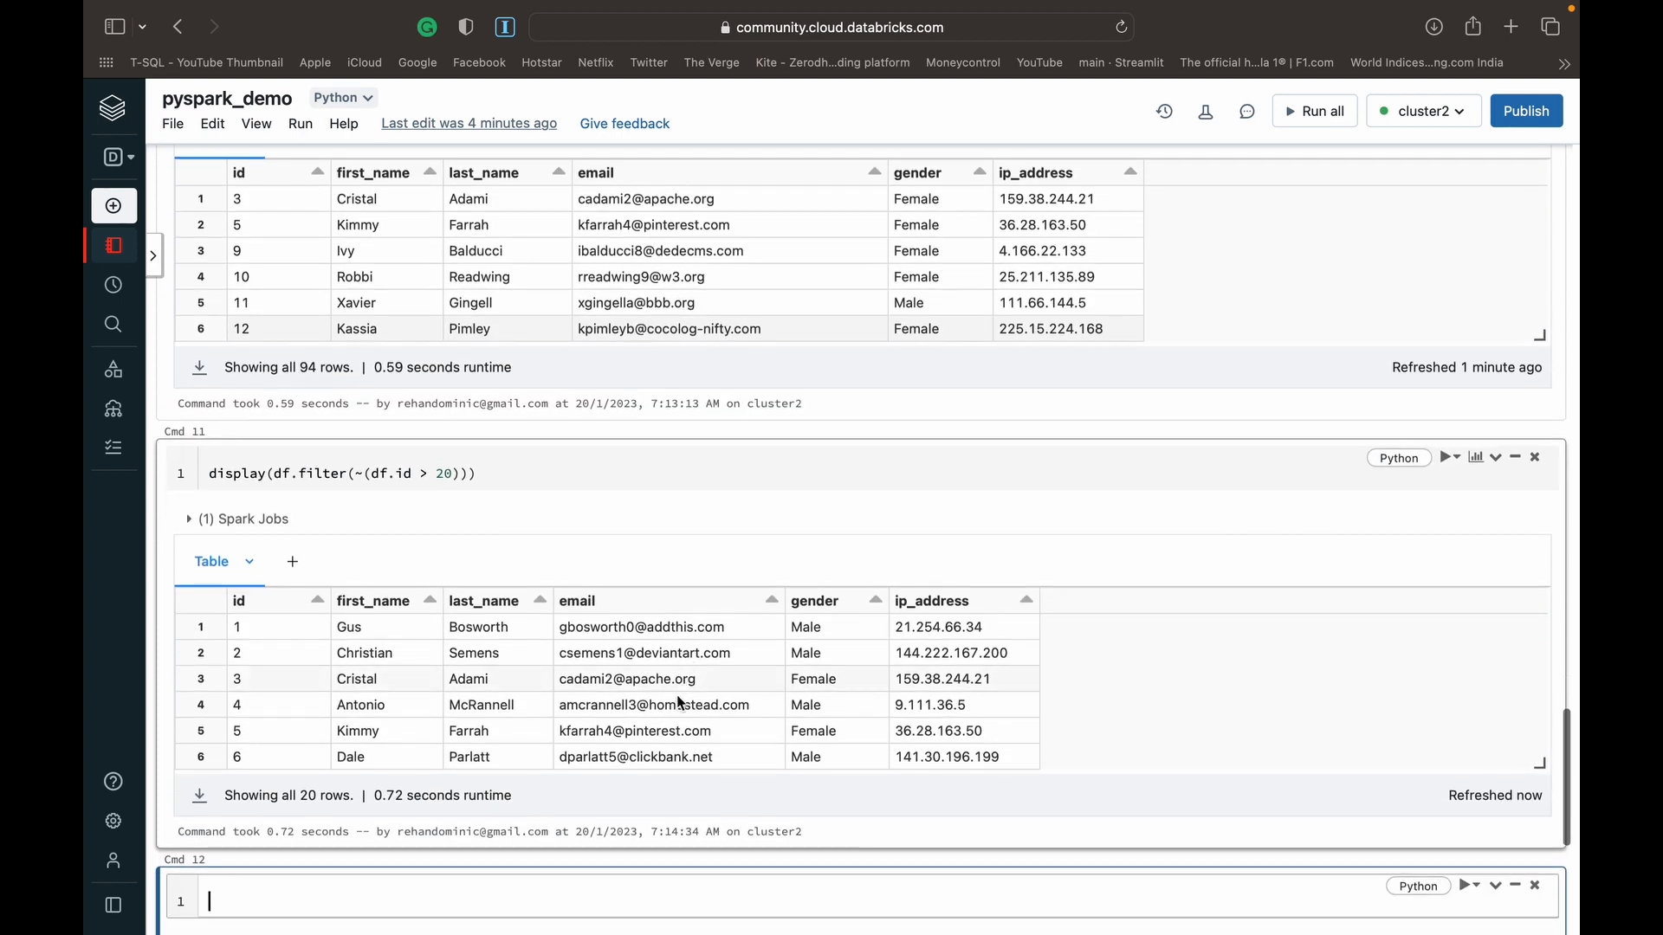
pyautogui.scroll(-3)
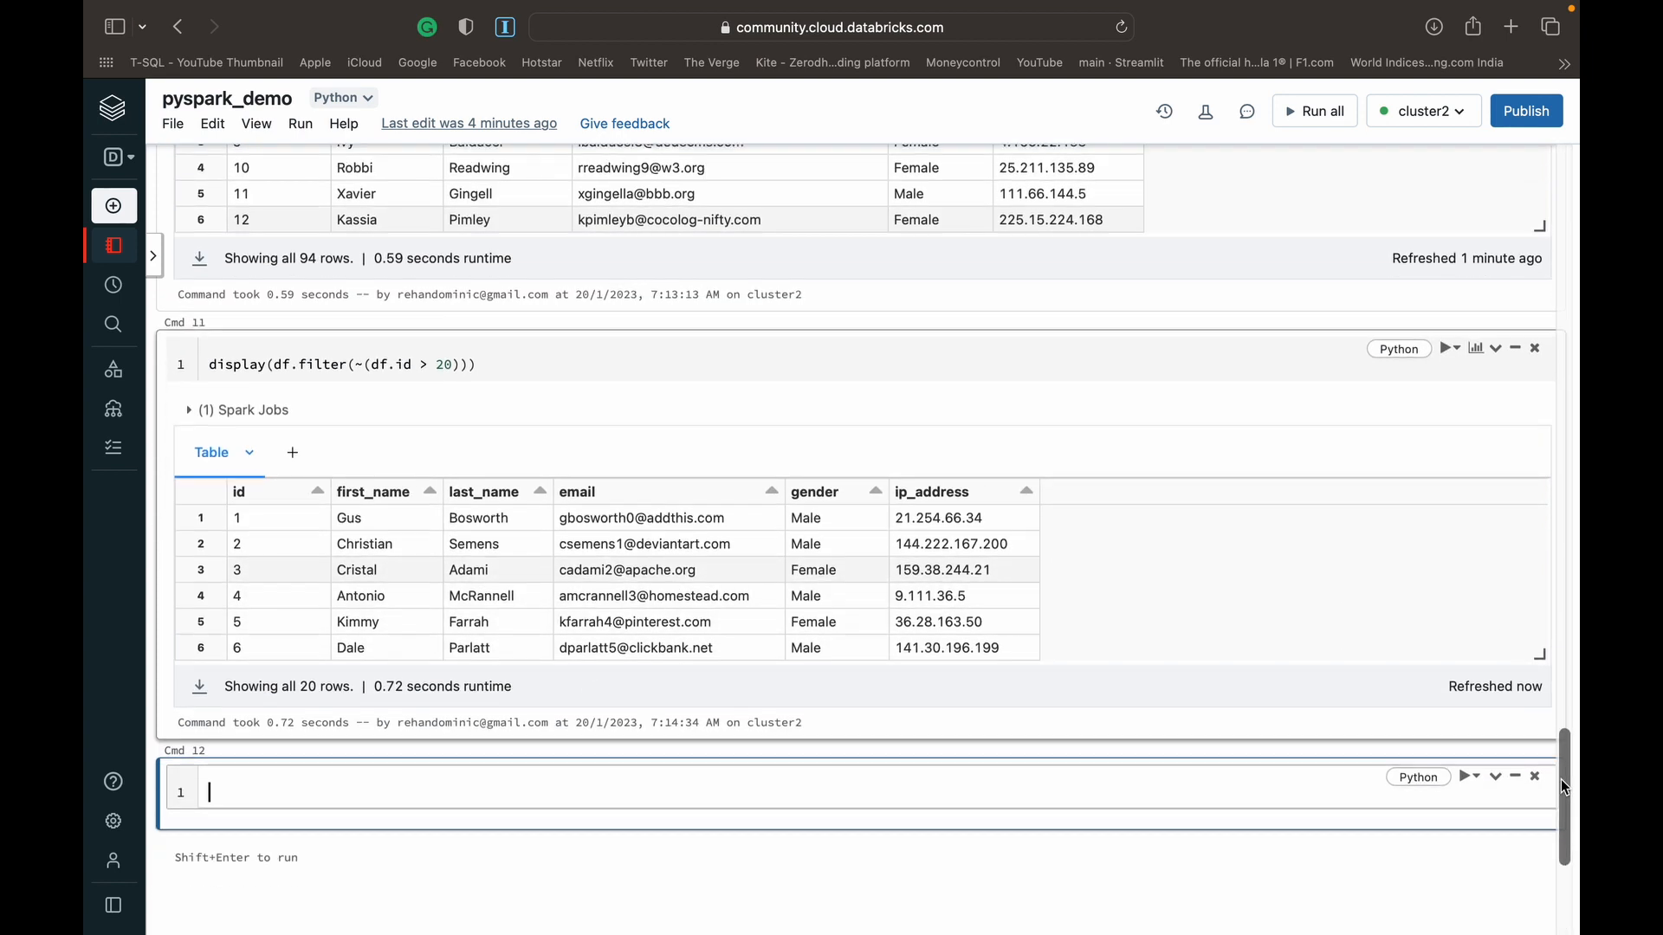
pyautogui.scroll(-3)
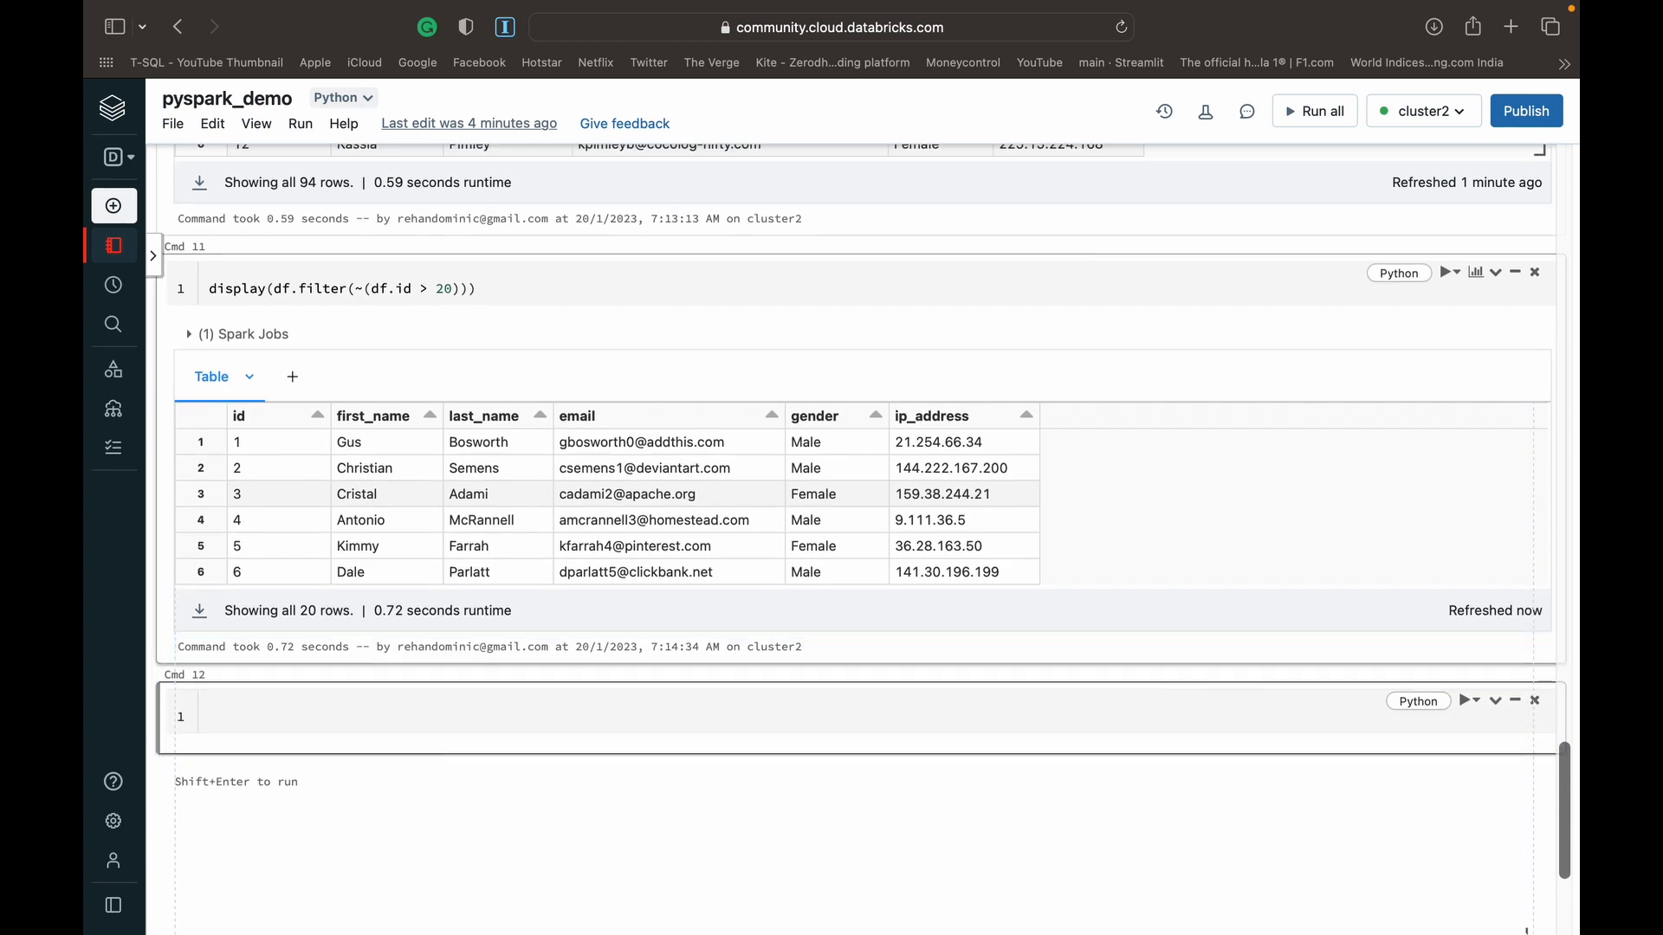
pyautogui.scroll(-3)
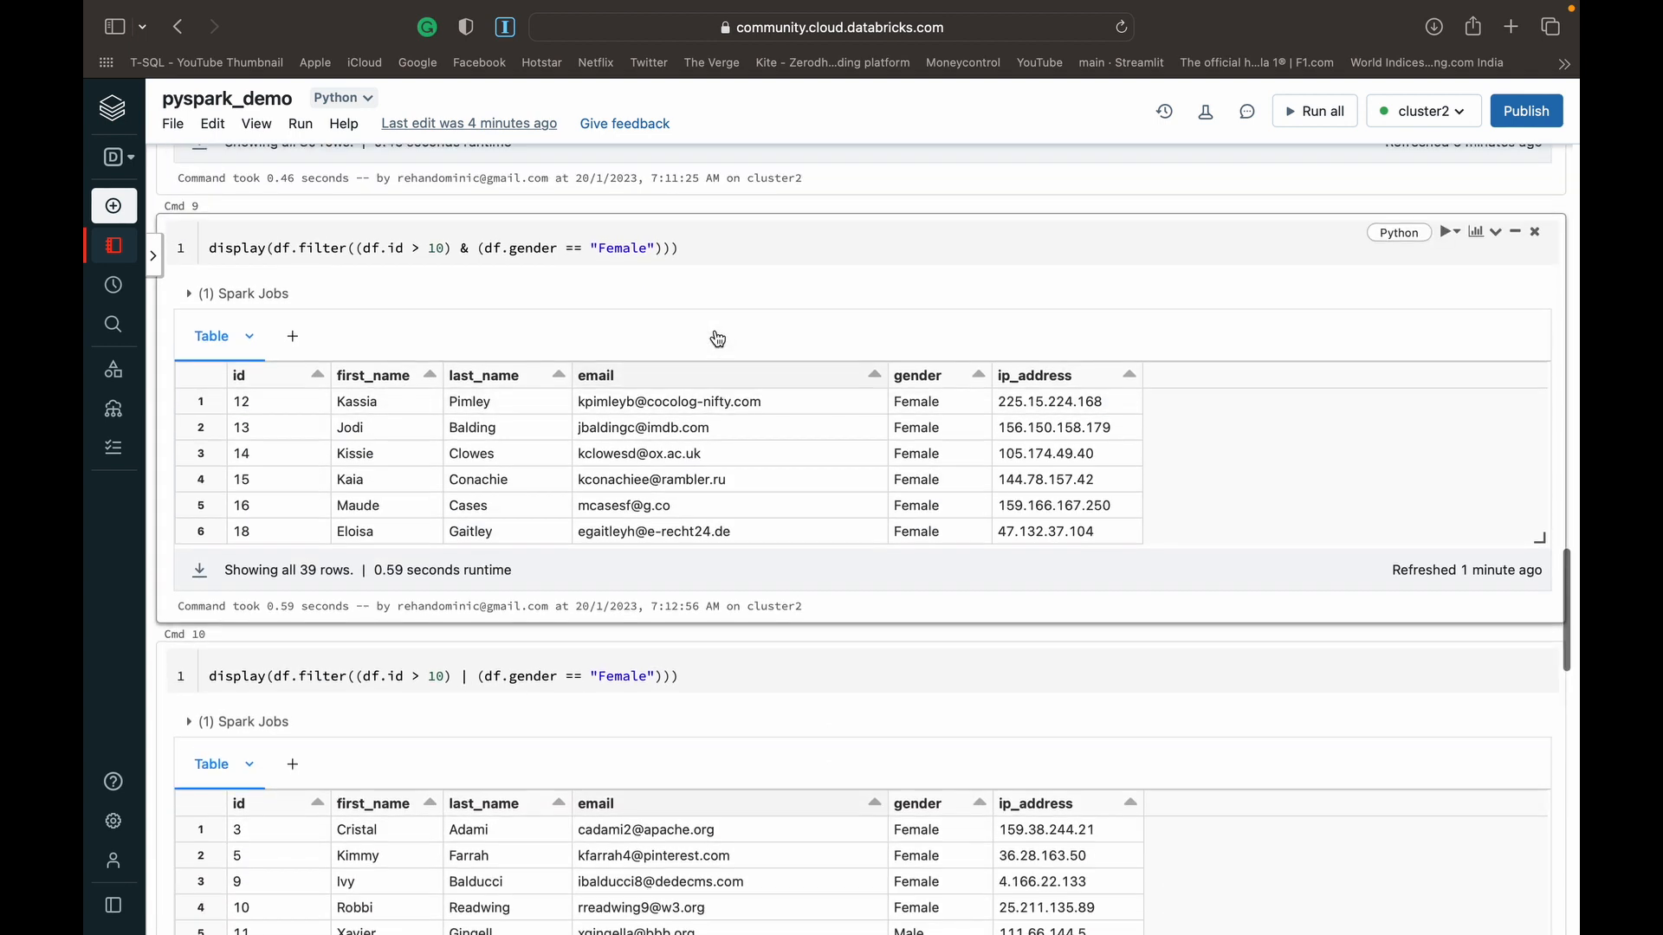
# Copy the (df.id > 10) & (df.gender == "Female") filter into Cmd 12 for negation
pyautogui.click(233, 248)
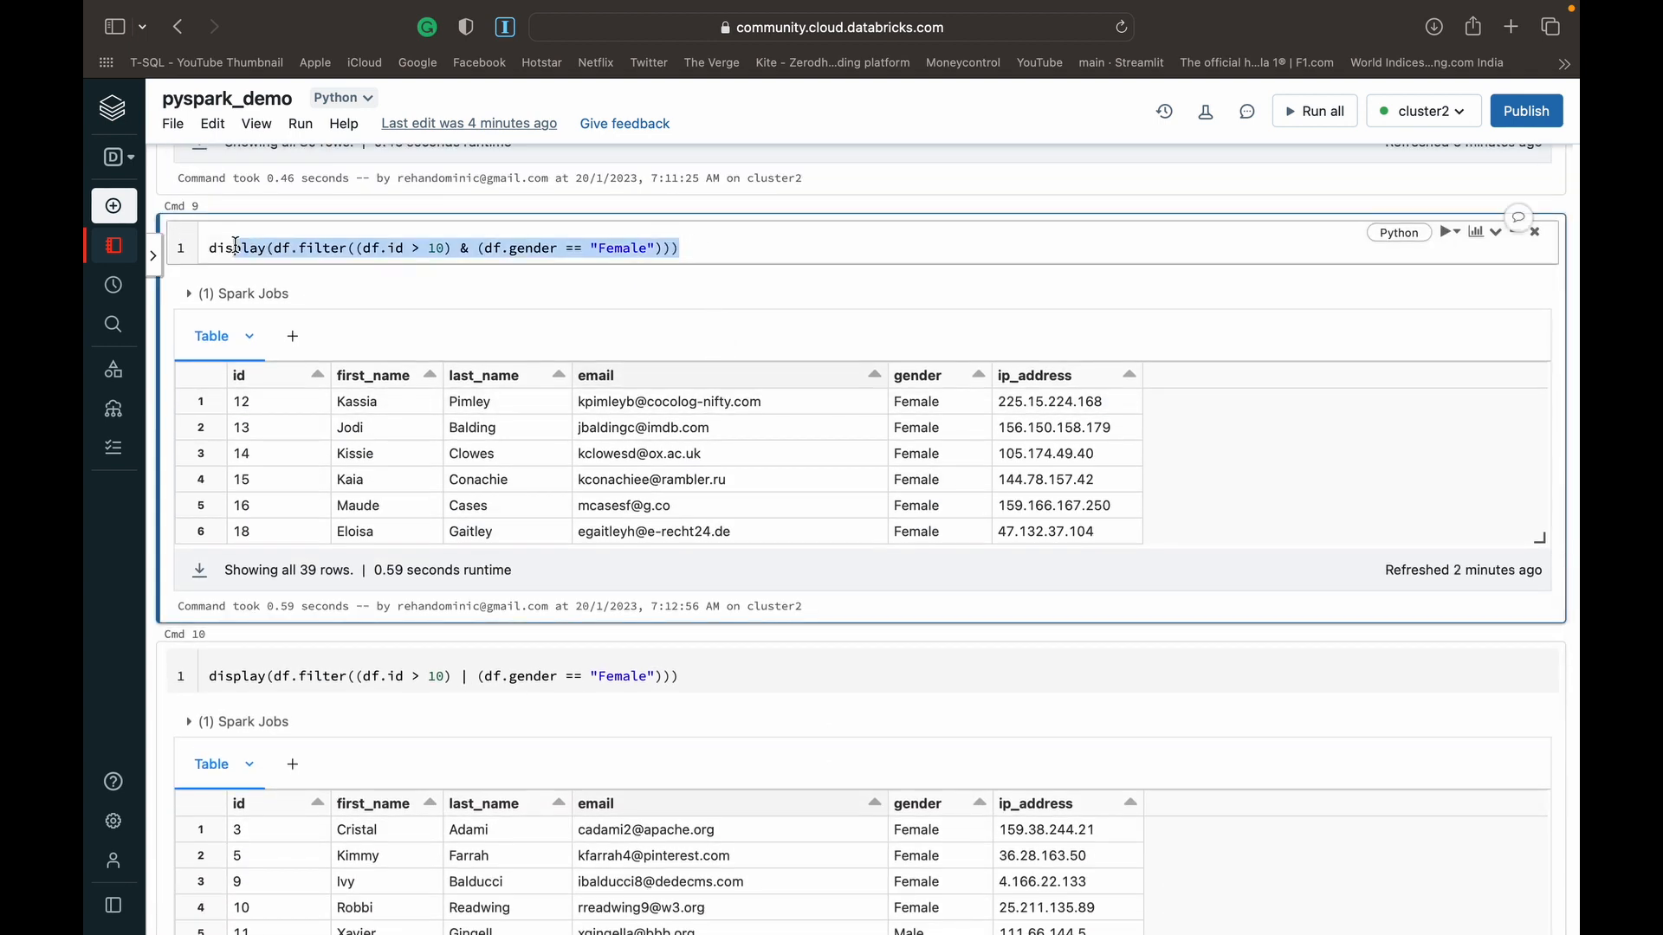
pyautogui.scroll(-3)
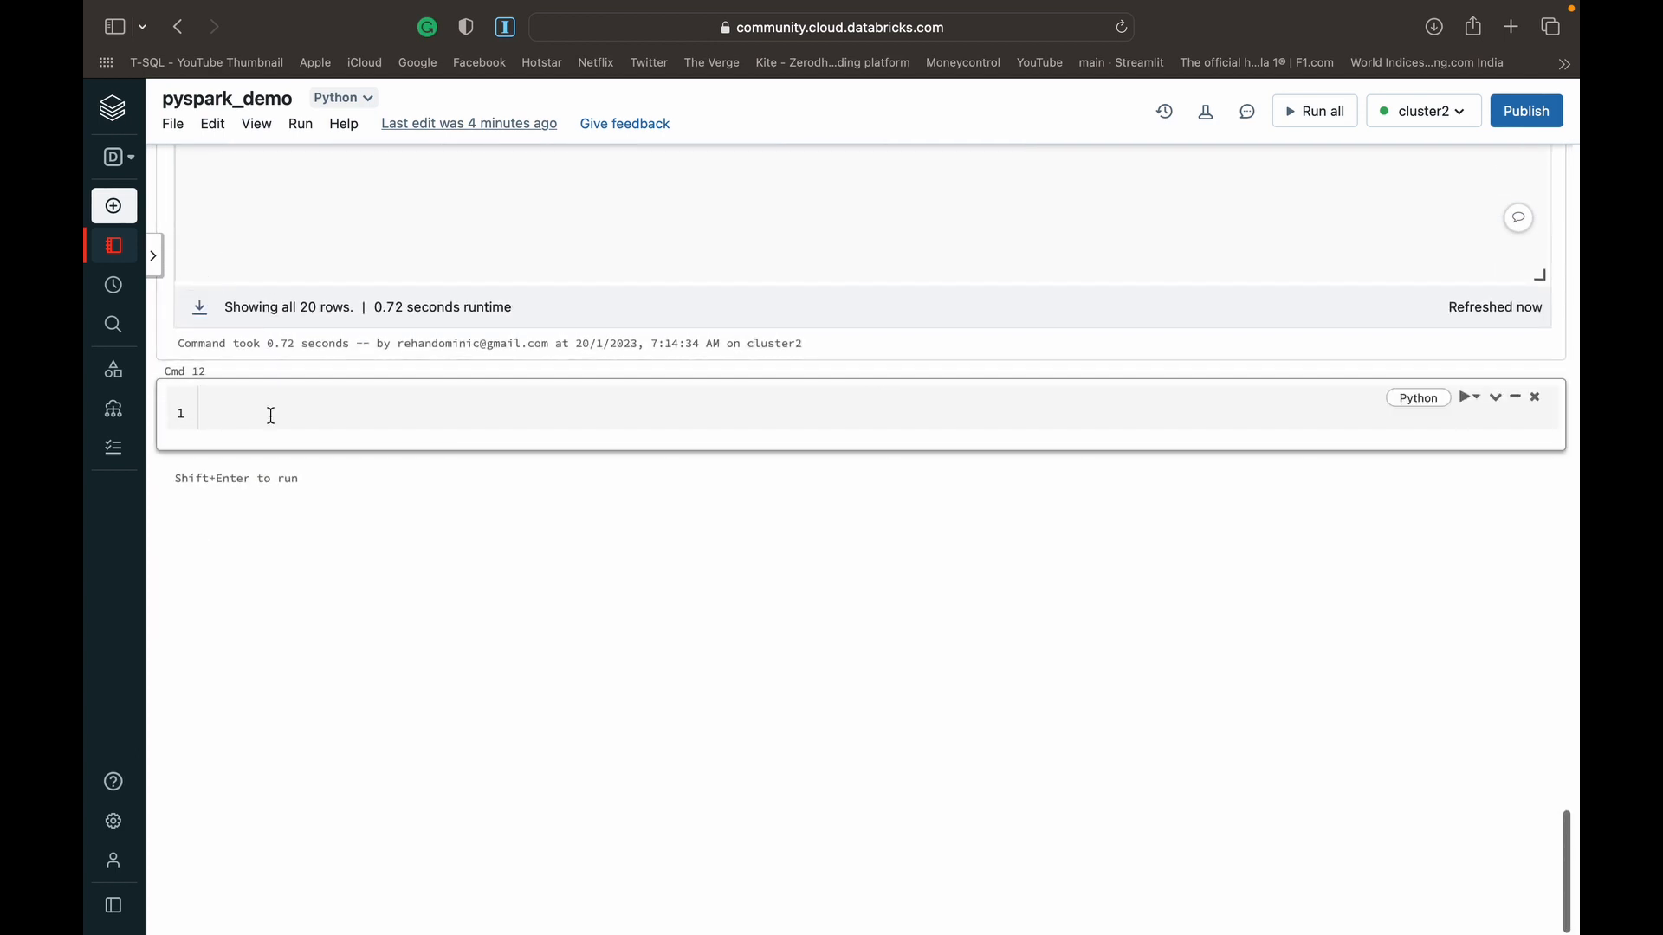
pyautogui.write('display(df.filter((df.id > 10) & (df.gender == "Female")))')
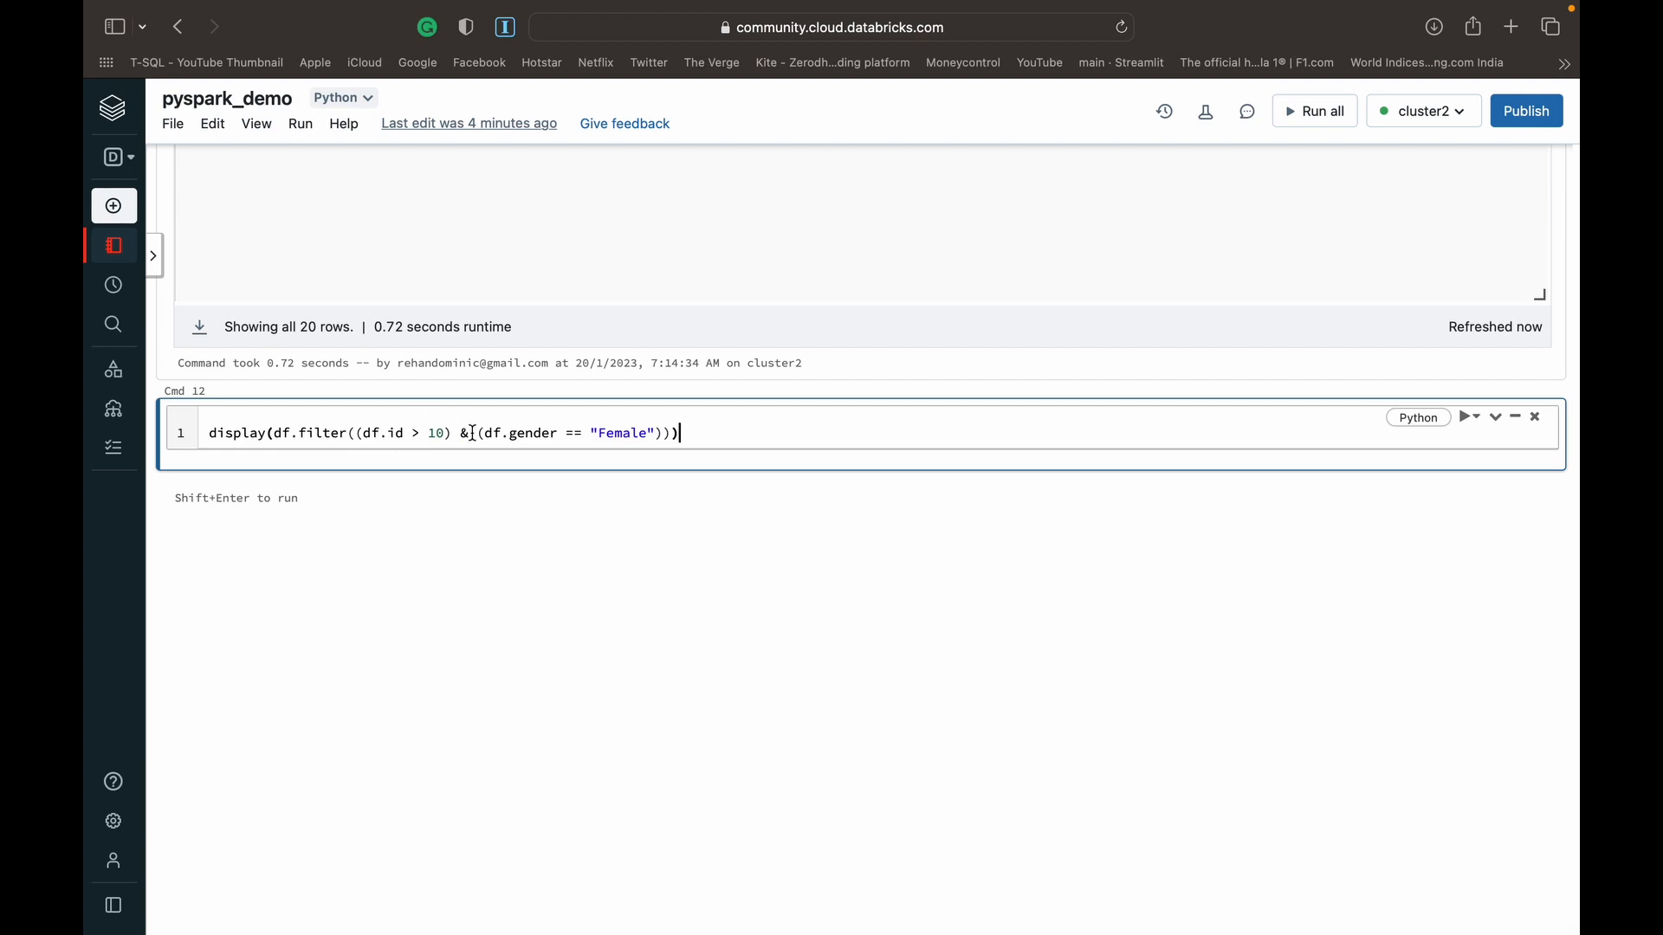
pyautogui.moveTo(466, 433)
pyautogui.write(' ~')
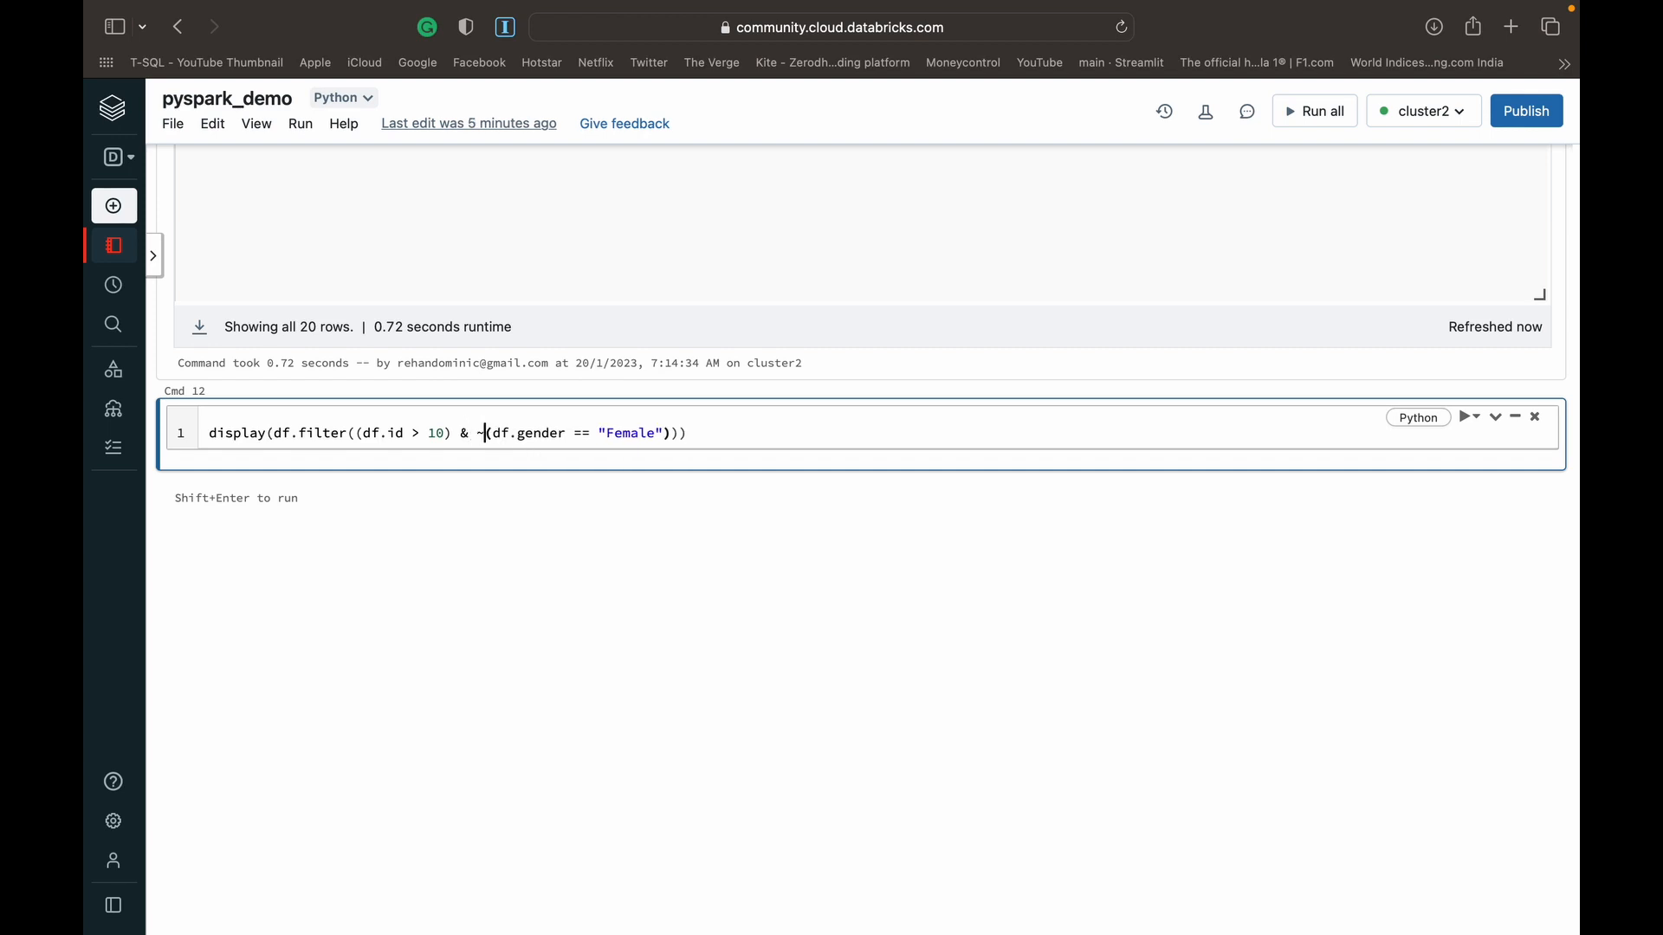
pyautogui.moveTo(726, 430)
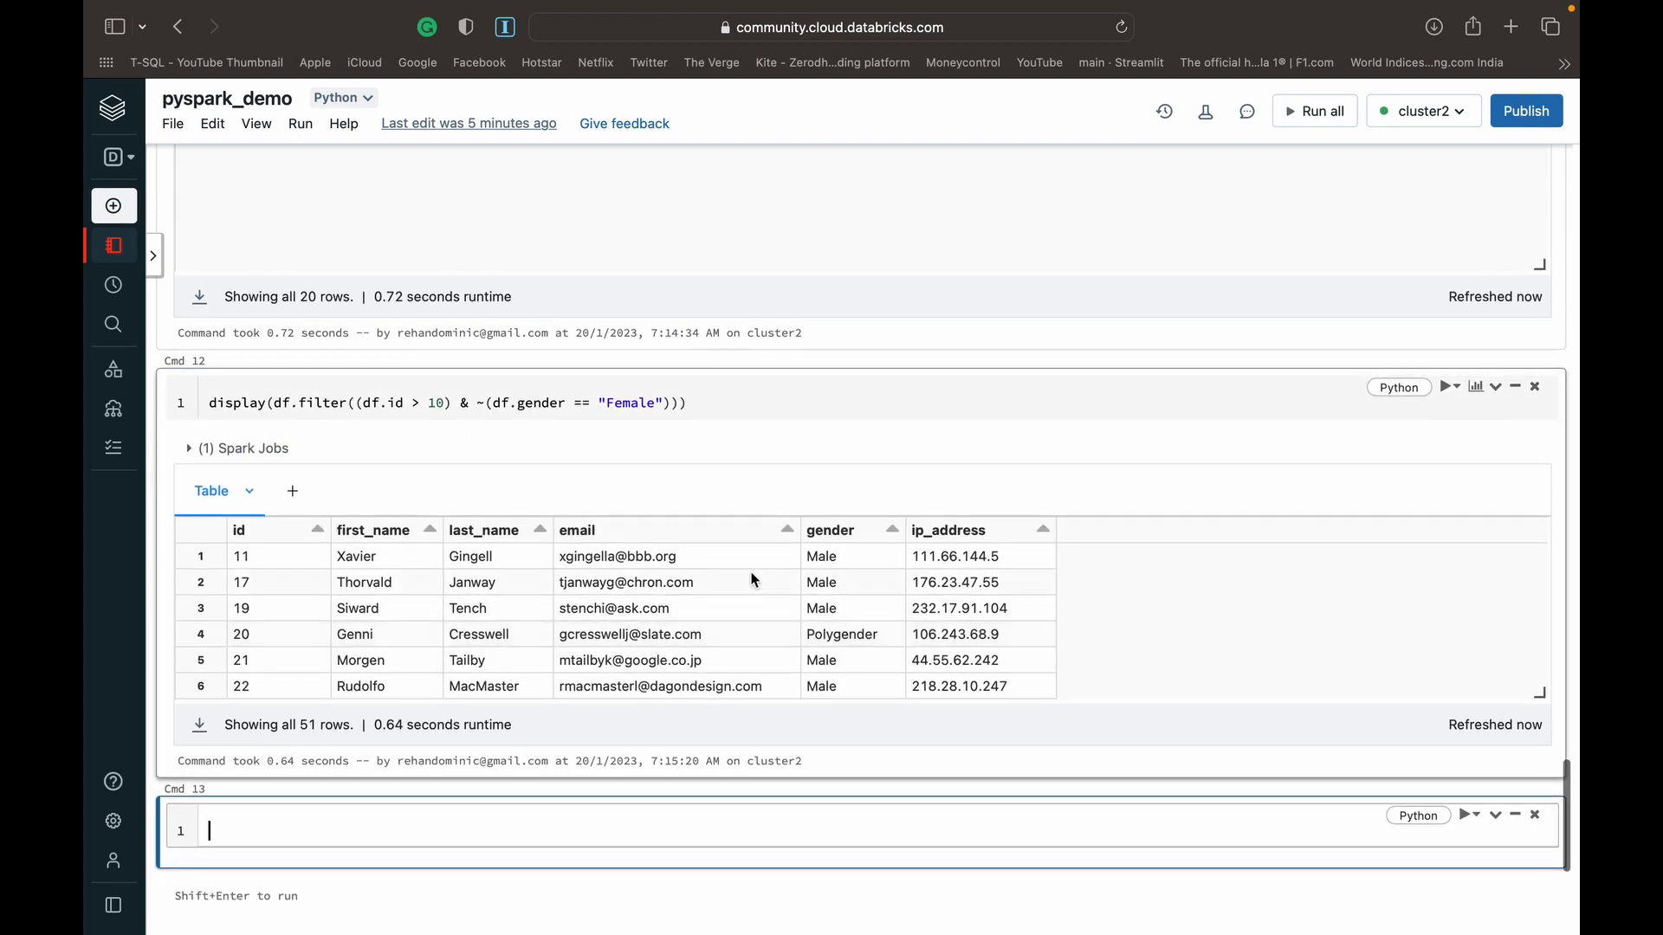
pyautogui.moveTo(794, 615)
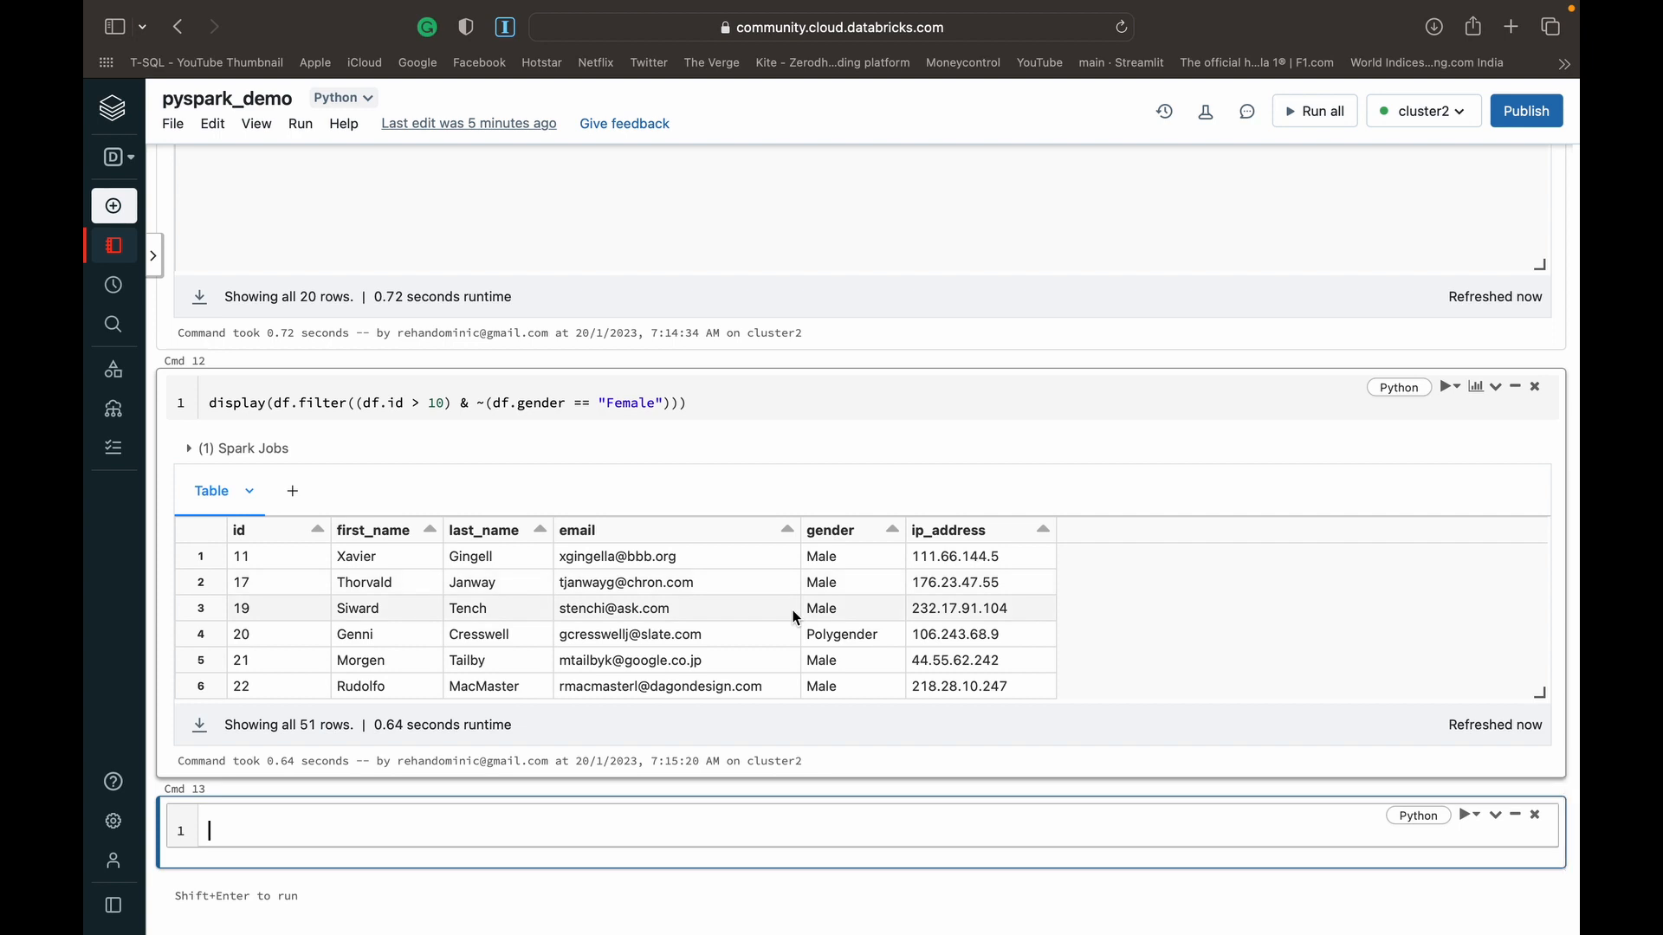
pyautogui.moveTo(260, 544)
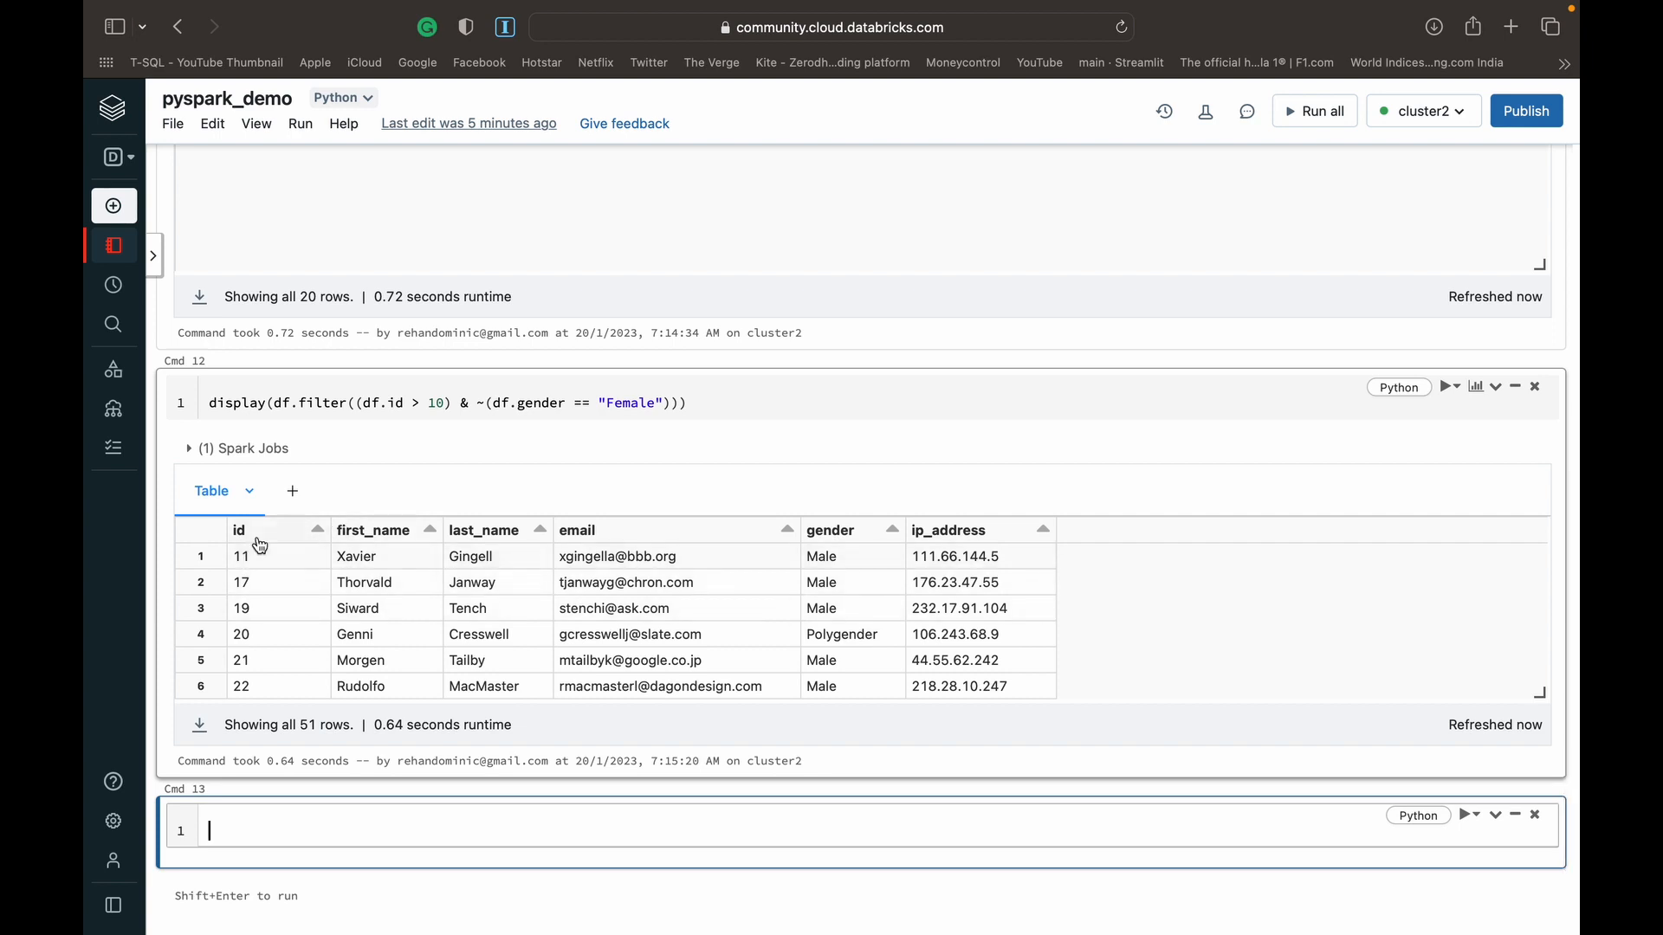